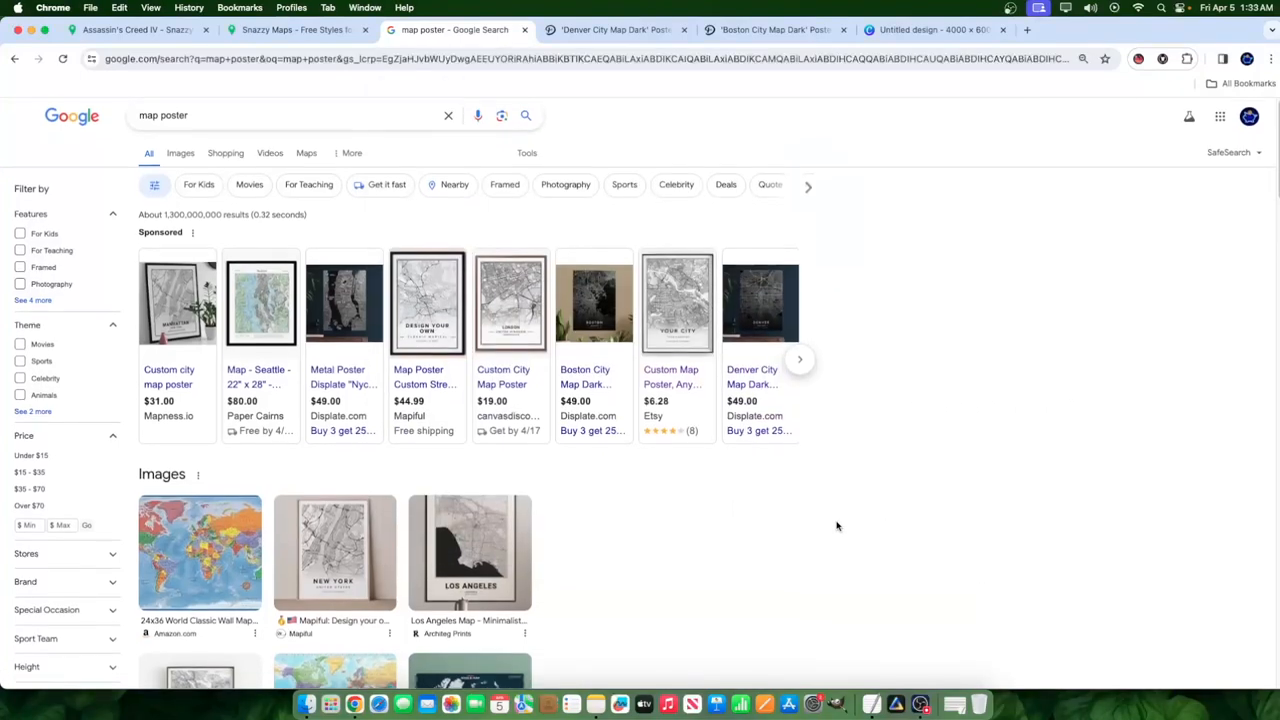
Step: Browse the map poster results, then view the Denver and enlarged Boston City Map Dark posters on Displate
scroll(down, 3)
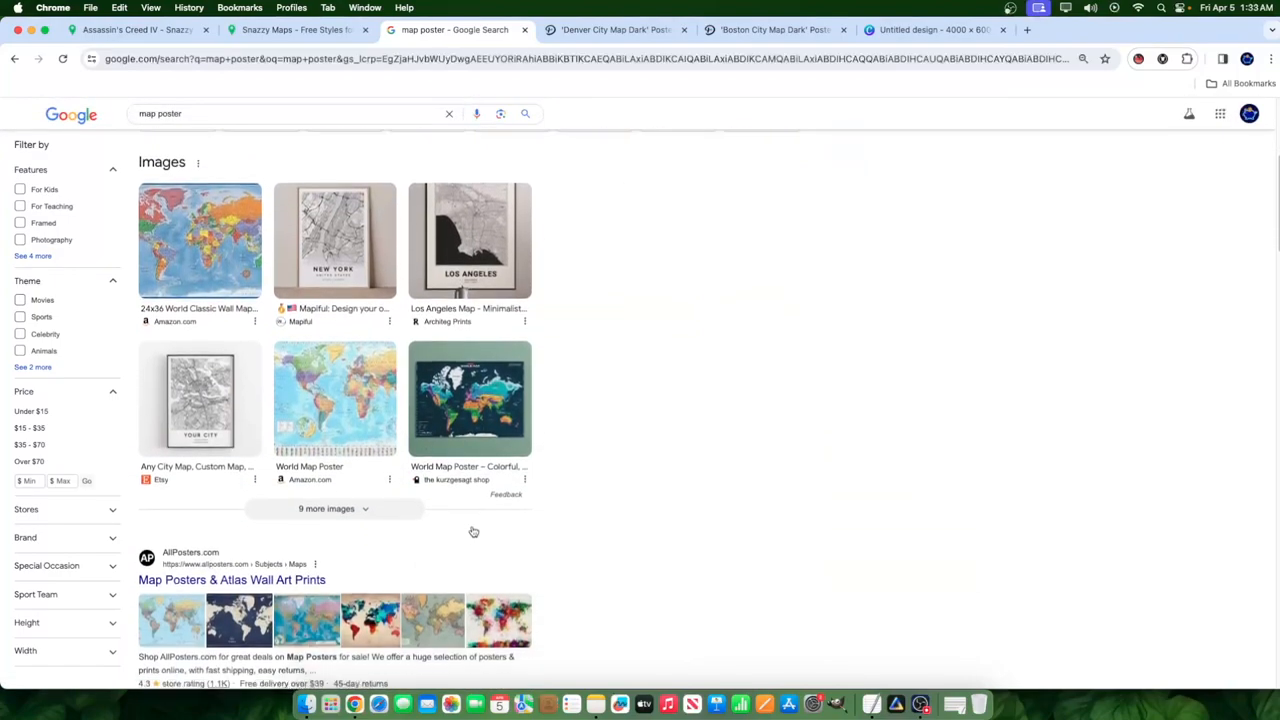
click(610, 29)
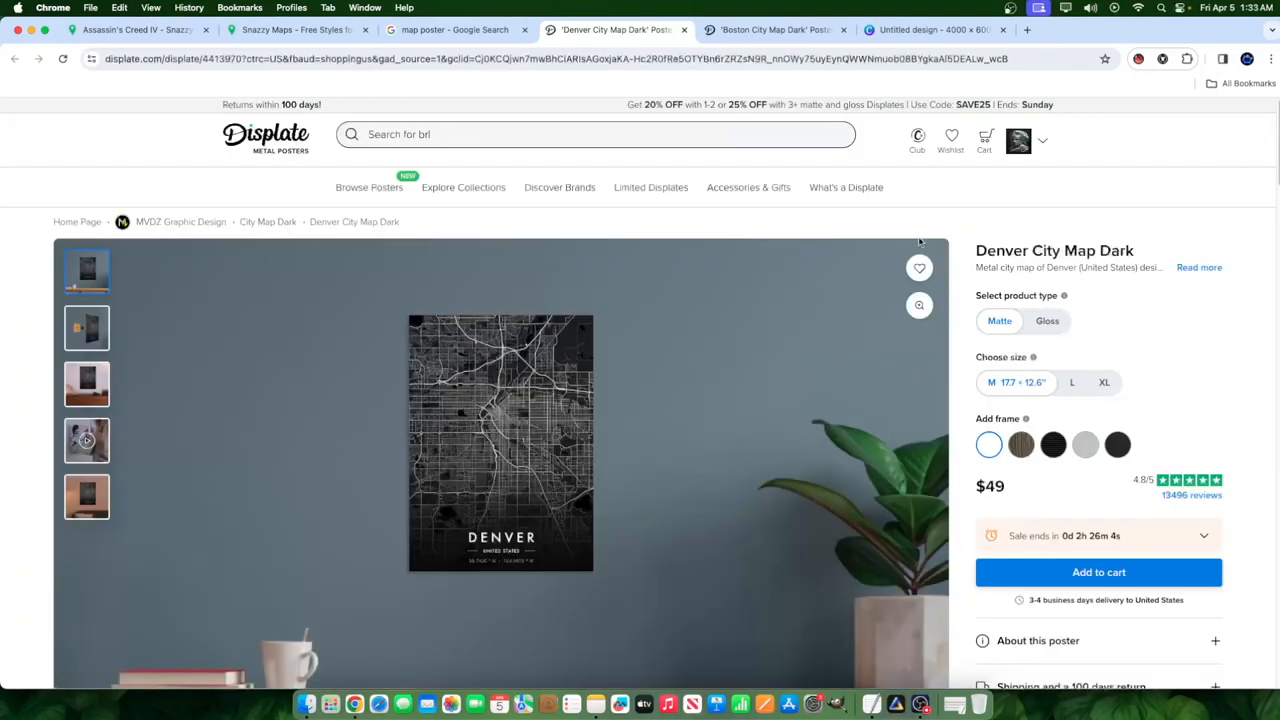
click(770, 29)
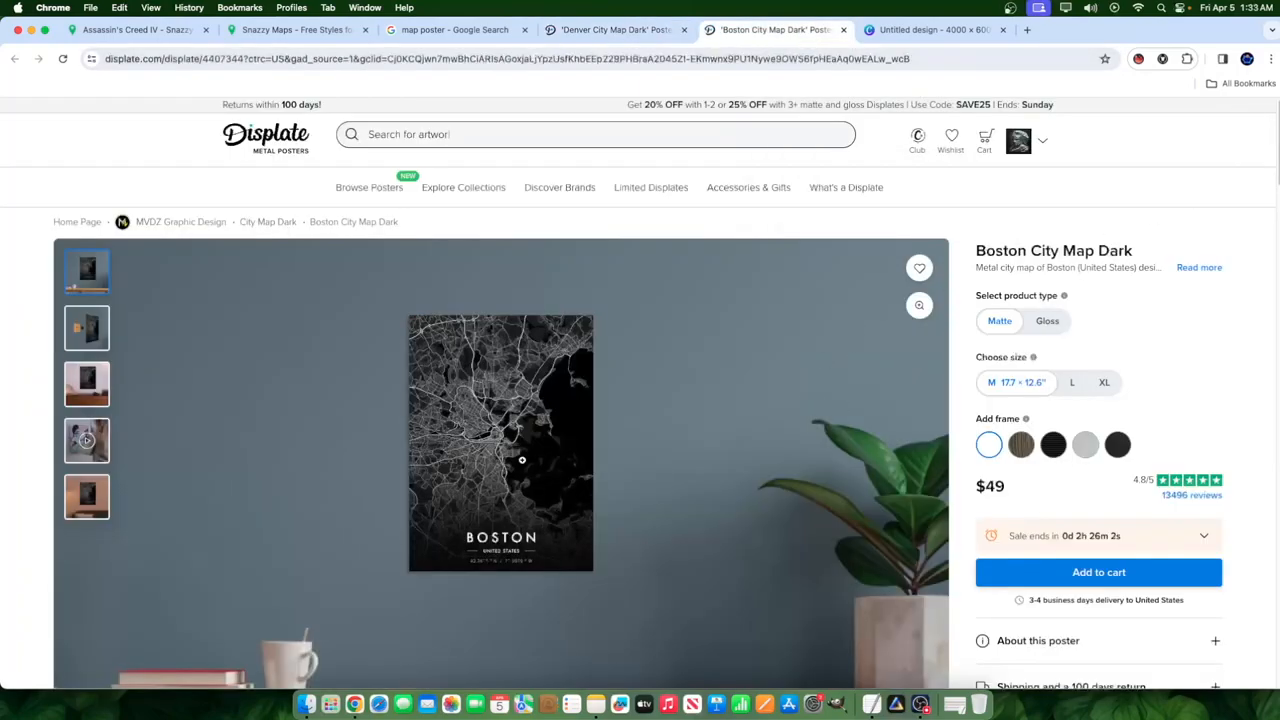
click(918, 305)
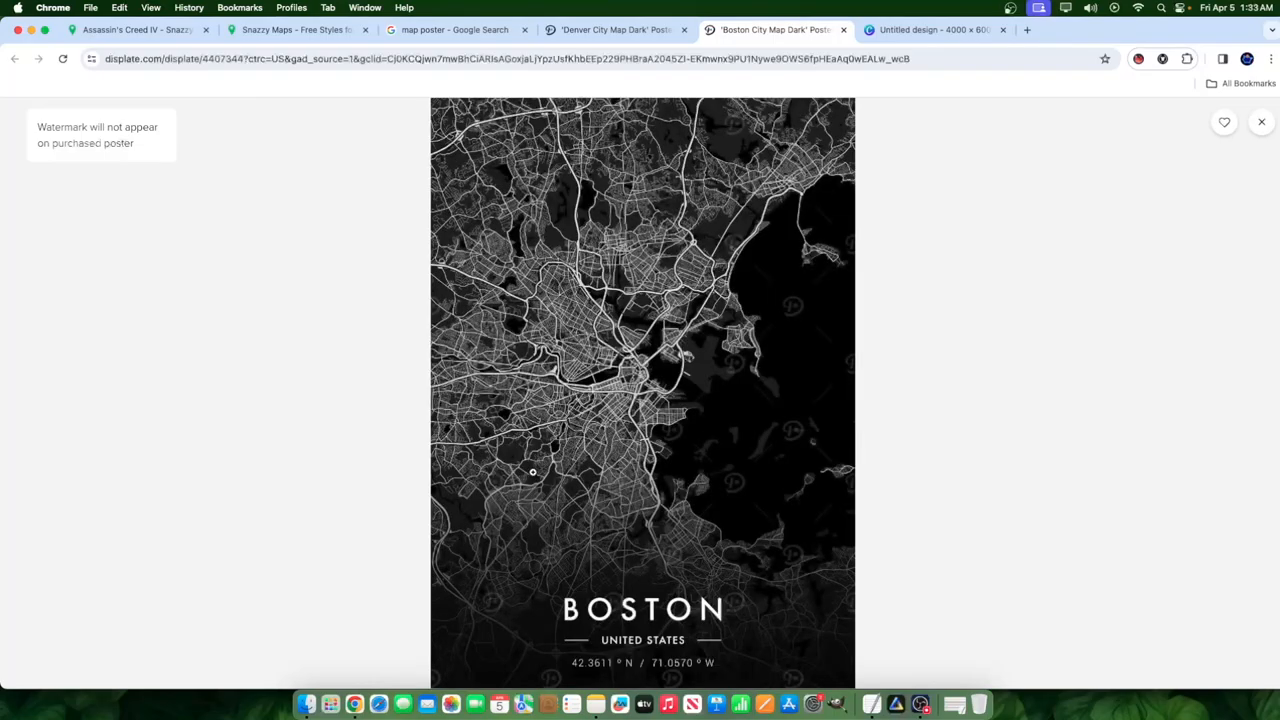
mouse_move(570, 414)
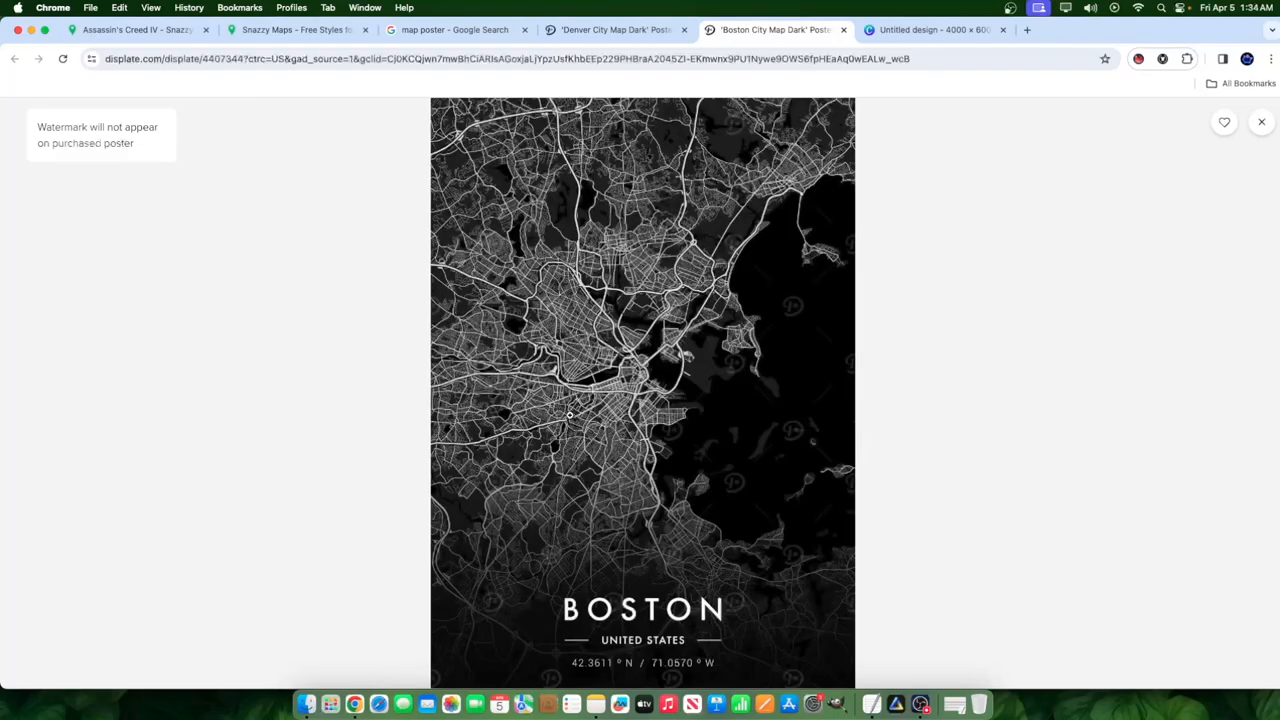
mouse_move(1270, 164)
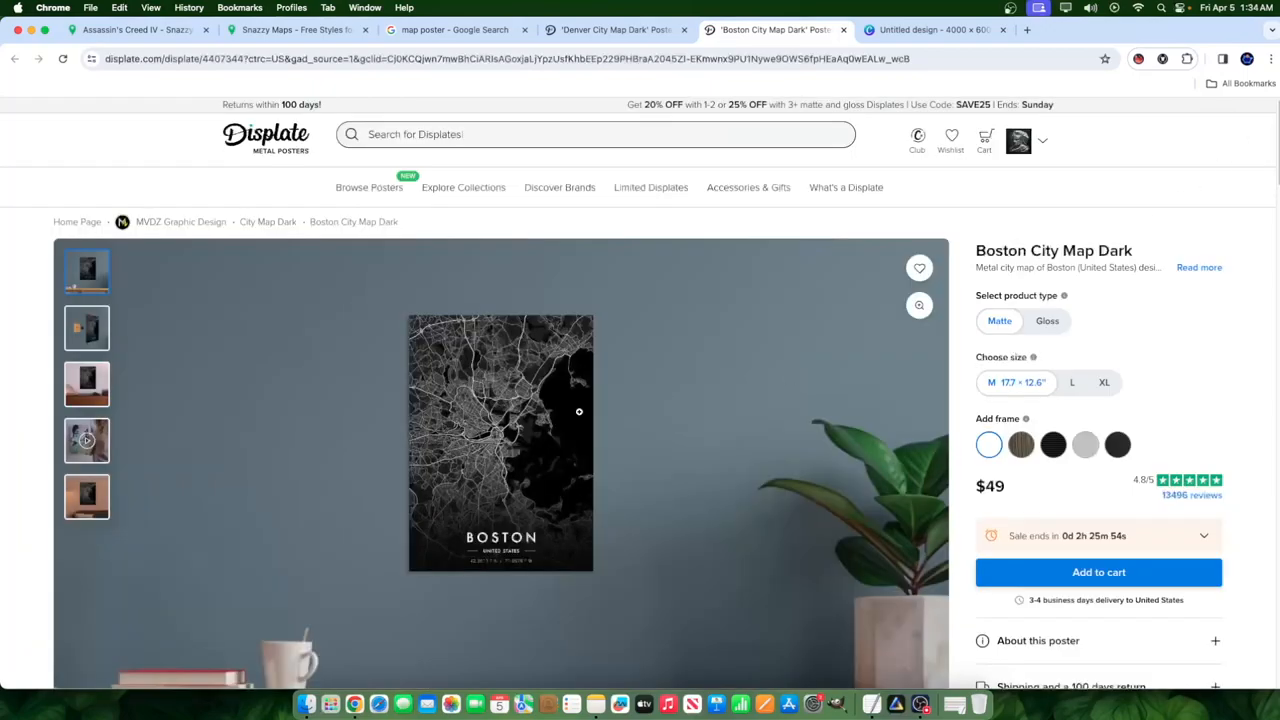
Step: Look further down the Boston poster page, search 'posters', and leave the Displate tab
scroll(down, 3)
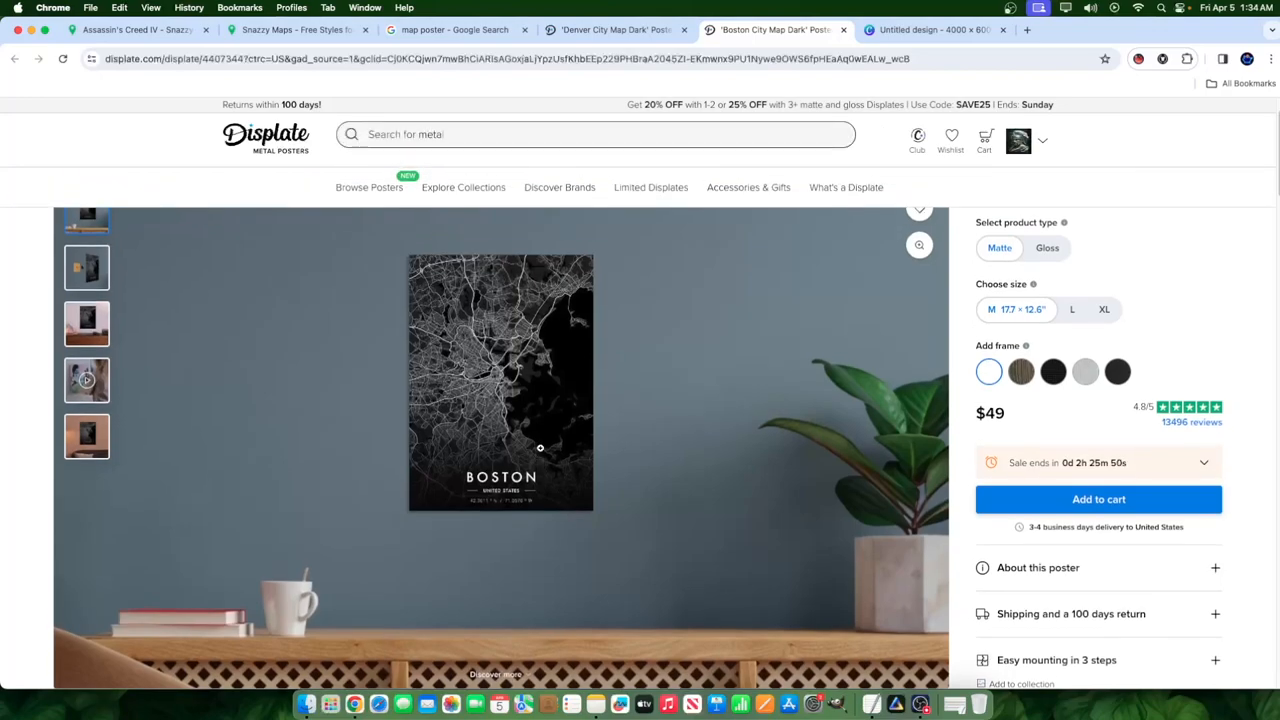
text(posters)
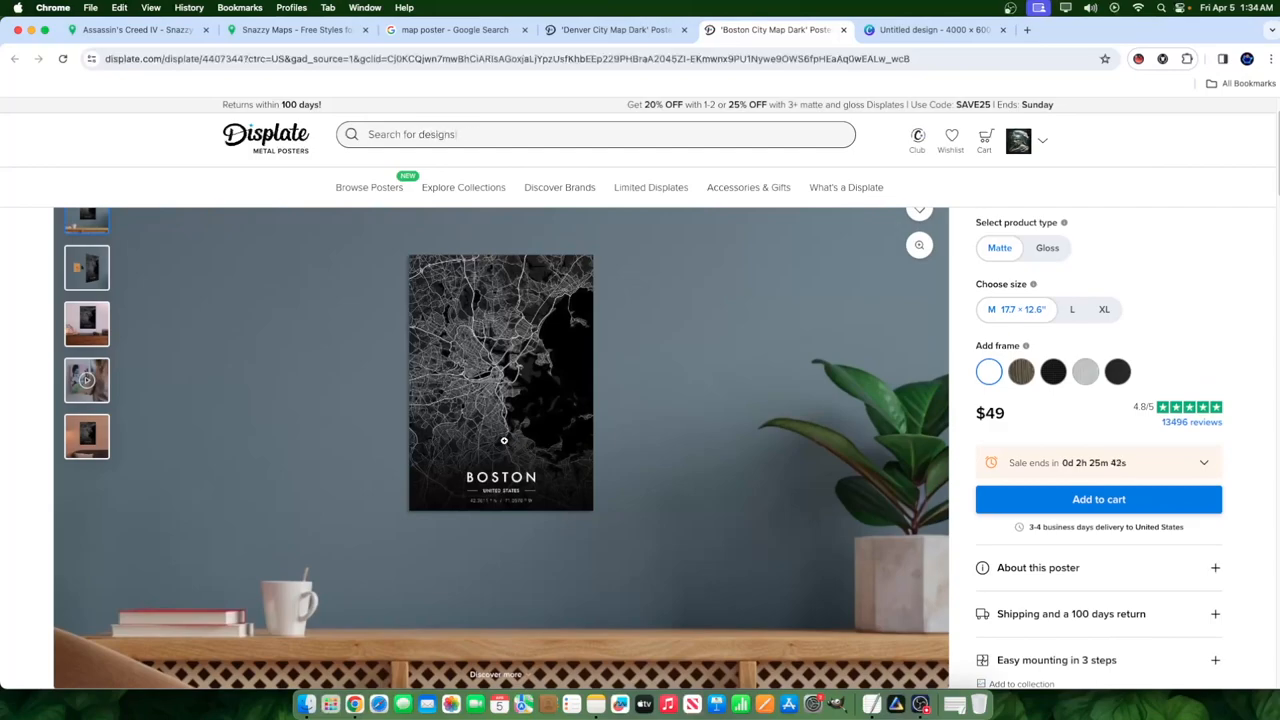
mouse_move(353, 405)
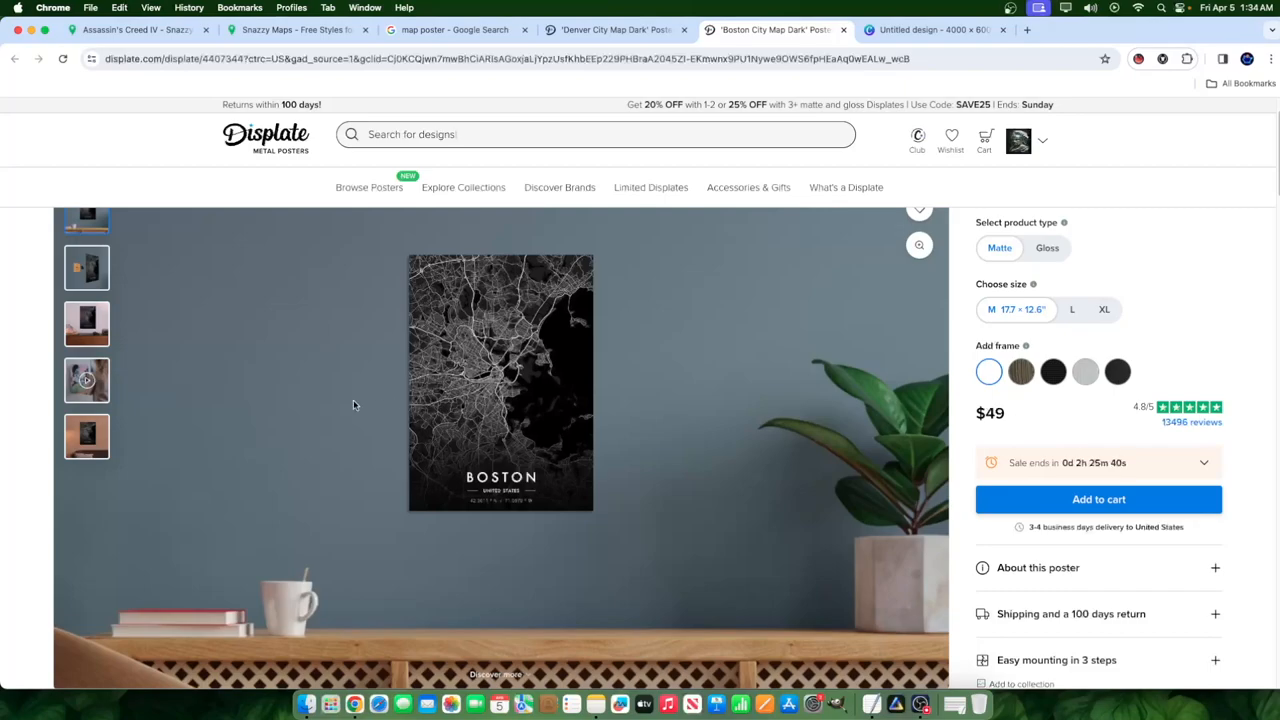
click(295, 29)
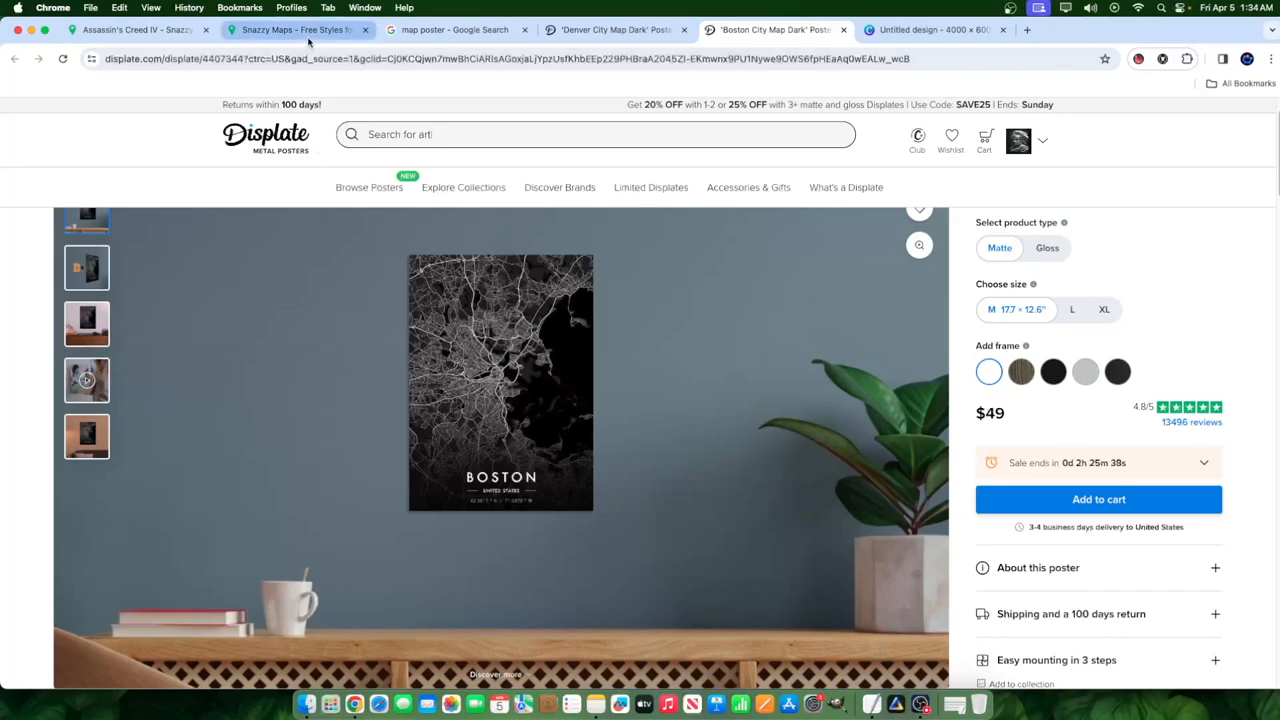
Step: Check the Assassin's Creed IV style page, then return to the Snazzy Maps home featured styles
click(296, 29)
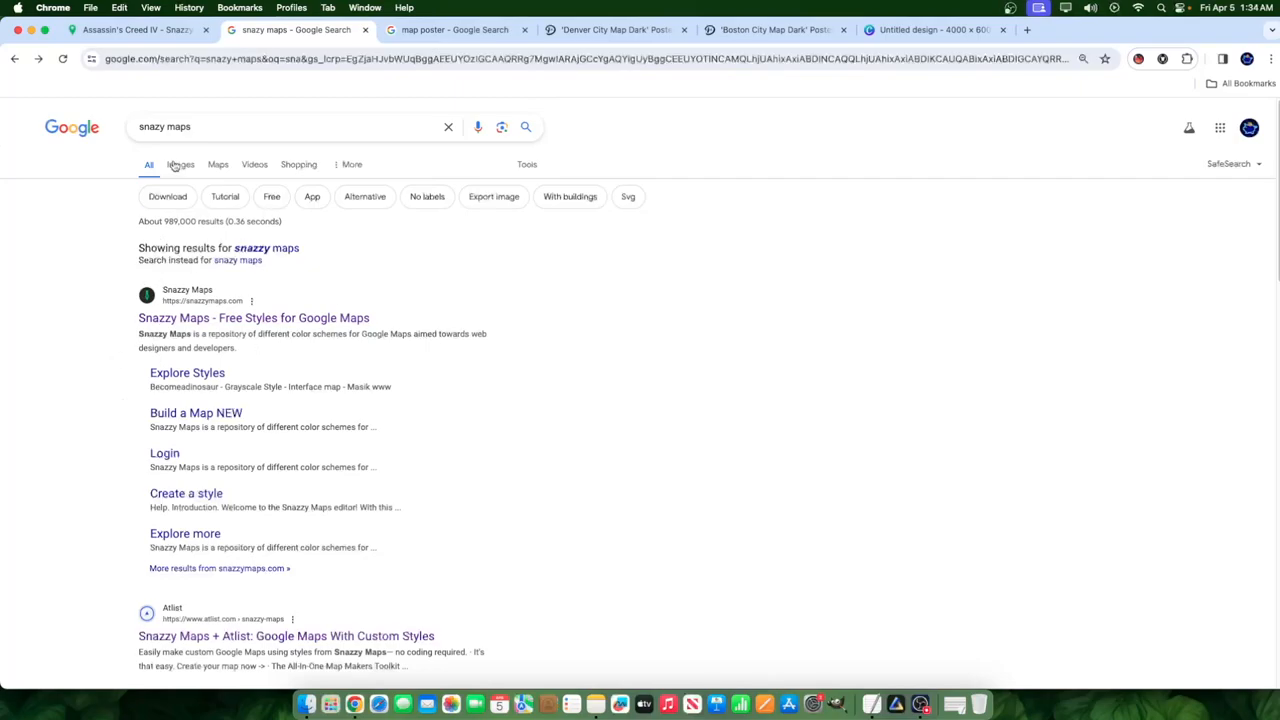
click(253, 317)
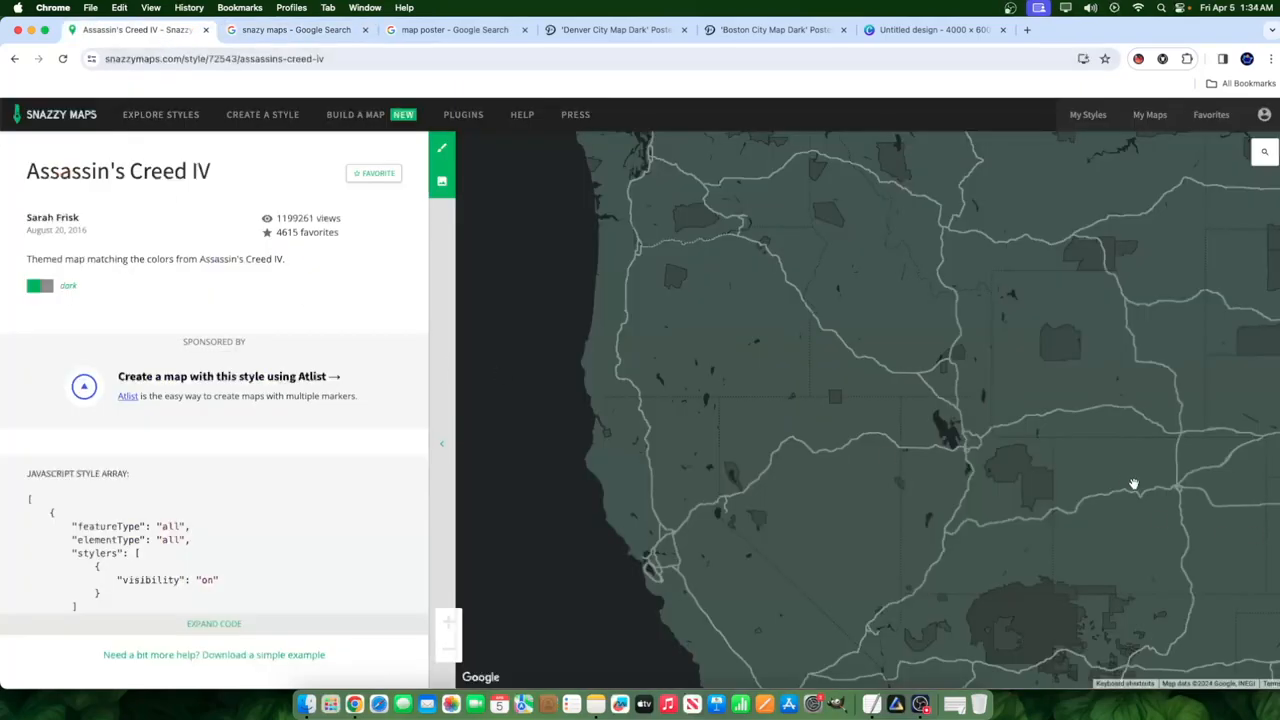
click(295, 29)
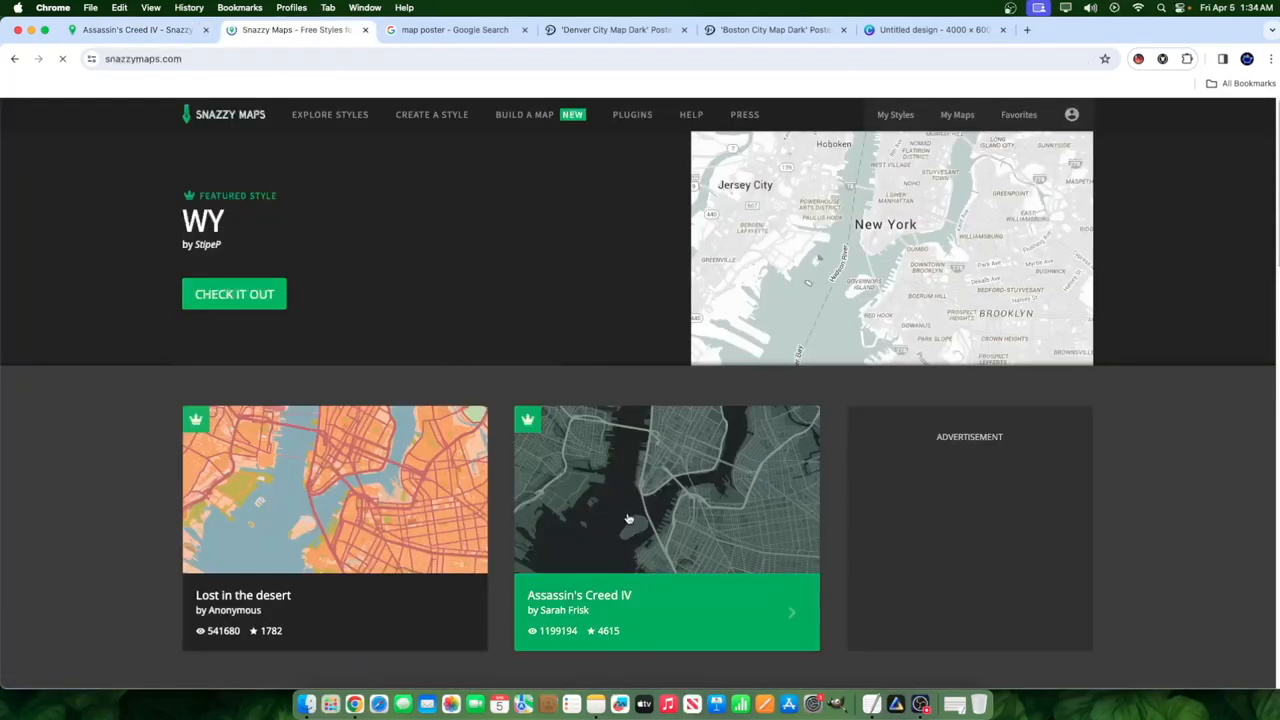
scroll(down, 3)
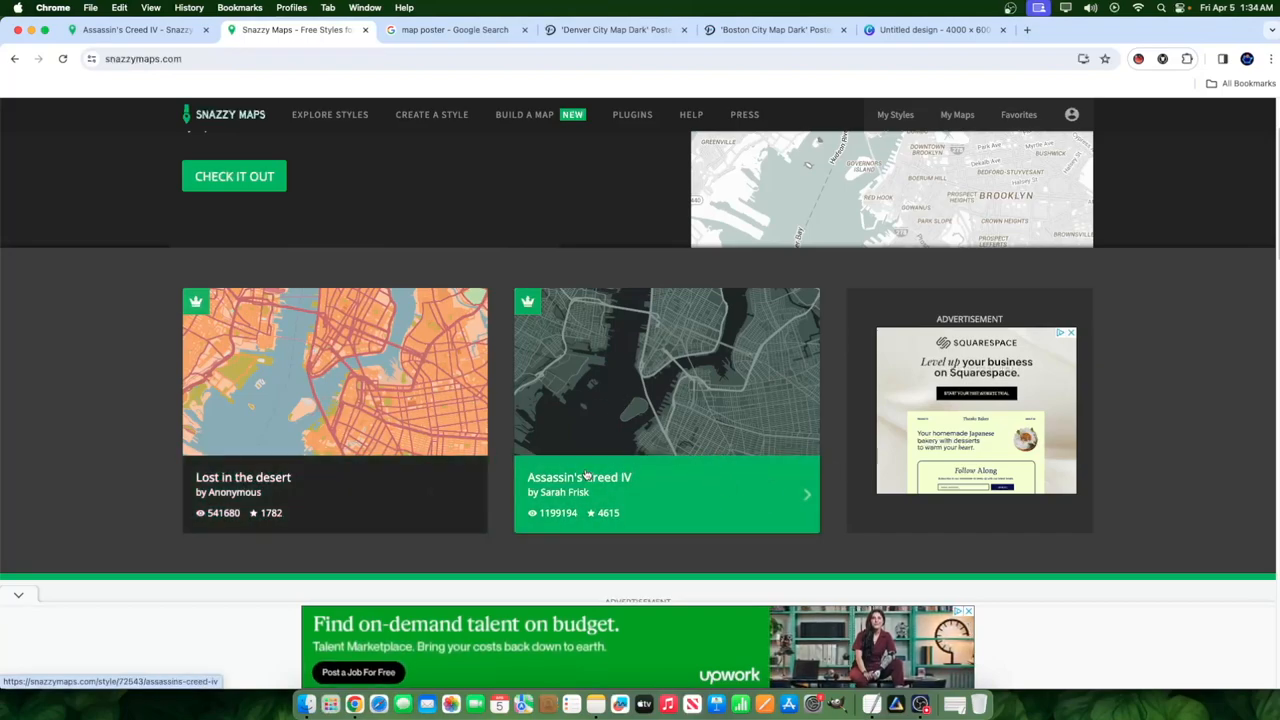
mouse_move(590, 440)
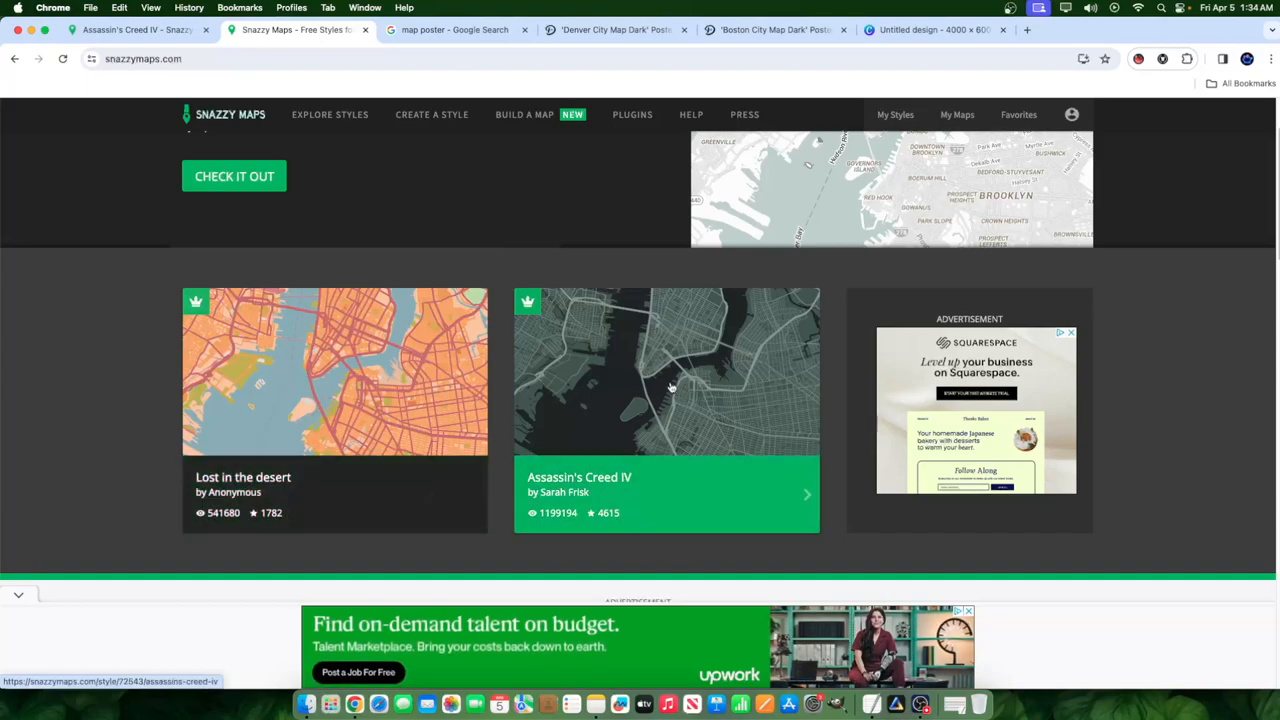
mouse_move(662, 413)
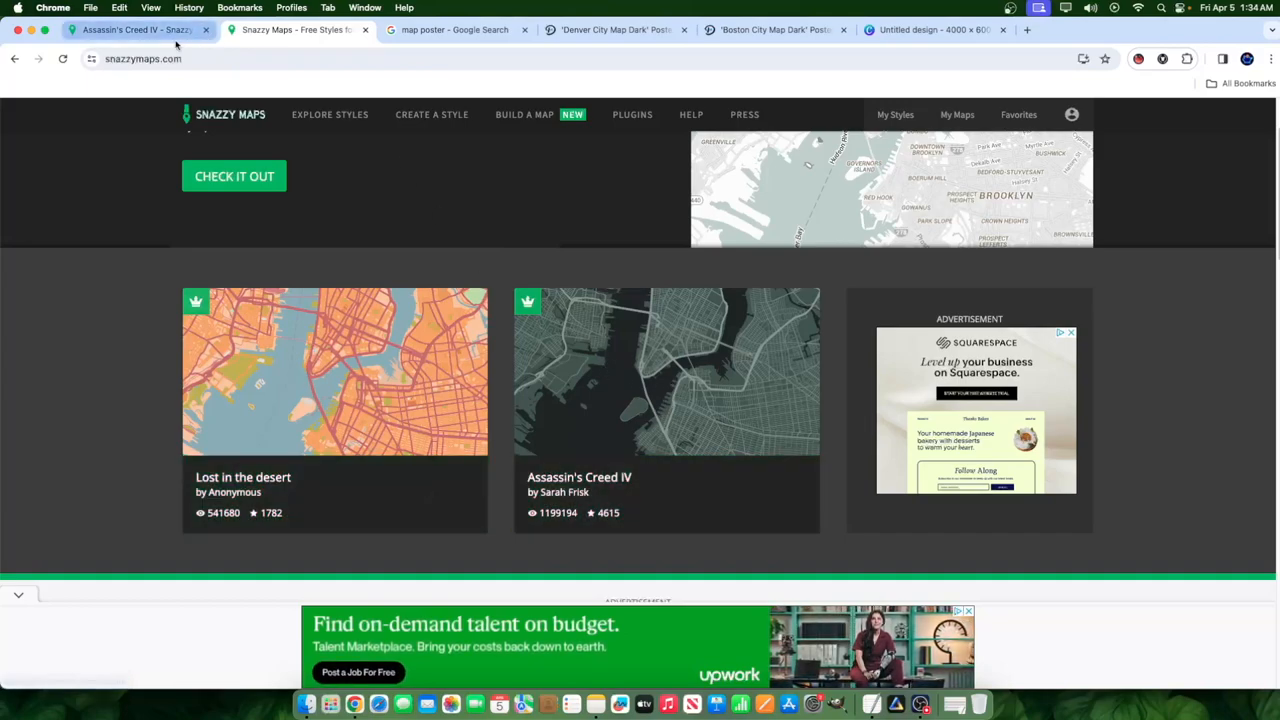
Step: Show the Assassin's Creed IV styled map, pan it to frame the city, and hide the side panel
click(666, 372)
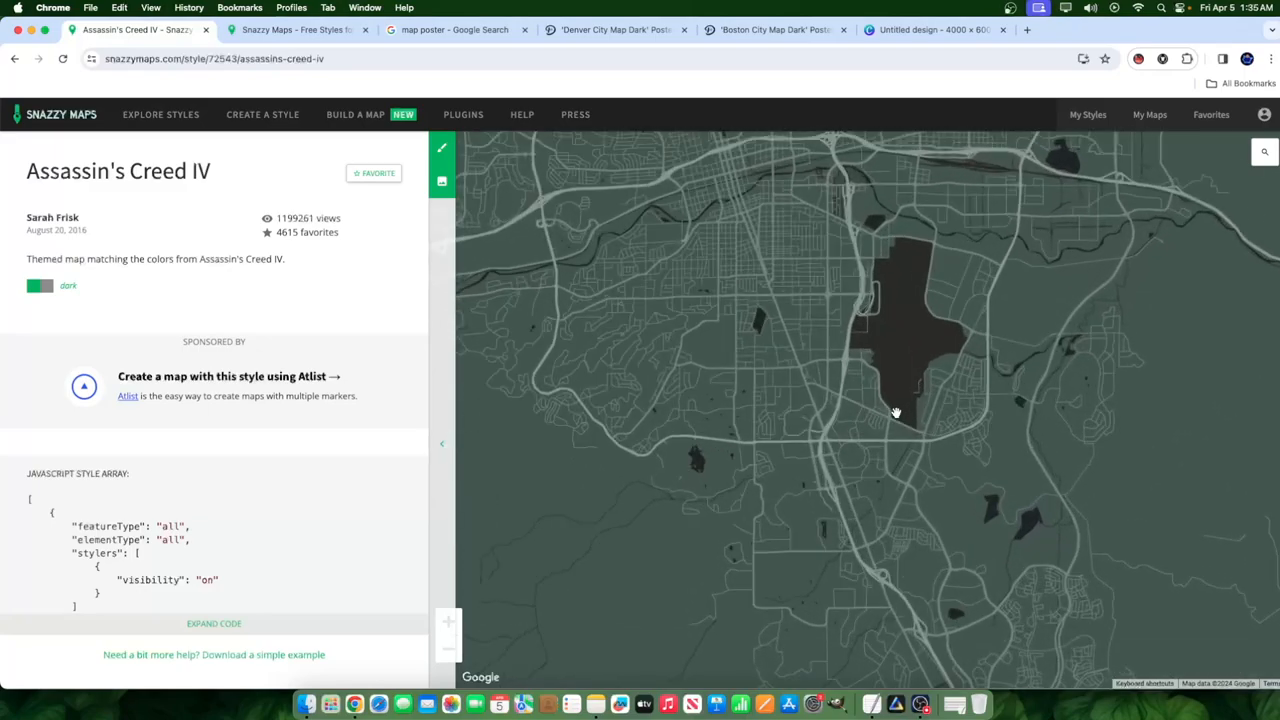
drag(895, 413, 905, 418)
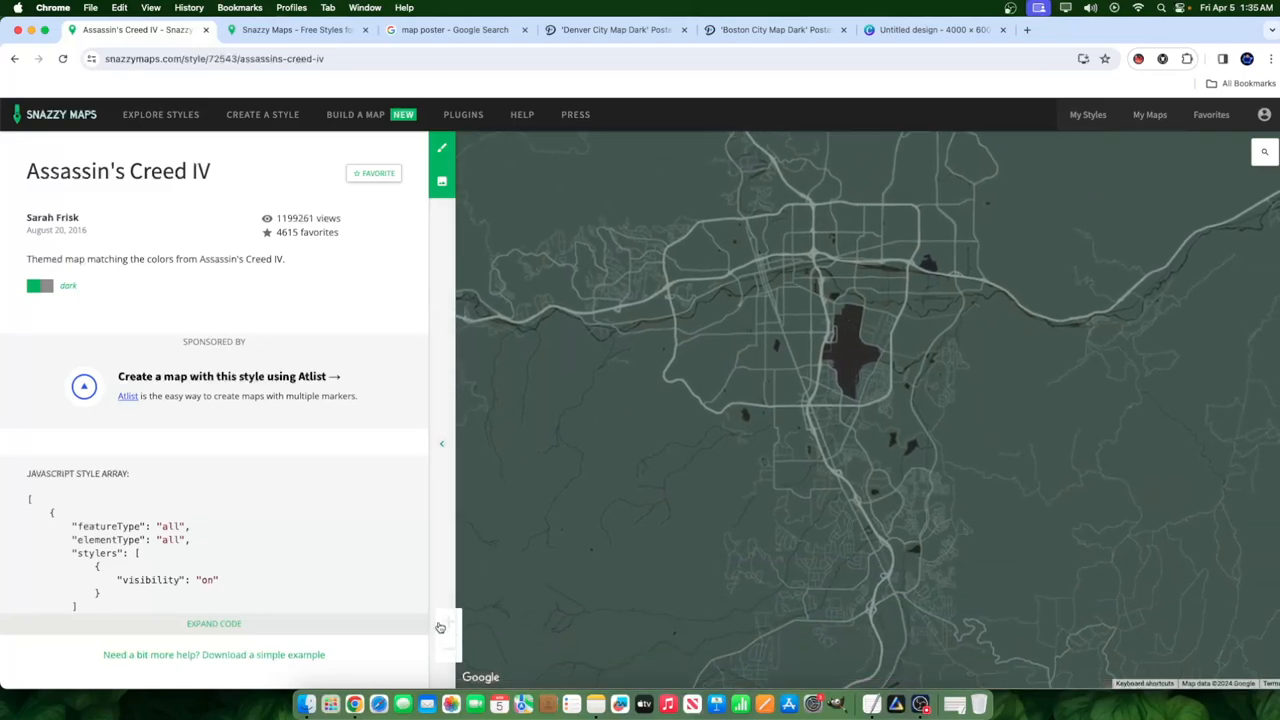
click(442, 443)
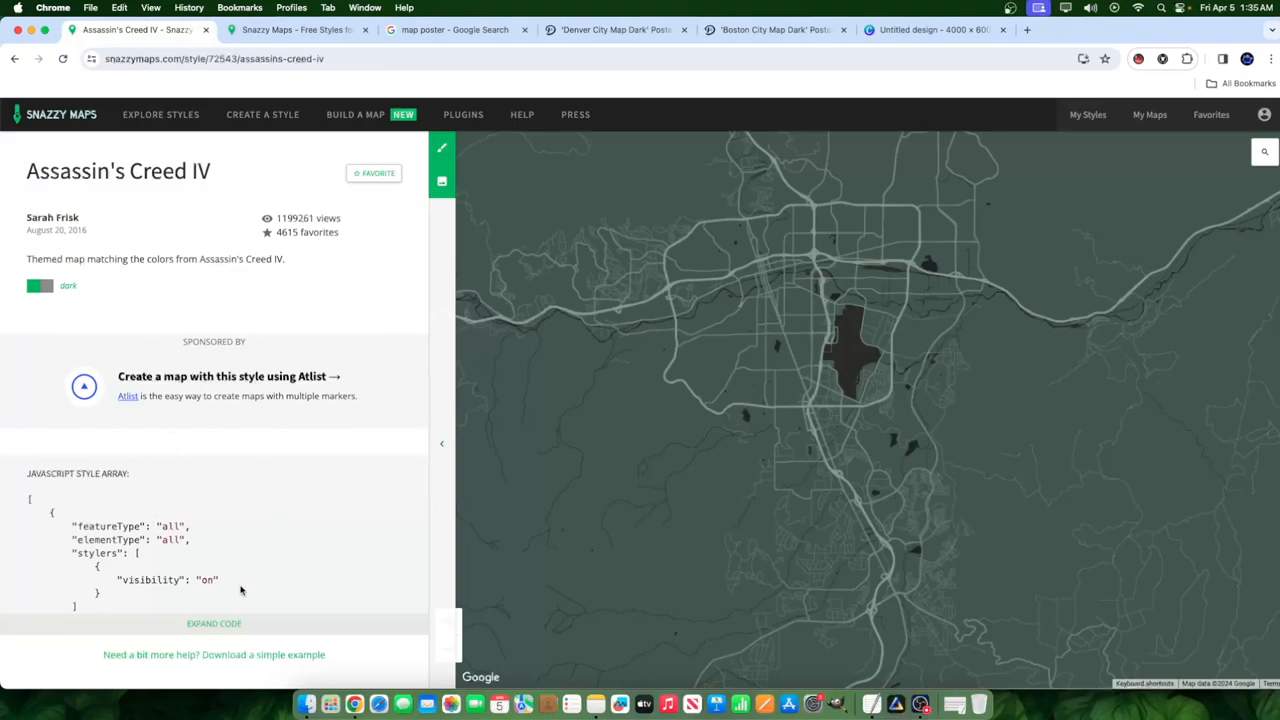
mouse_move(933, 436)
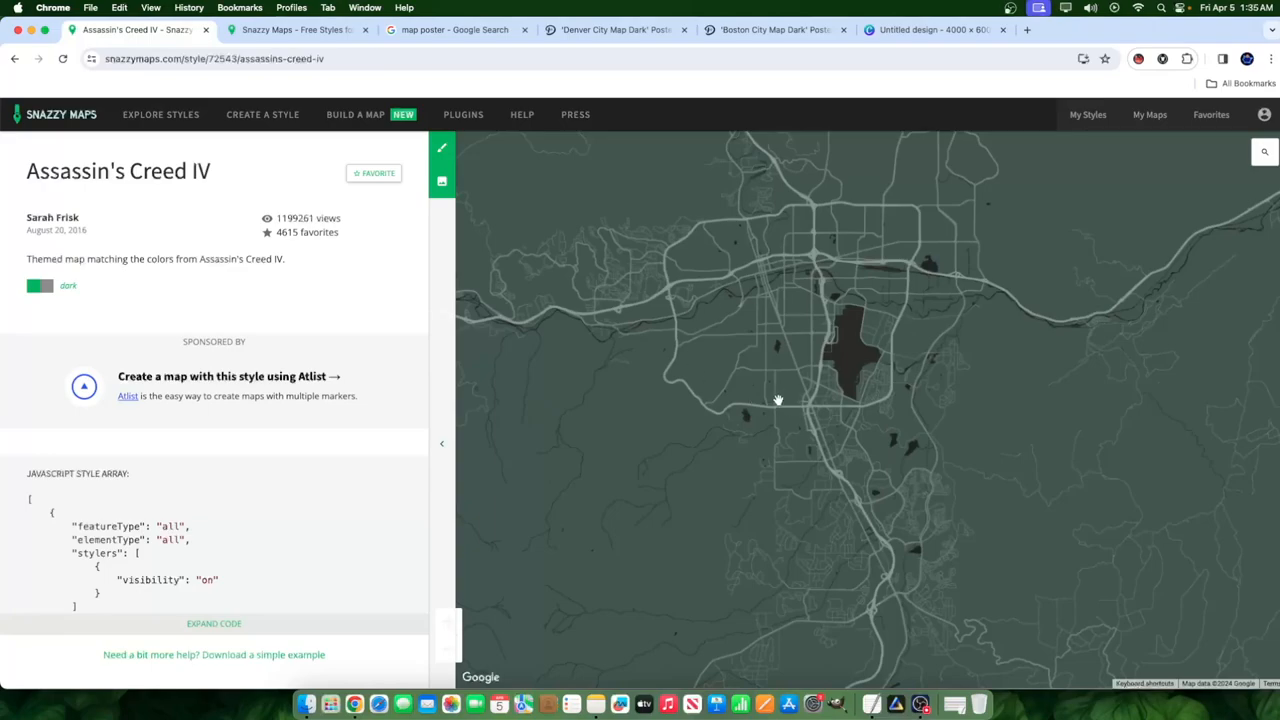
mouse_move(466, 427)
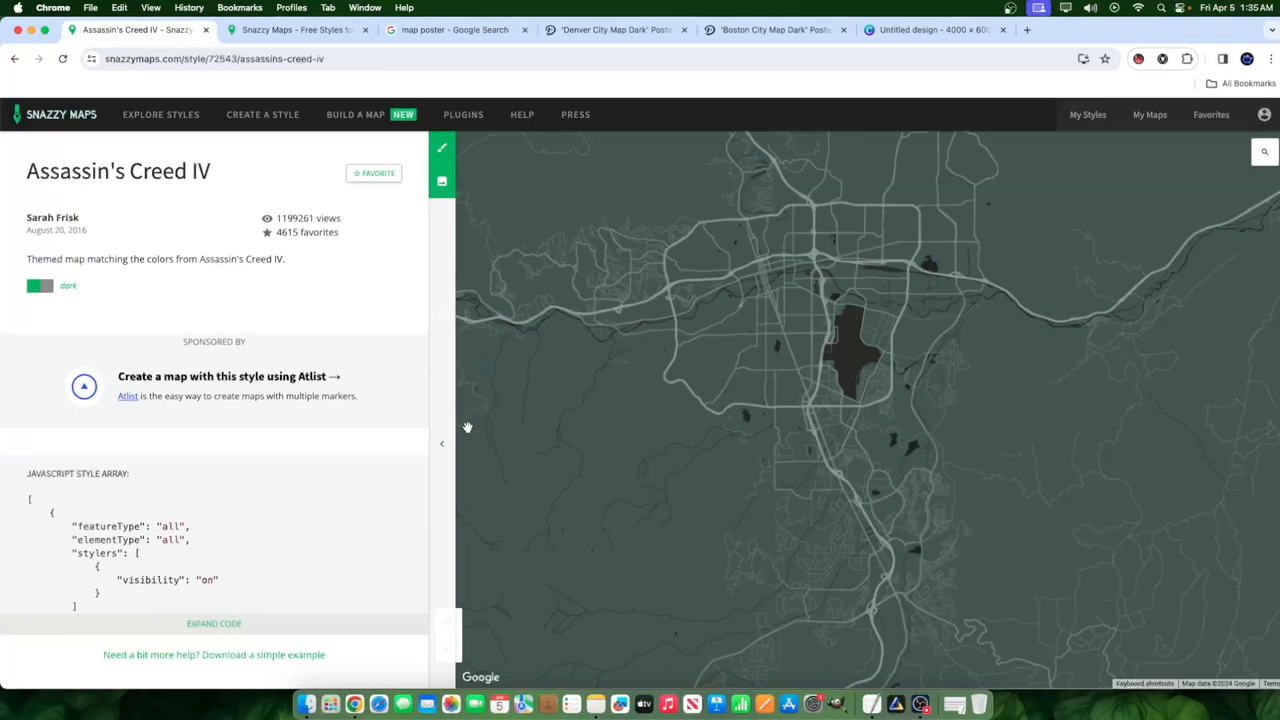
mouse_move(605, 543)
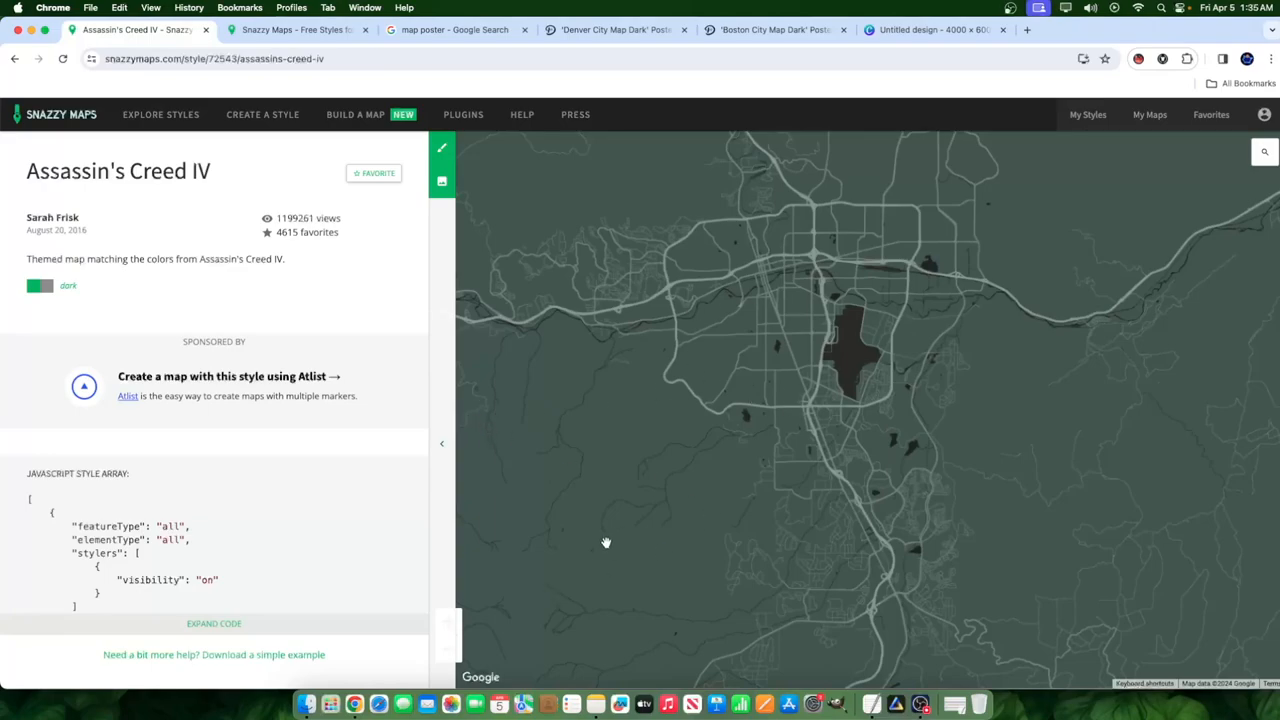
mouse_move(555, 490)
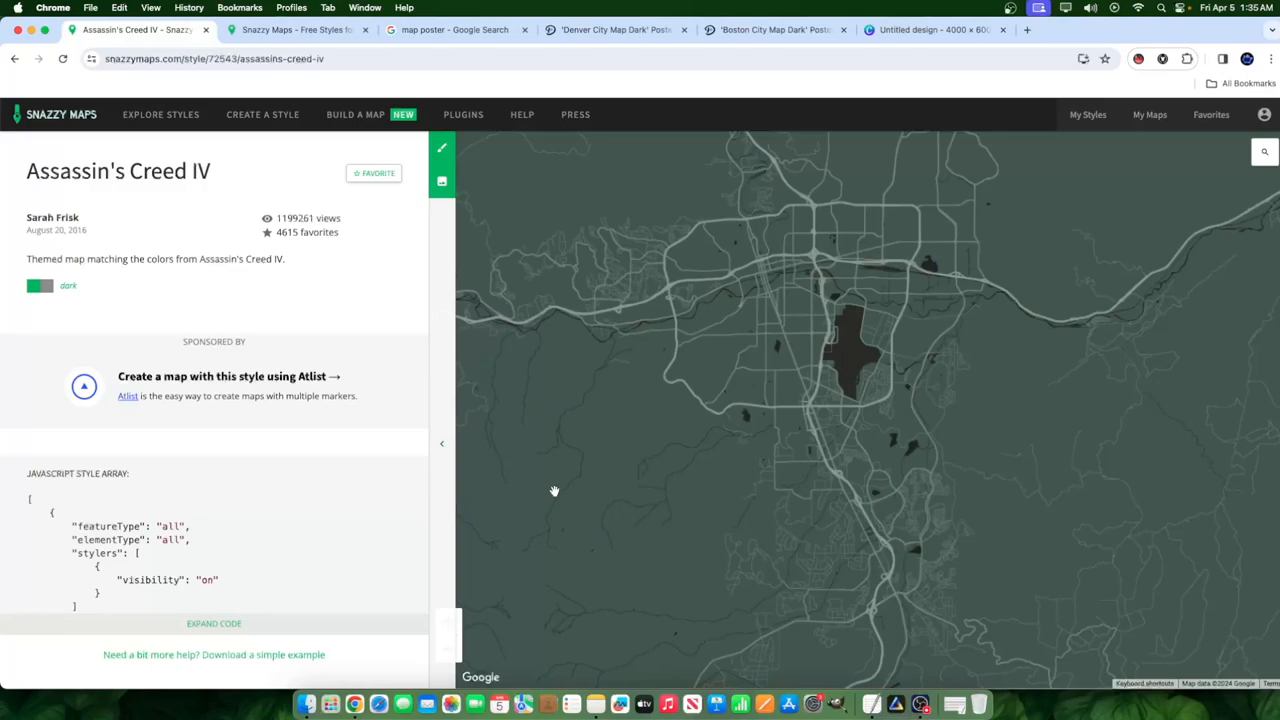
mouse_move(438, 460)
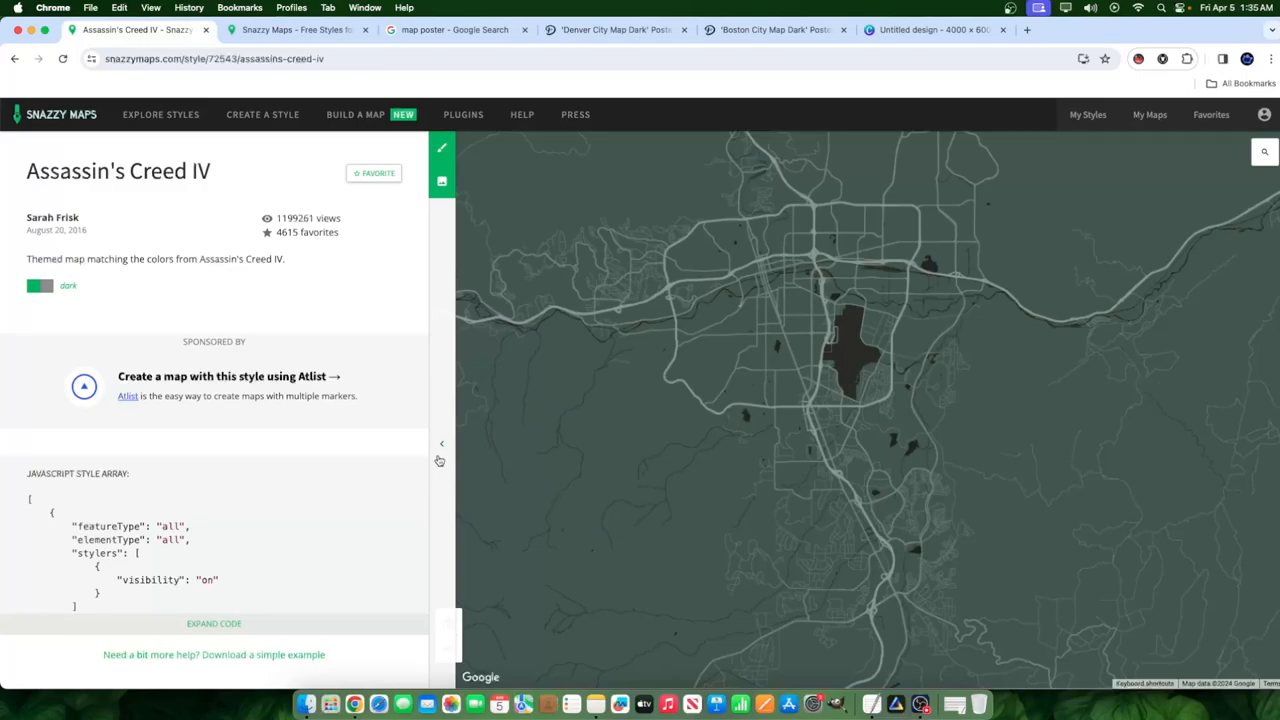
mouse_move(442, 148)
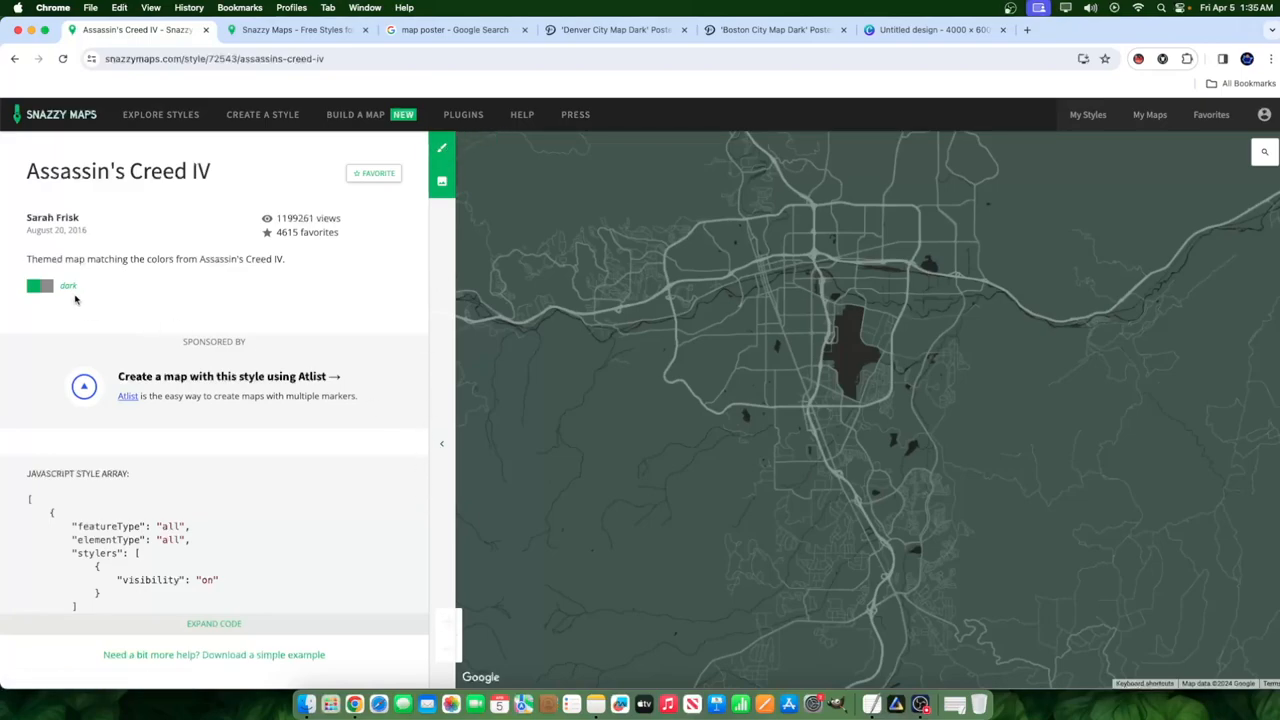
mouse_move(445, 450)
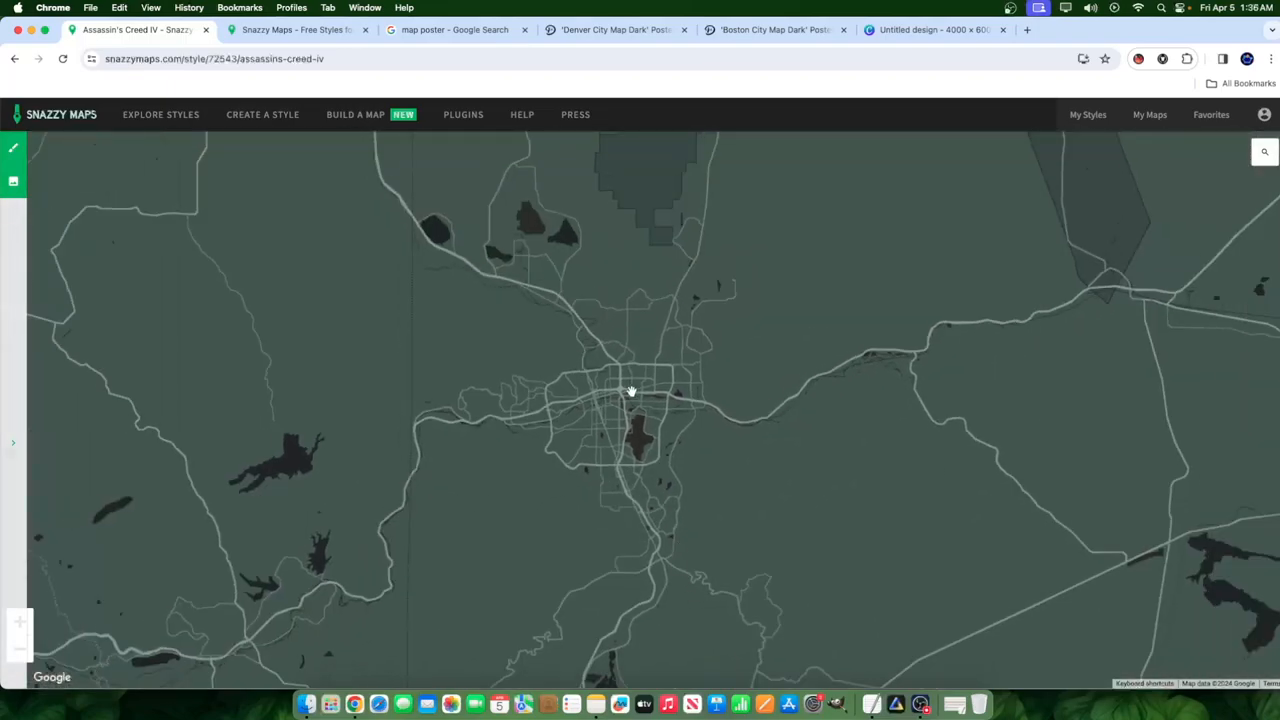
Step: Recentre the map on the city and bring up the Download Image panel
drag(630, 390, 640, 400)
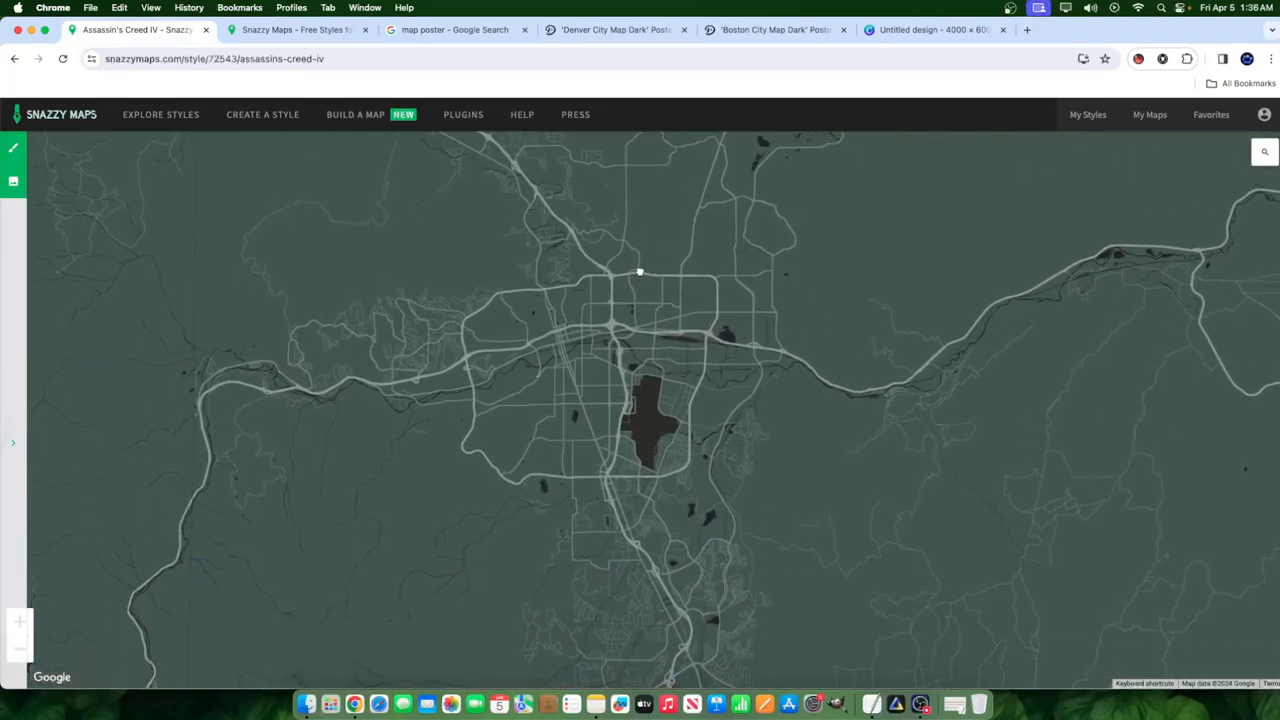
mouse_move(681, 531)
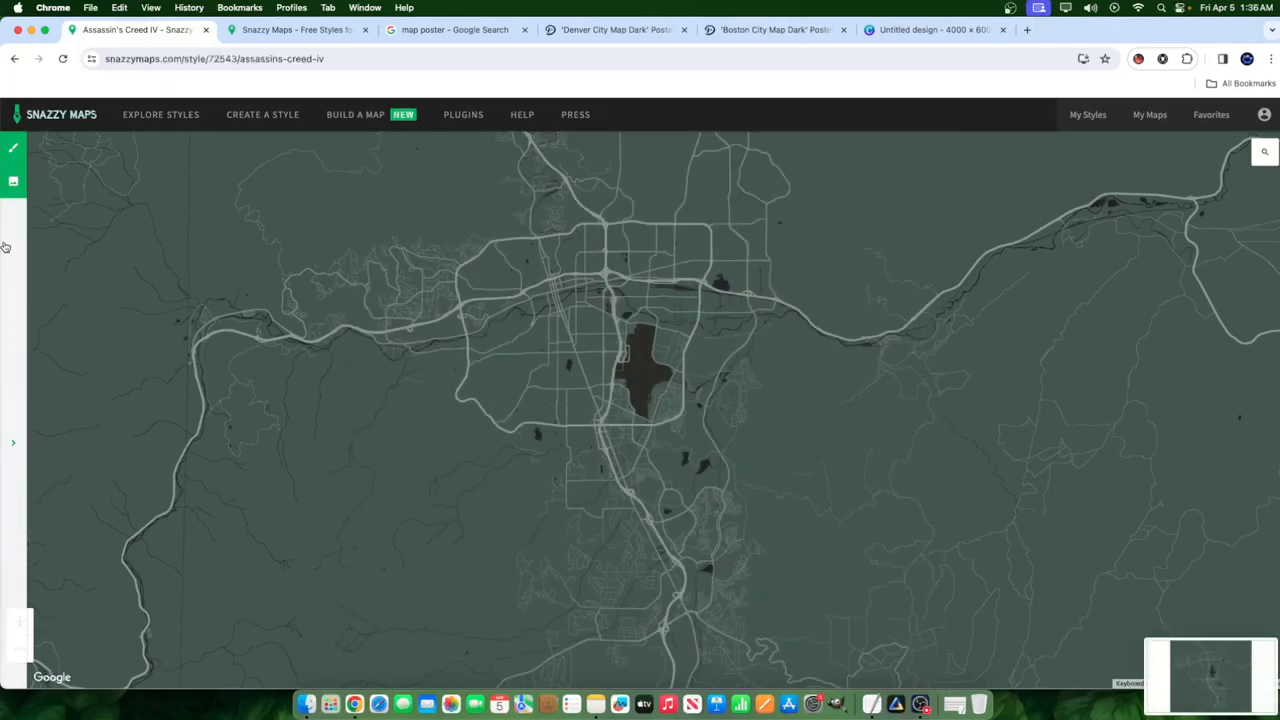
click(13, 181)
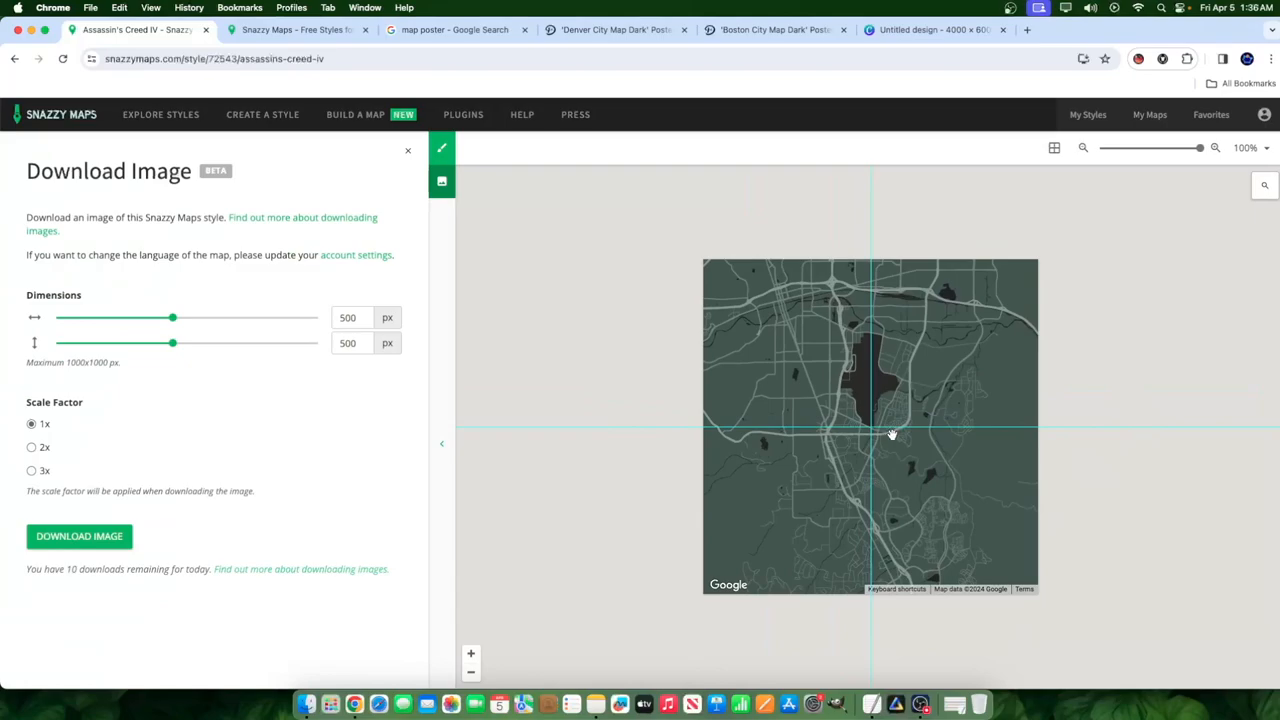
Step: Enter an image height of 2000 (capped at 1000 px) and switch to the blank Canva poster design
click(347, 343)
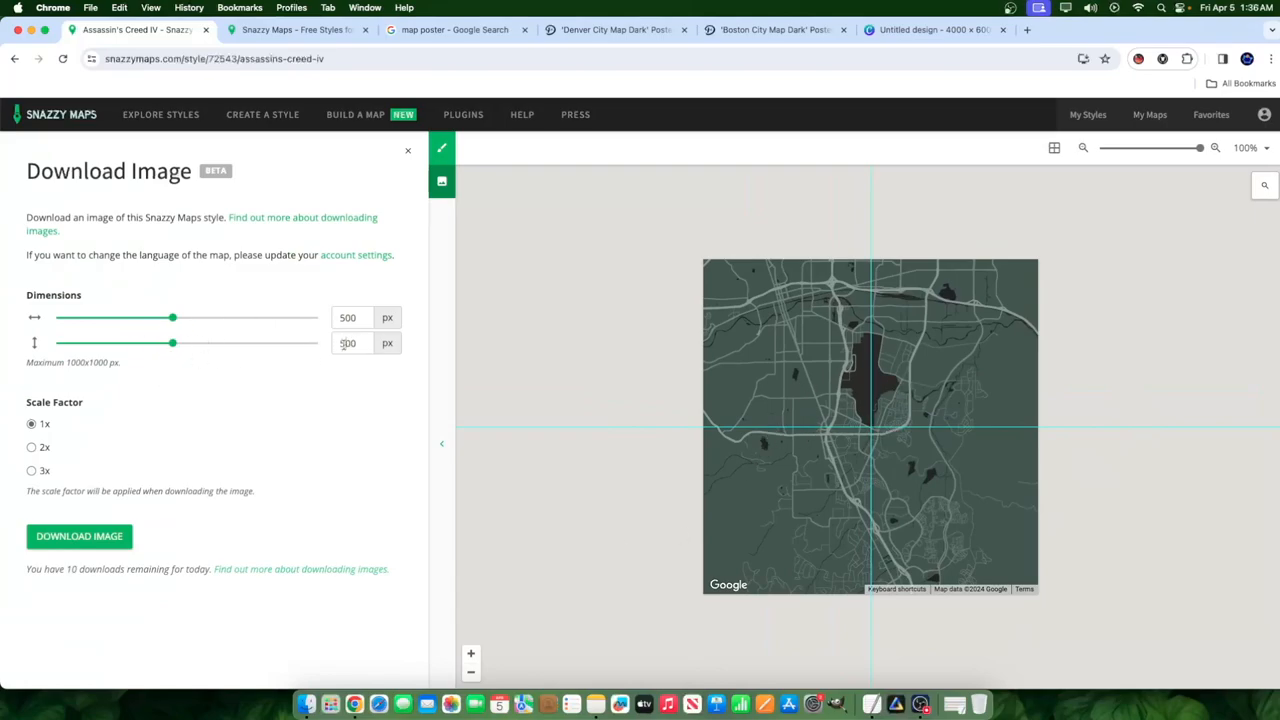
click(347, 343)
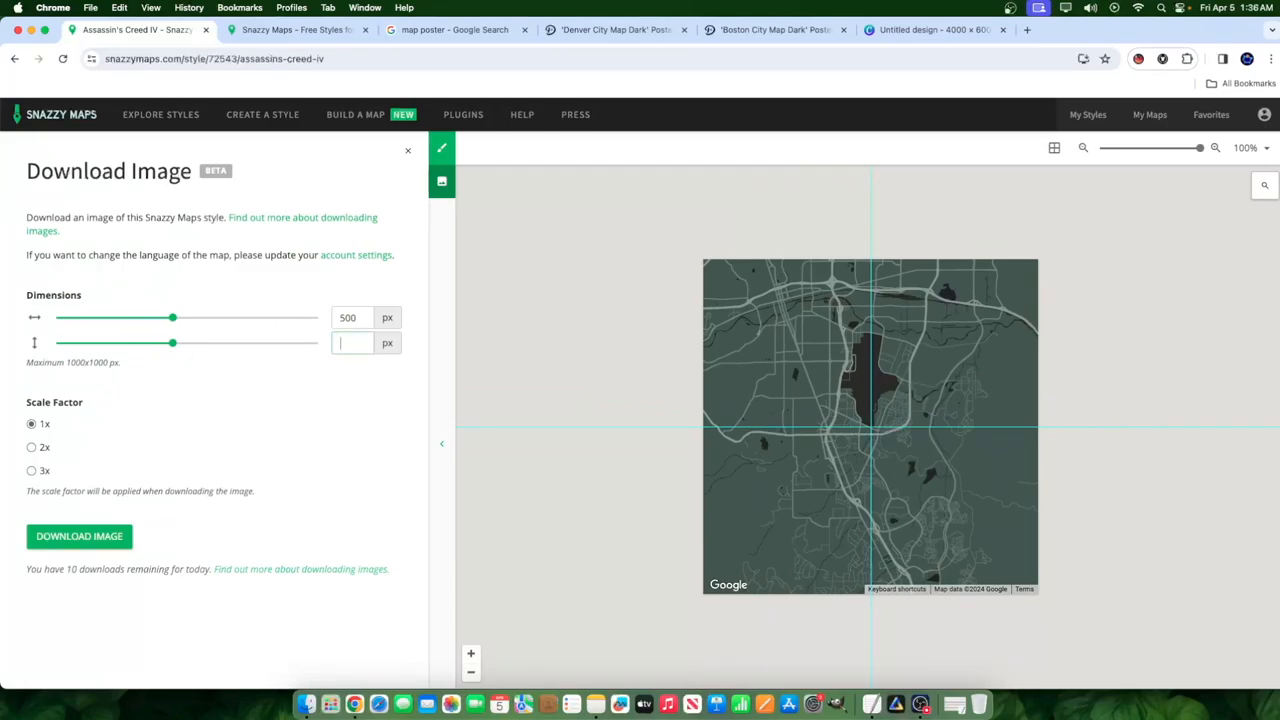
text(2000)
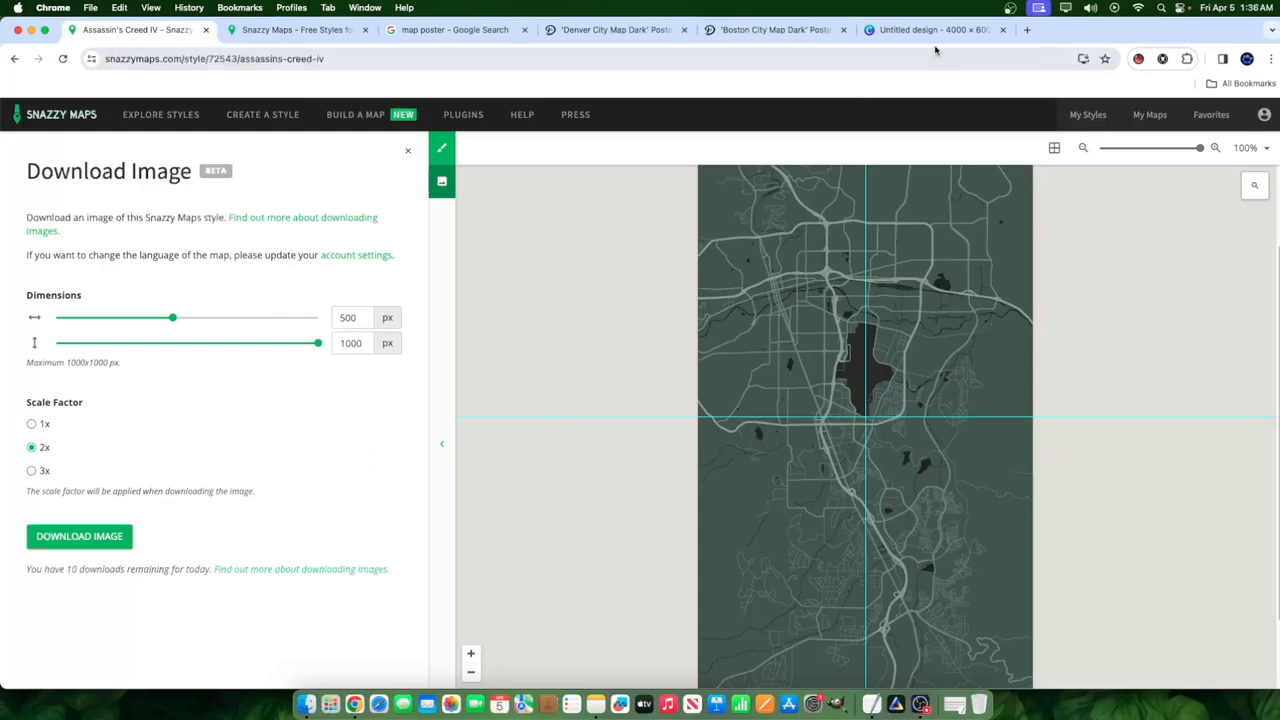
click(930, 29)
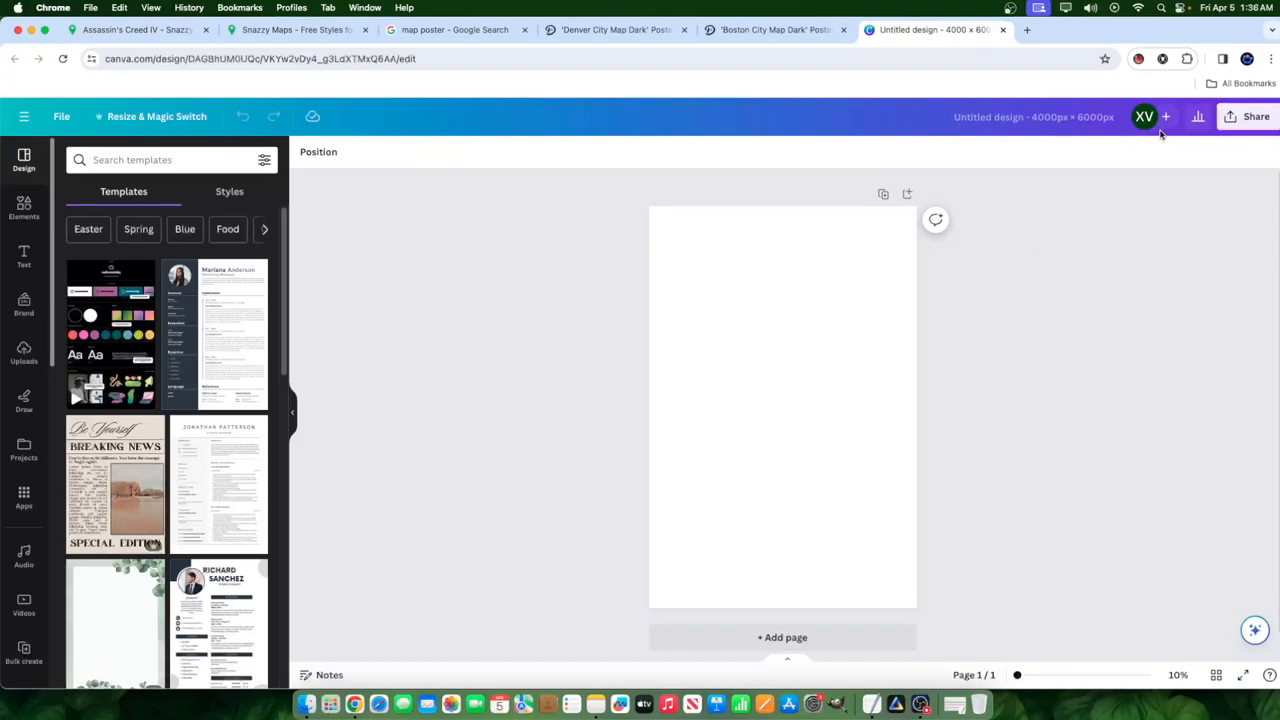
mouse_move(765, 205)
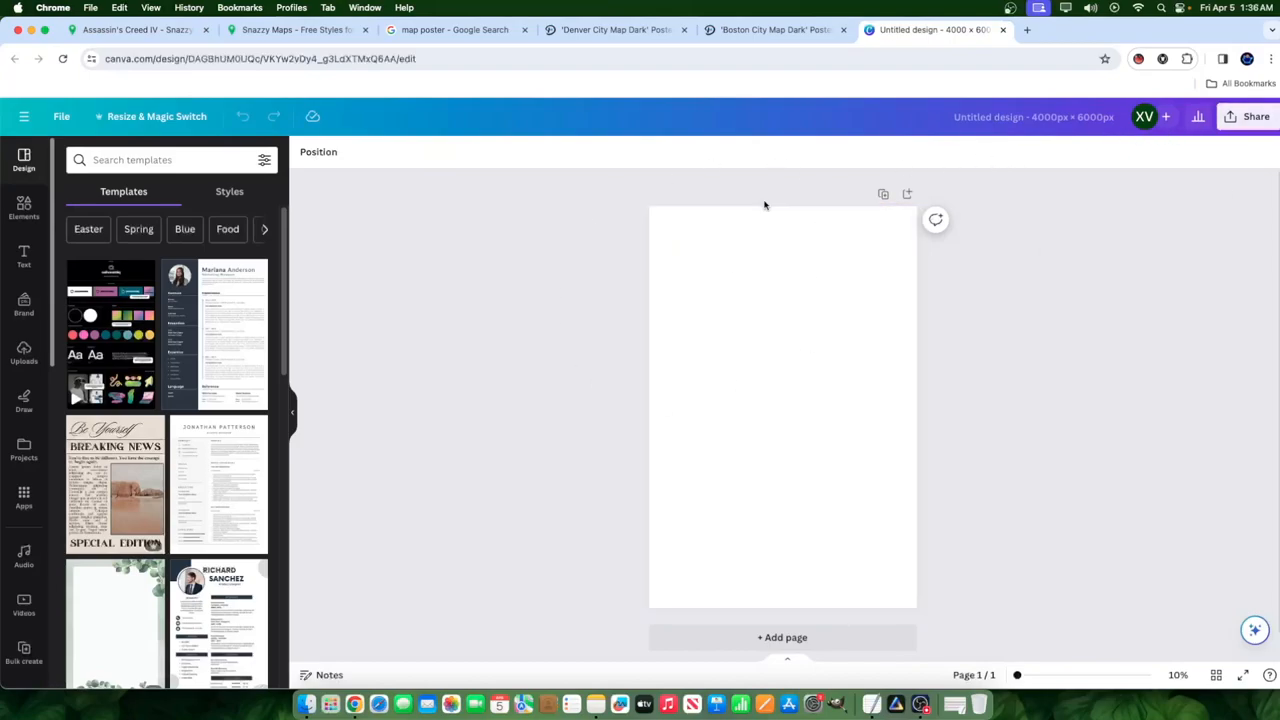
Step: Glance over the empty Canva page and return to the Snazzy Maps download settings
click(1033, 117)
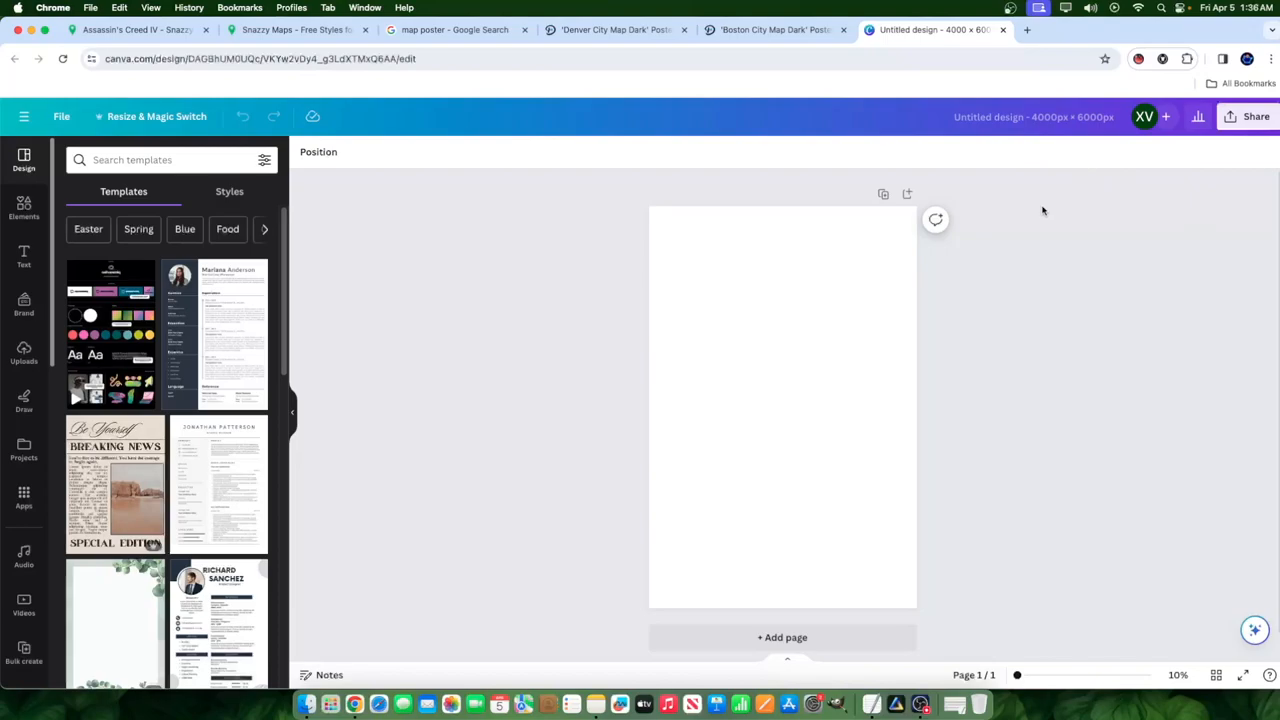
mouse_move(1071, 222)
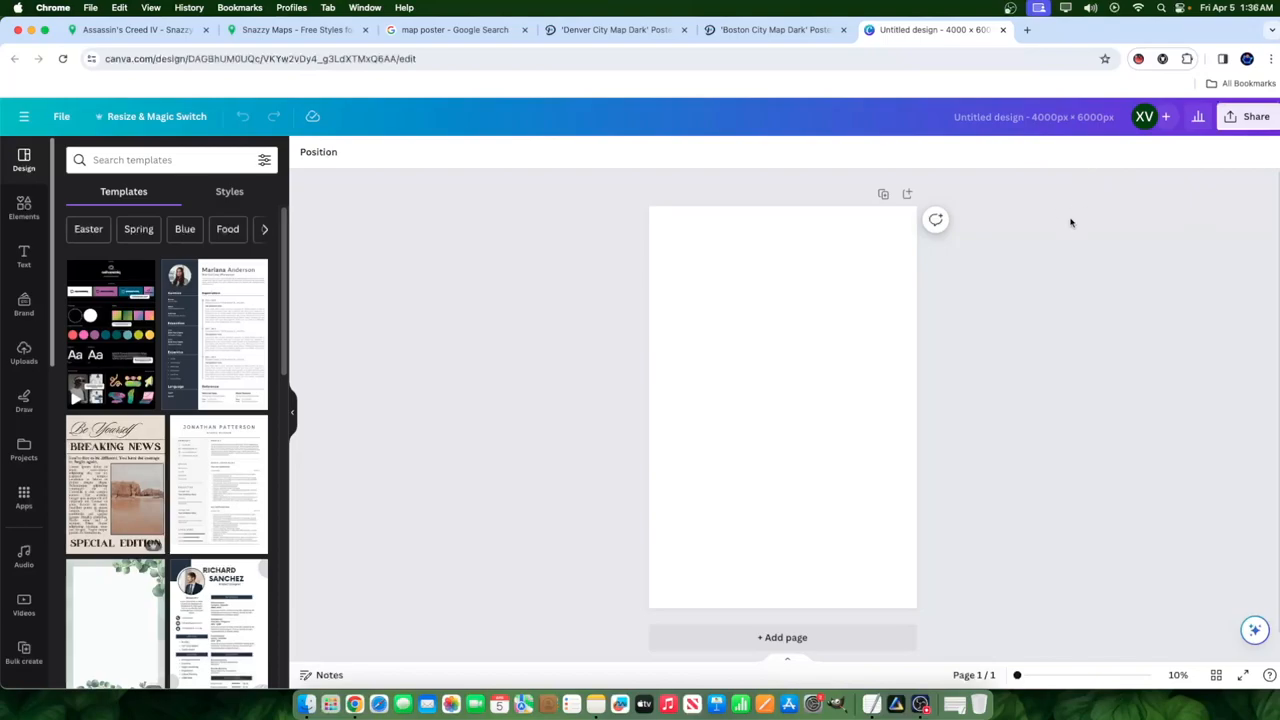
mouse_move(1078, 232)
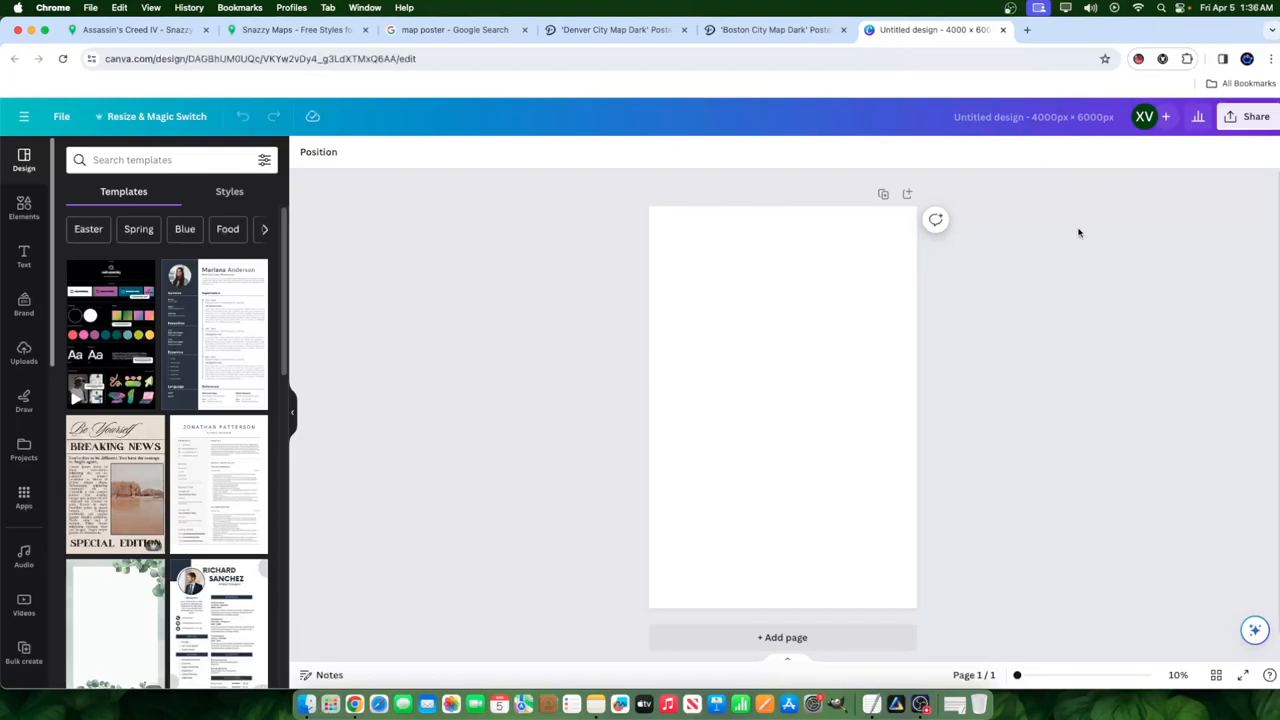
mouse_move(772, 106)
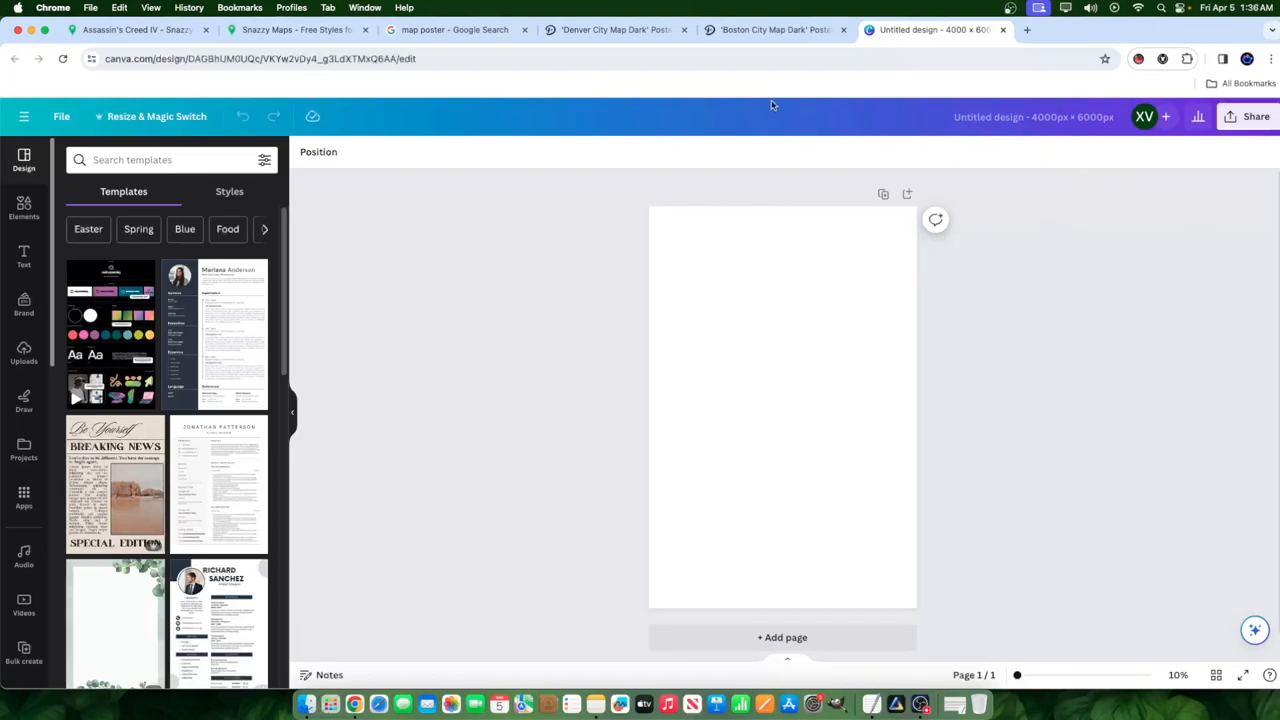
click(135, 29)
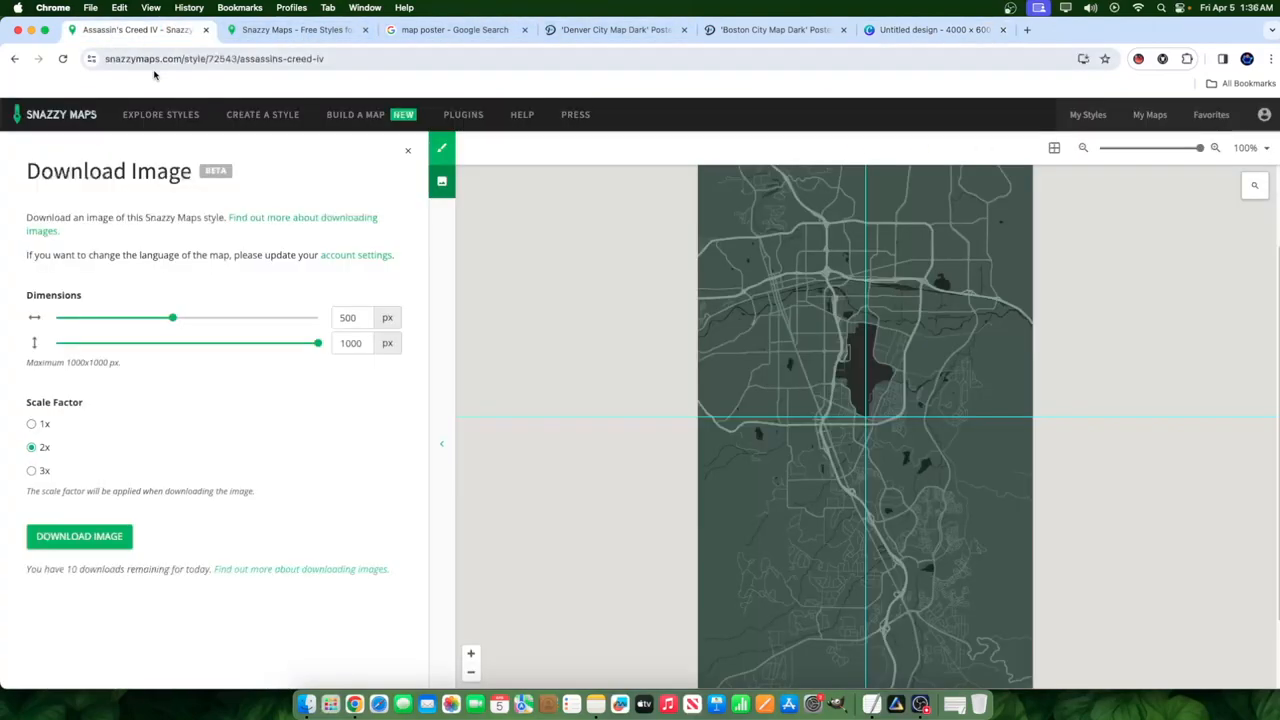
Step: Set the map image to 470 by 932 px and recentre Reno within the frame
click(347, 317)
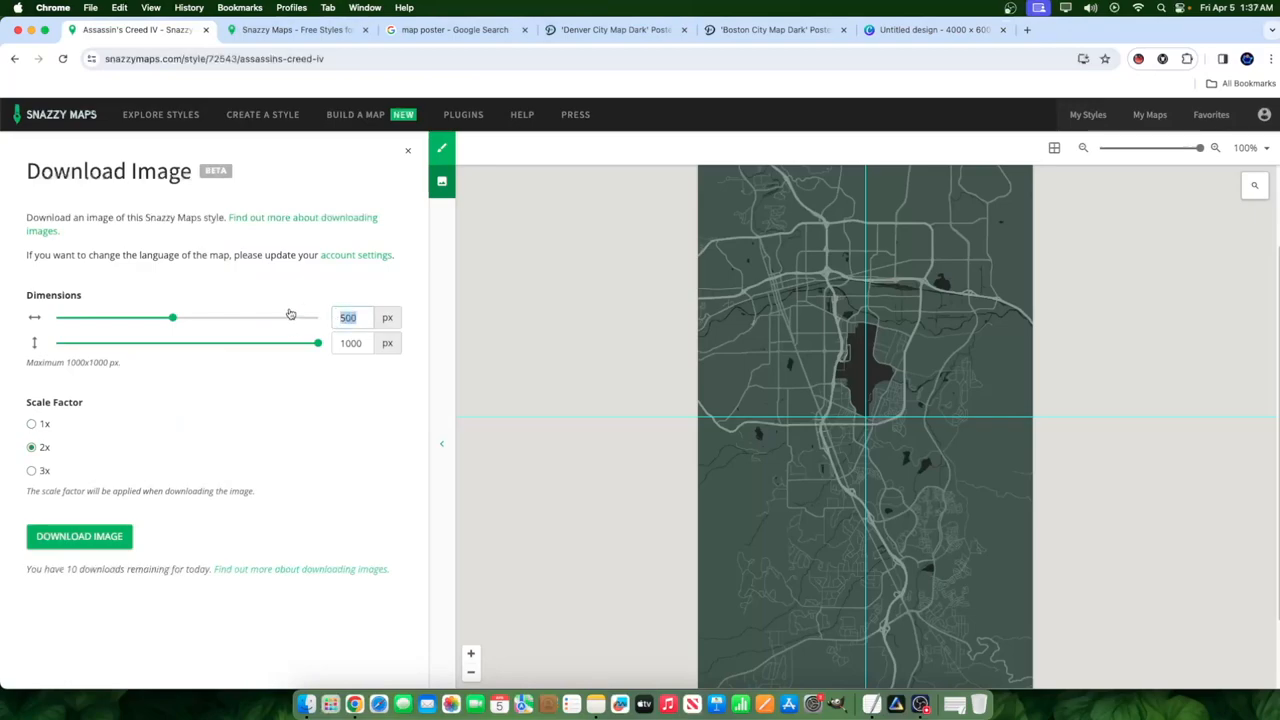
click(31, 423)
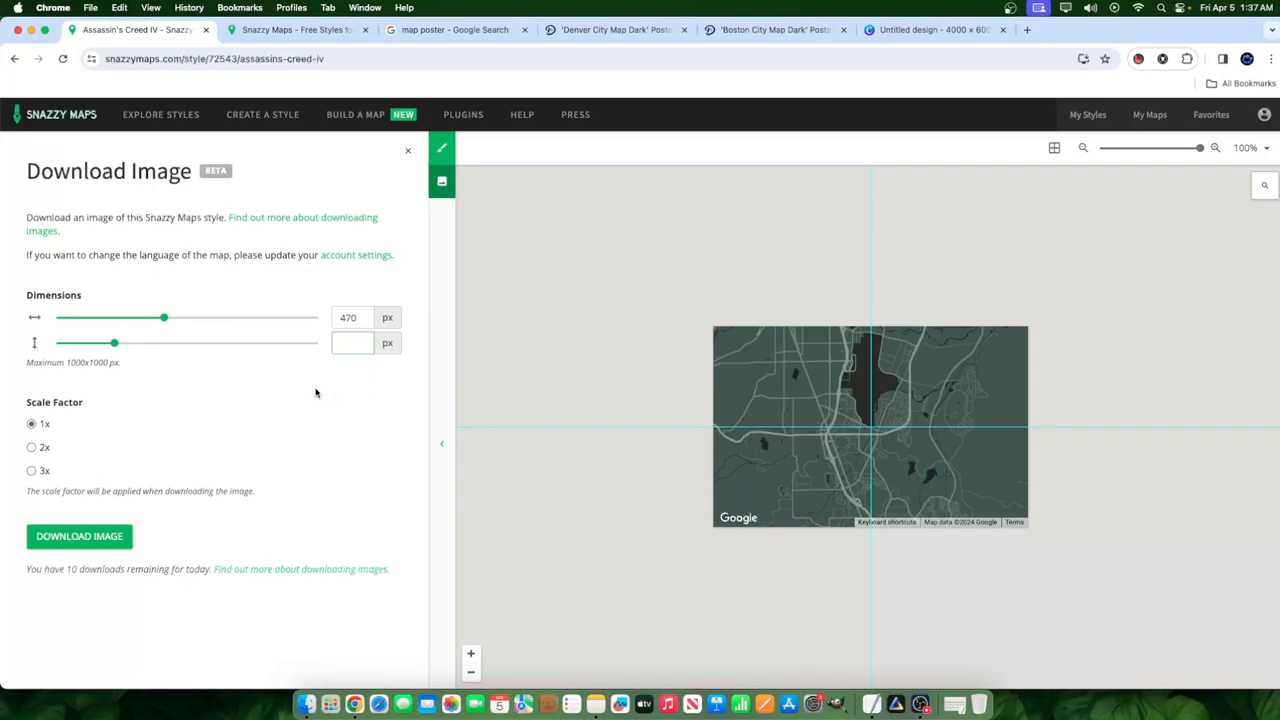
mouse_move(570, 350)
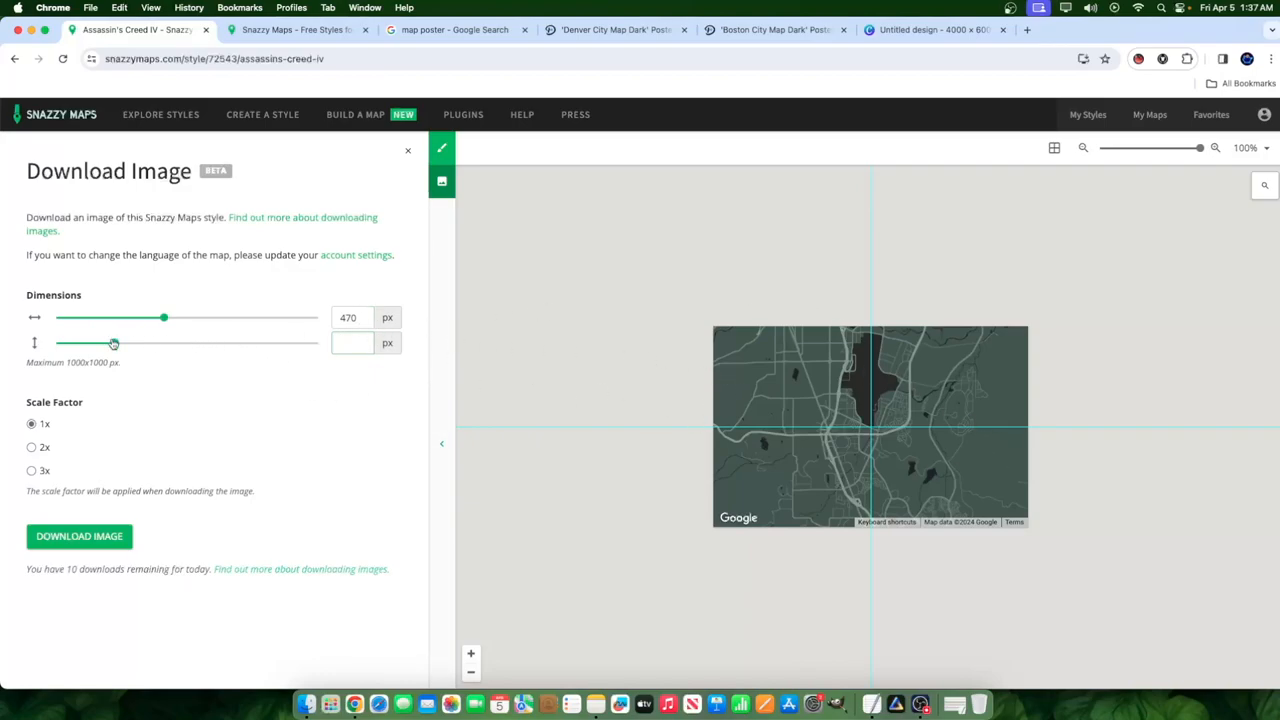
drag(114, 343, 287, 343)
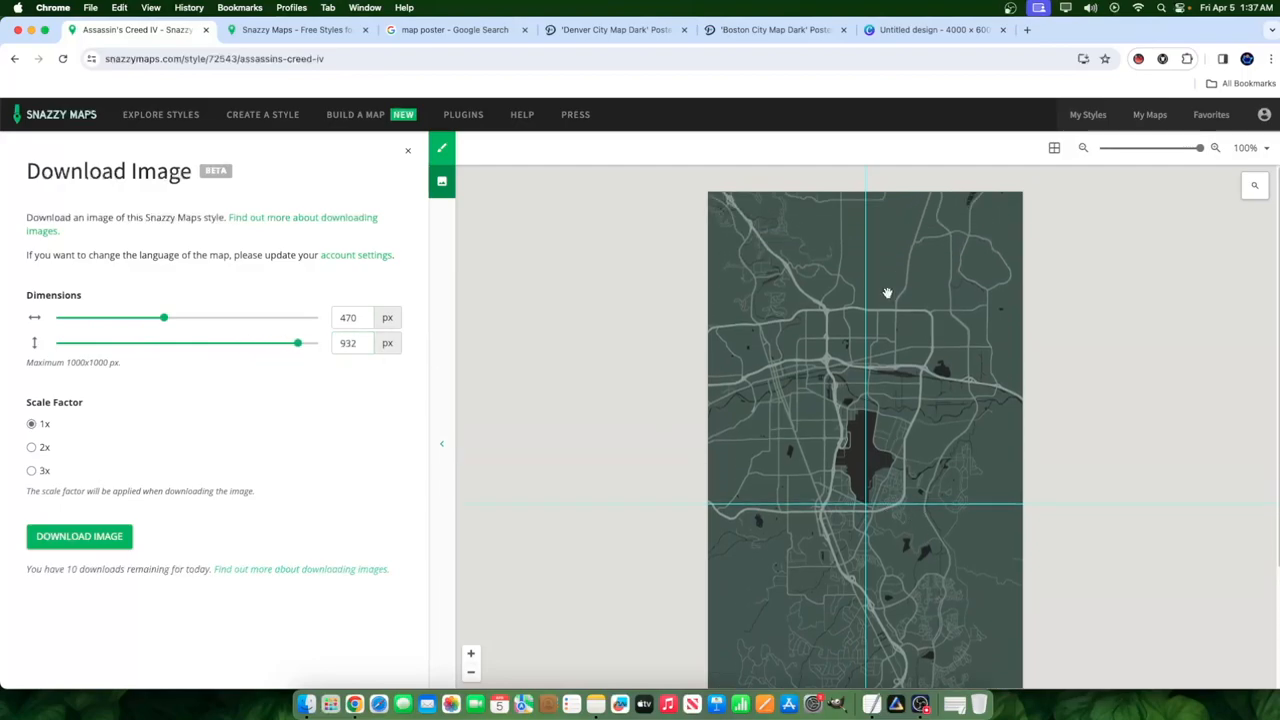
drag(887, 293, 905, 510)
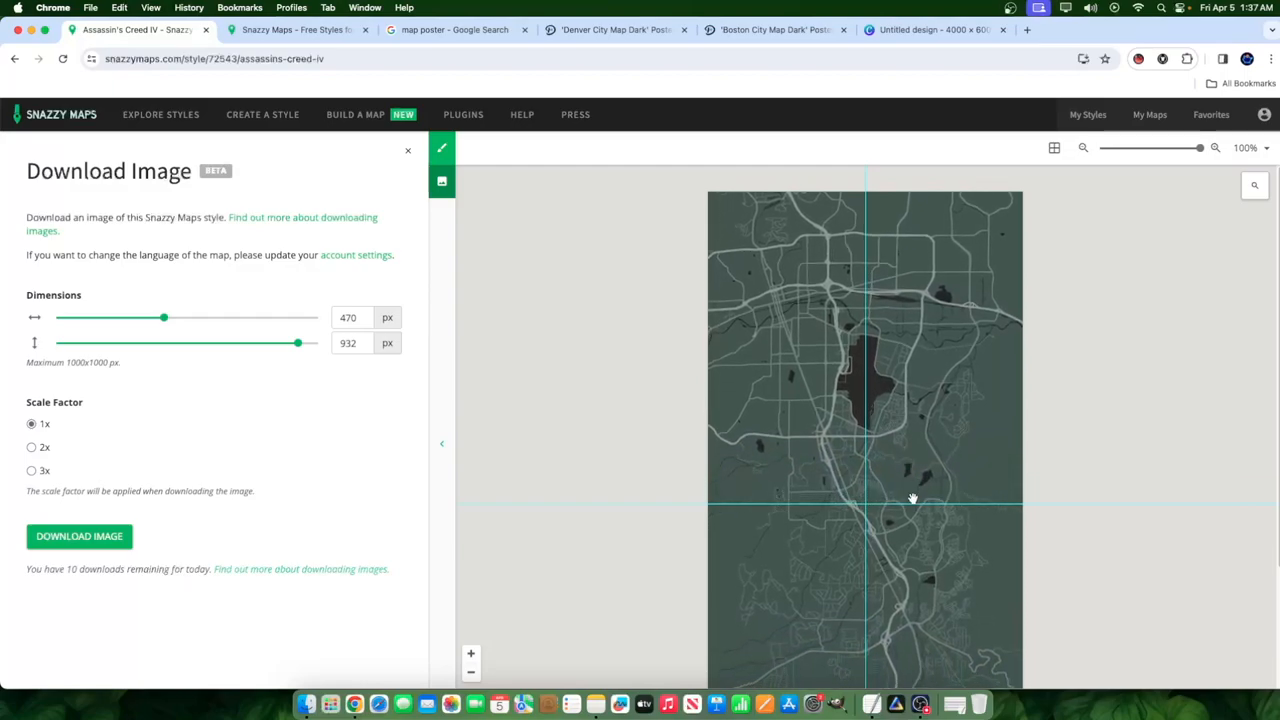
drag(911, 498, 834, 583)
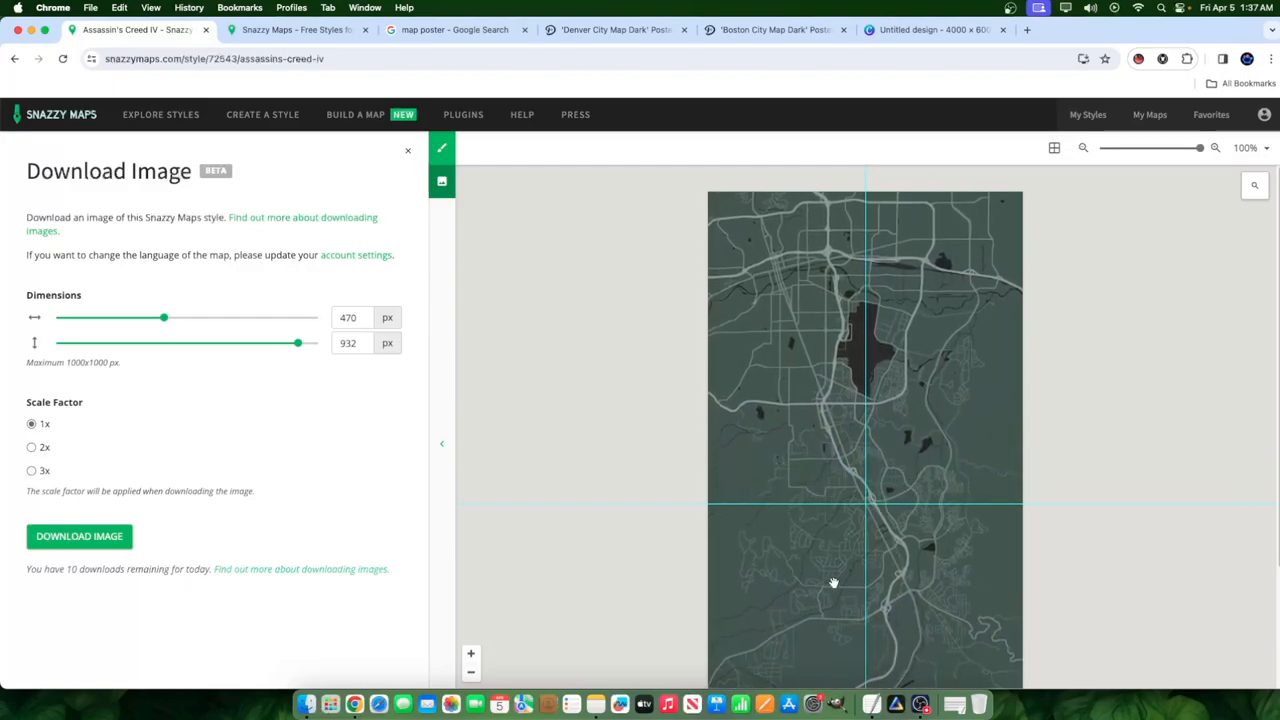
mouse_move(505, 499)
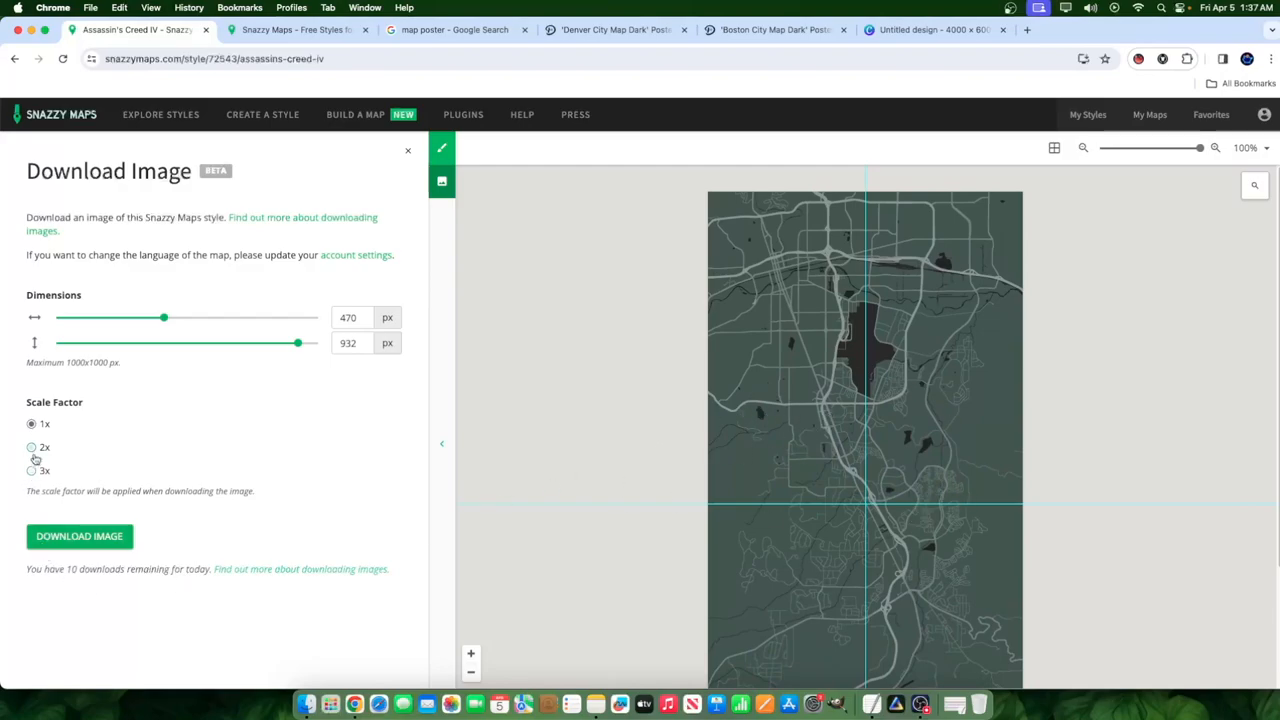
Step: Download the map image at 3x scale and open the downloaded file
click(31, 447)
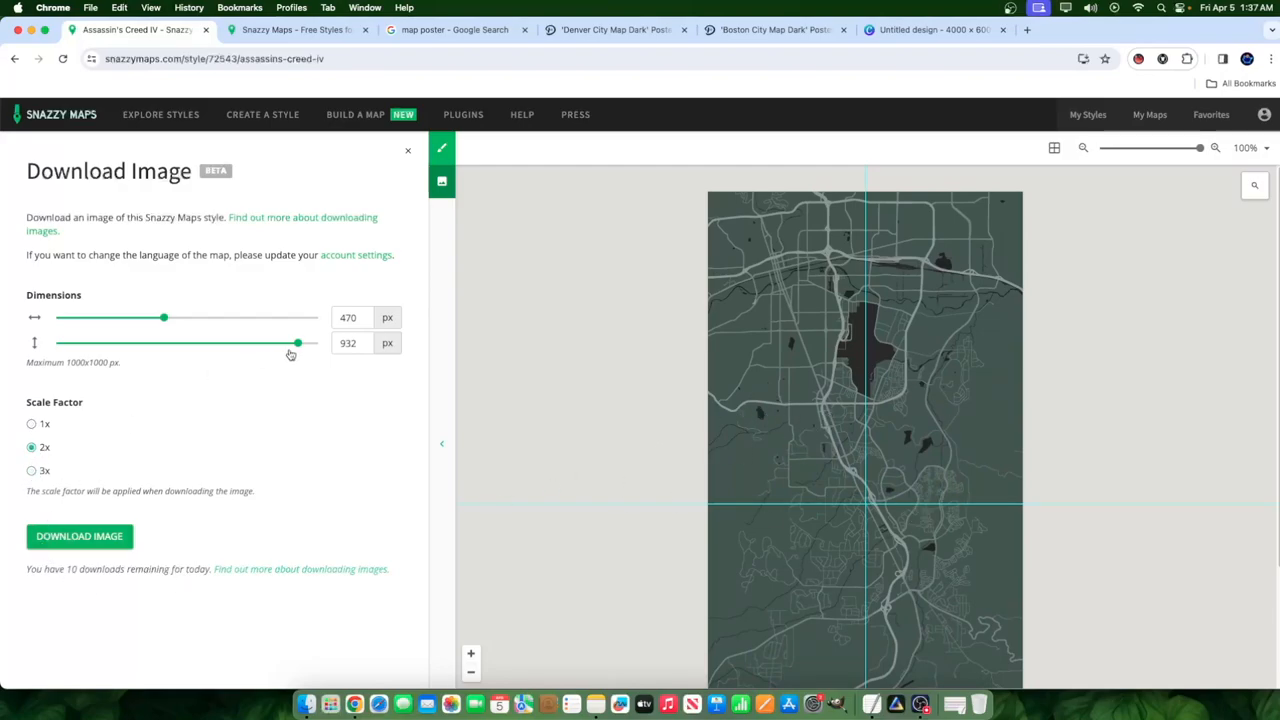
click(31, 470)
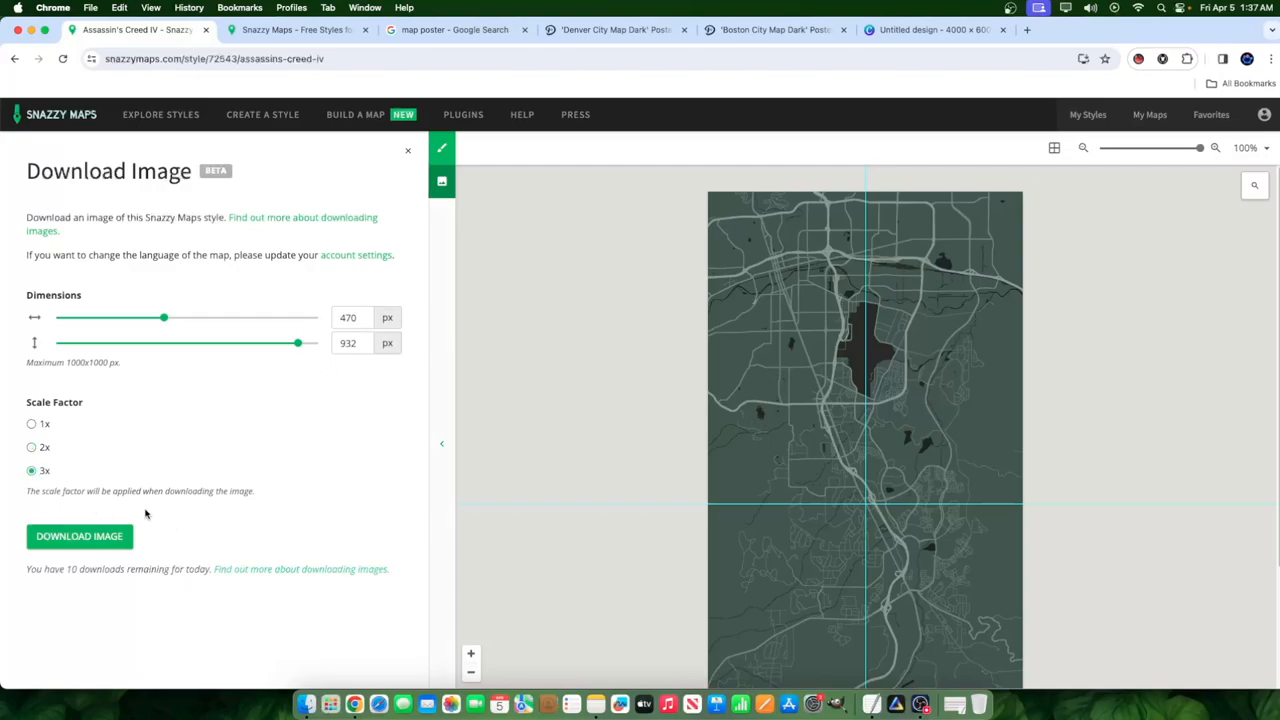
click(79, 536)
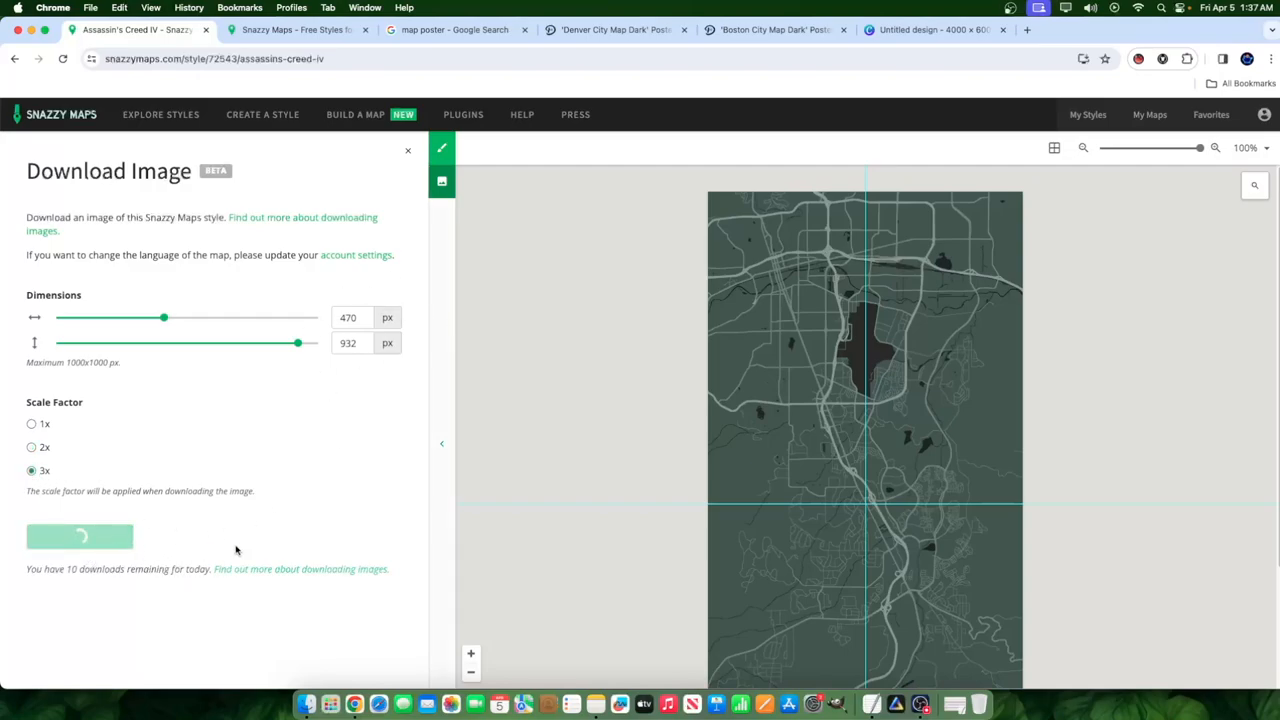
mouse_move(973, 265)
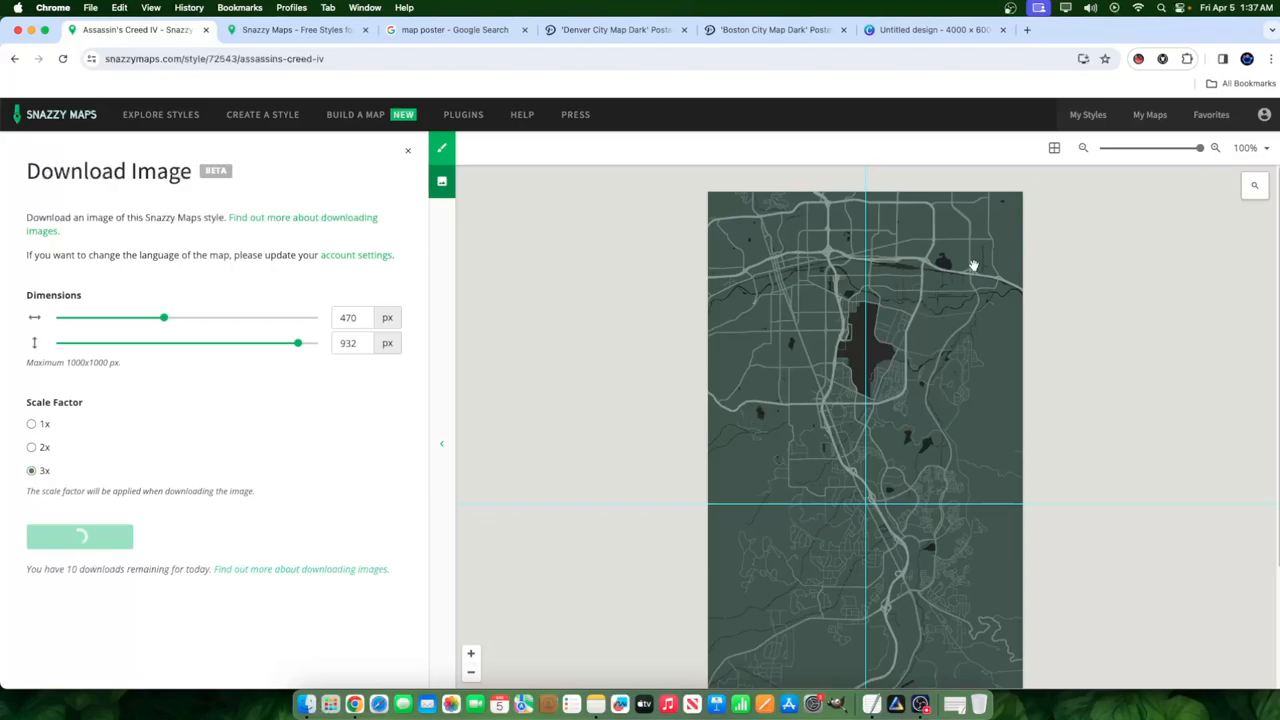
mouse_move(957, 277)
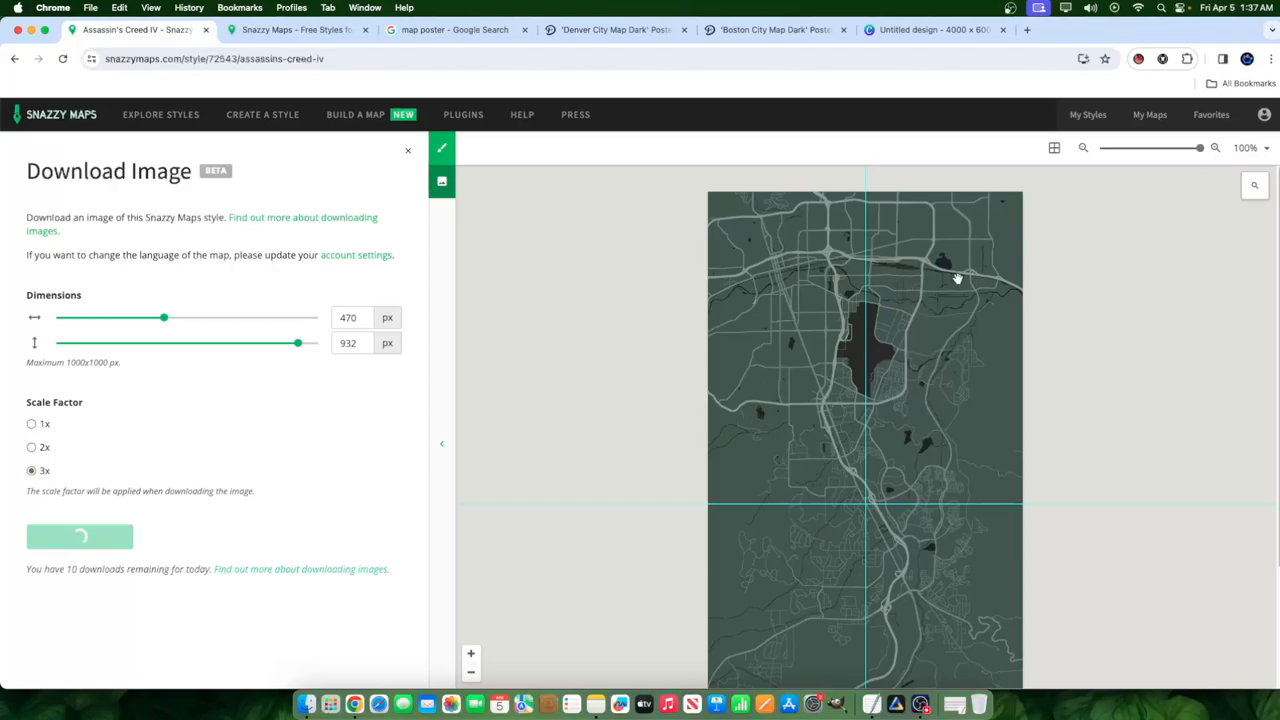
mouse_move(25, 578)
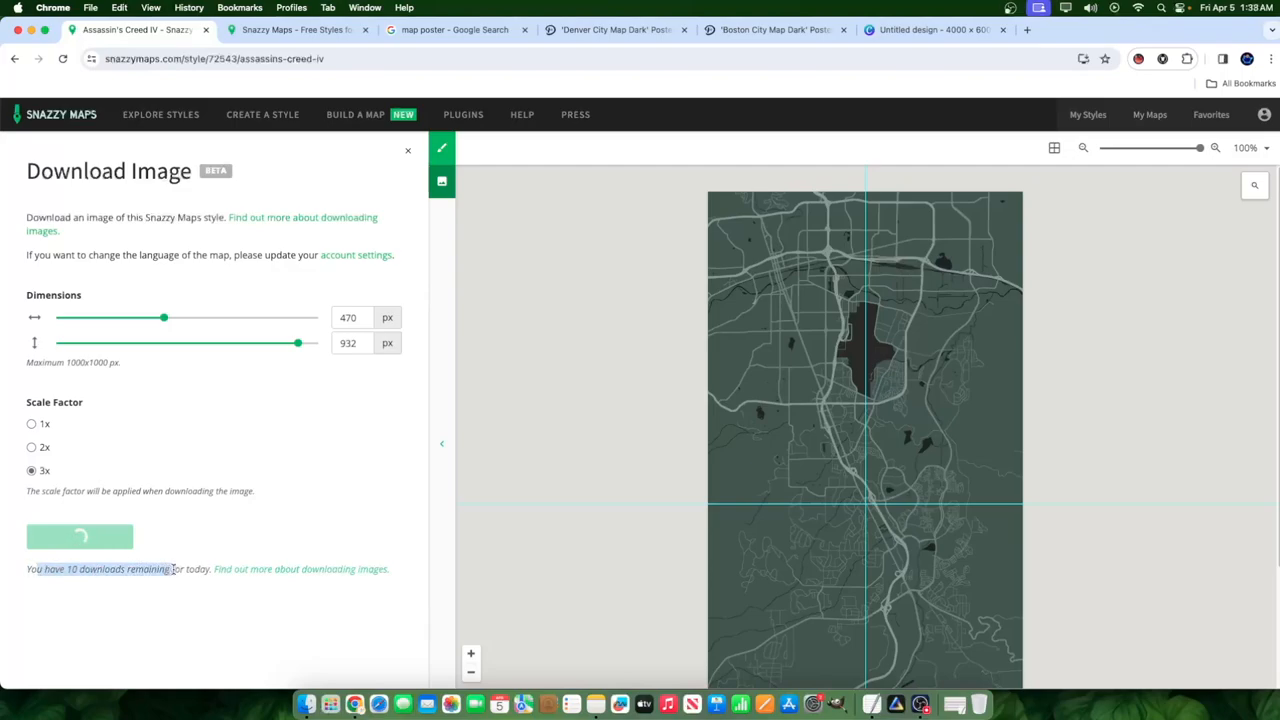
click(79, 536)
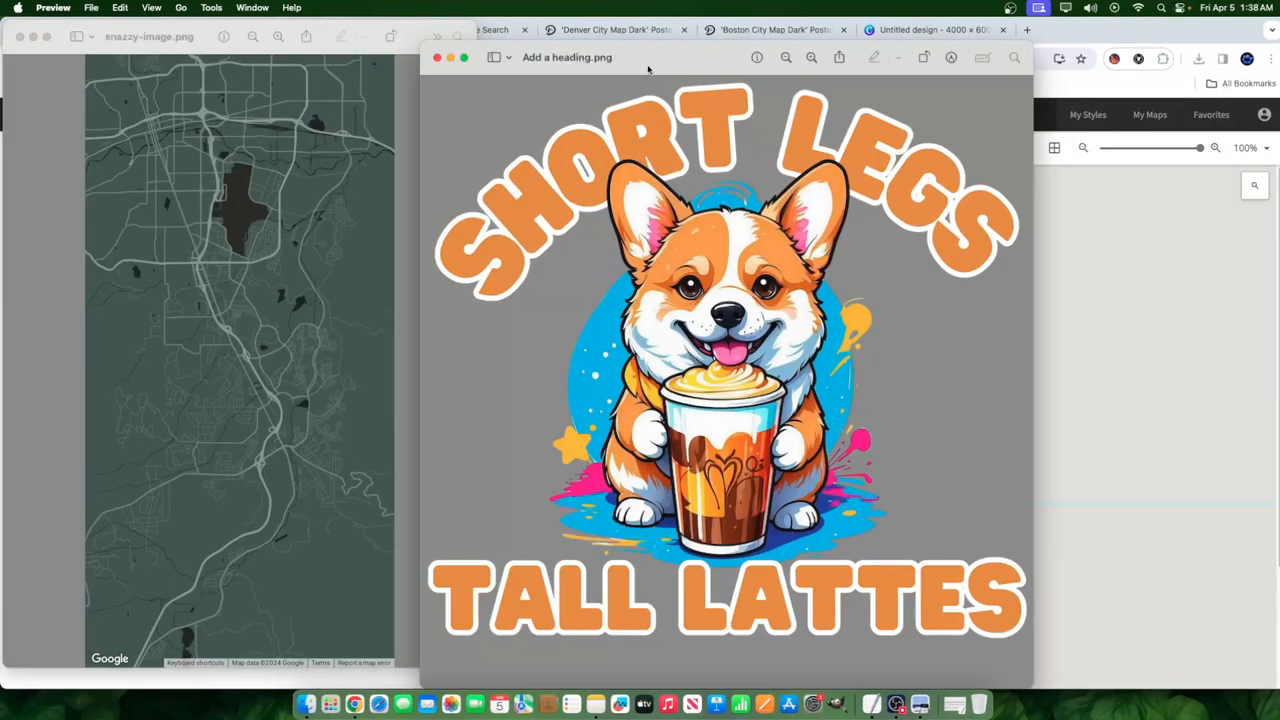
Step: Close the unrelated 'Add a heading.png' corgi graphic in Preview
click(437, 57)
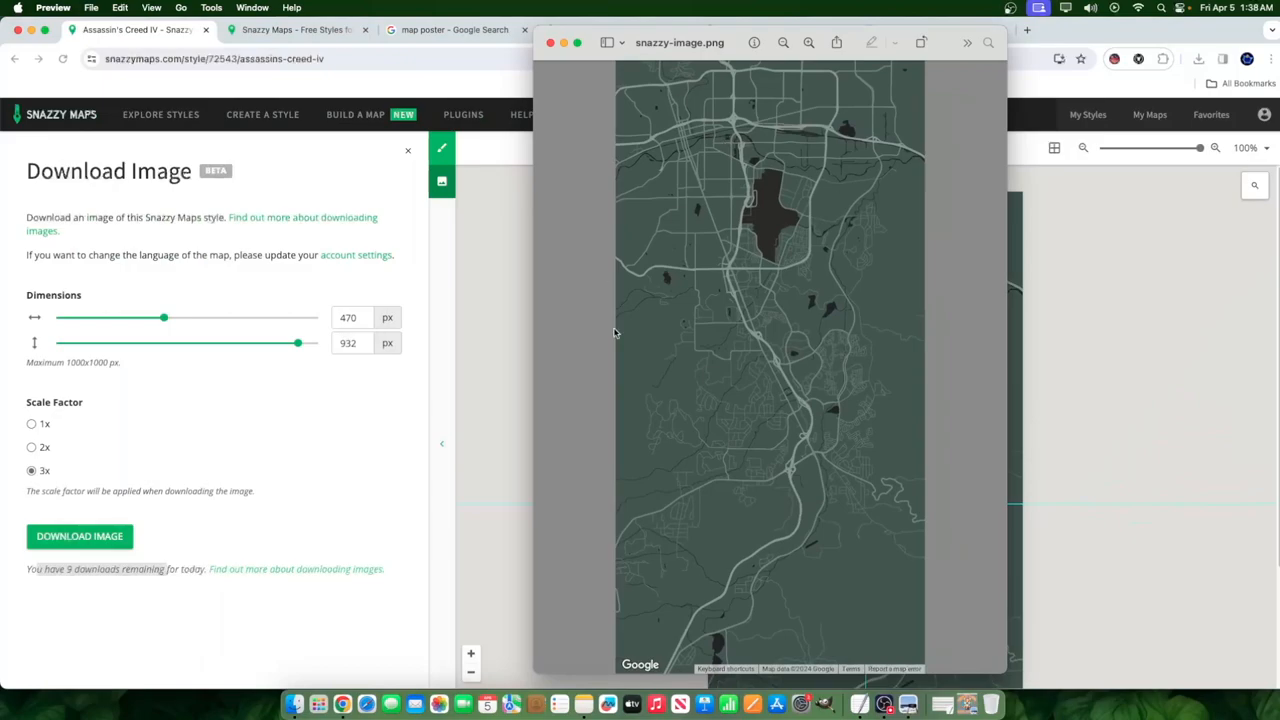
mouse_move(817, 314)
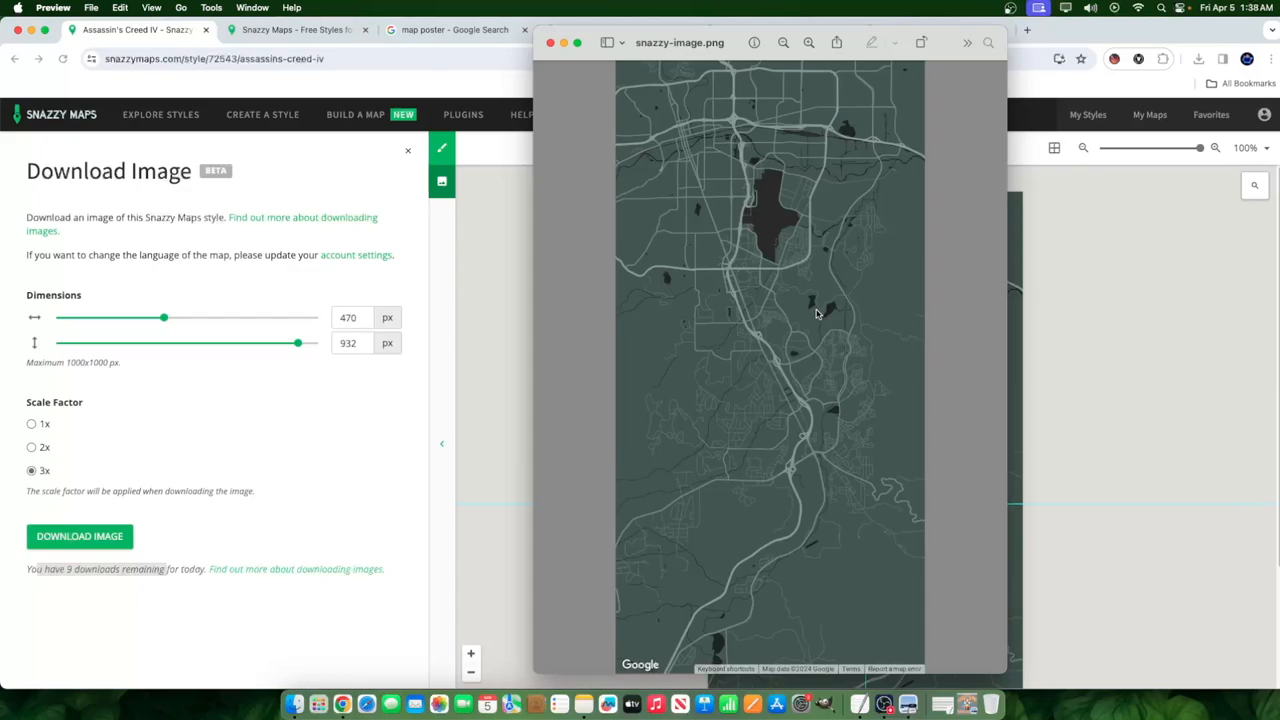
mouse_move(895, 684)
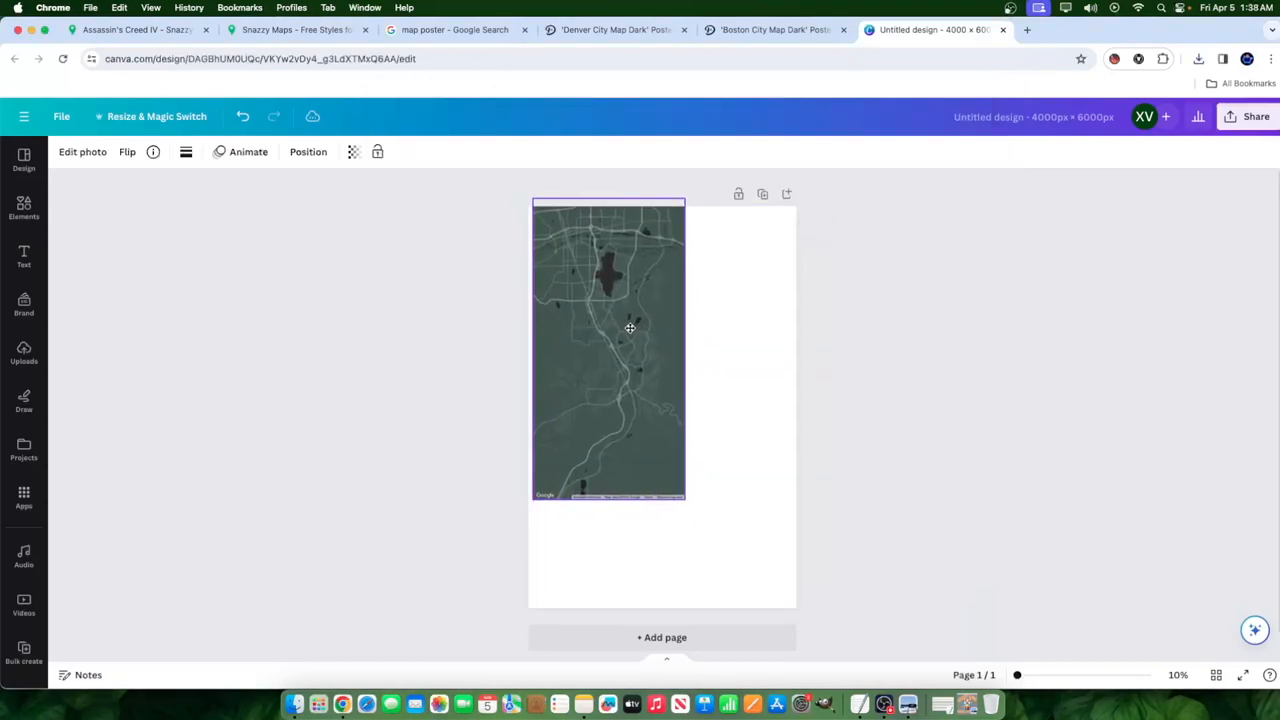
Step: Enlarge the placed Reno map image until it covers the full poster page
drag(685, 497, 705, 556)
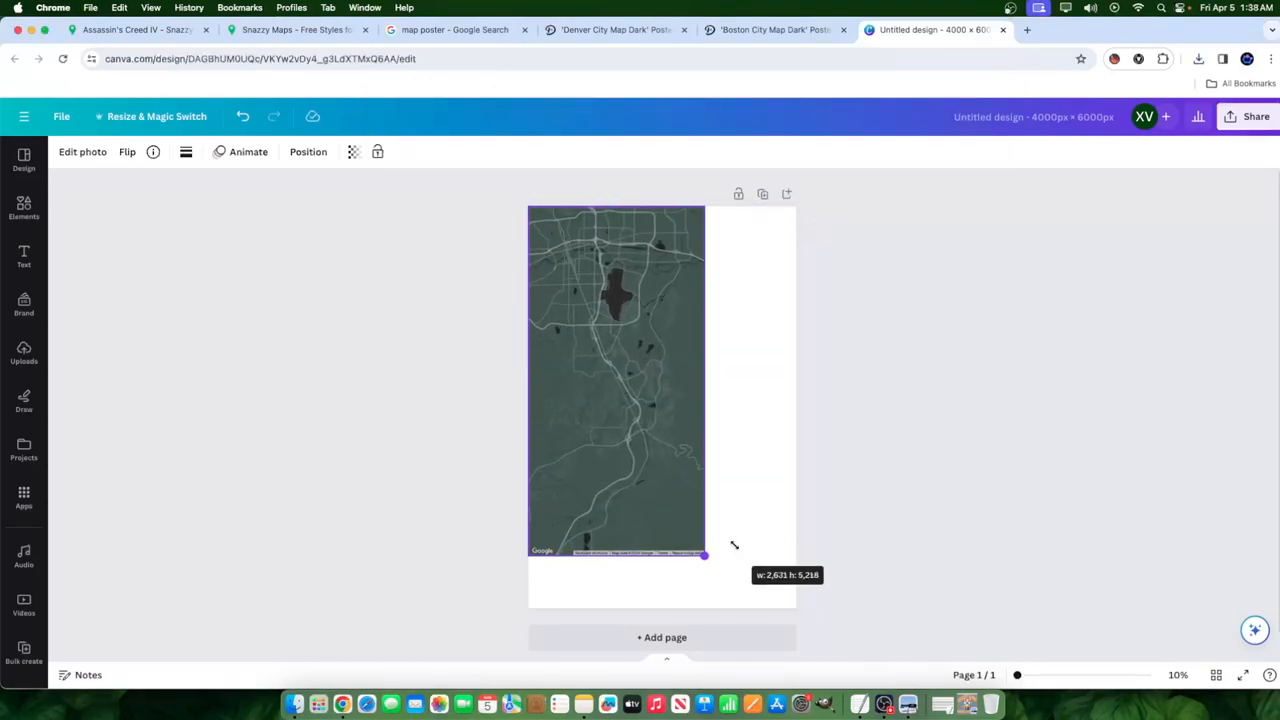
drag(704, 556, 729, 608)
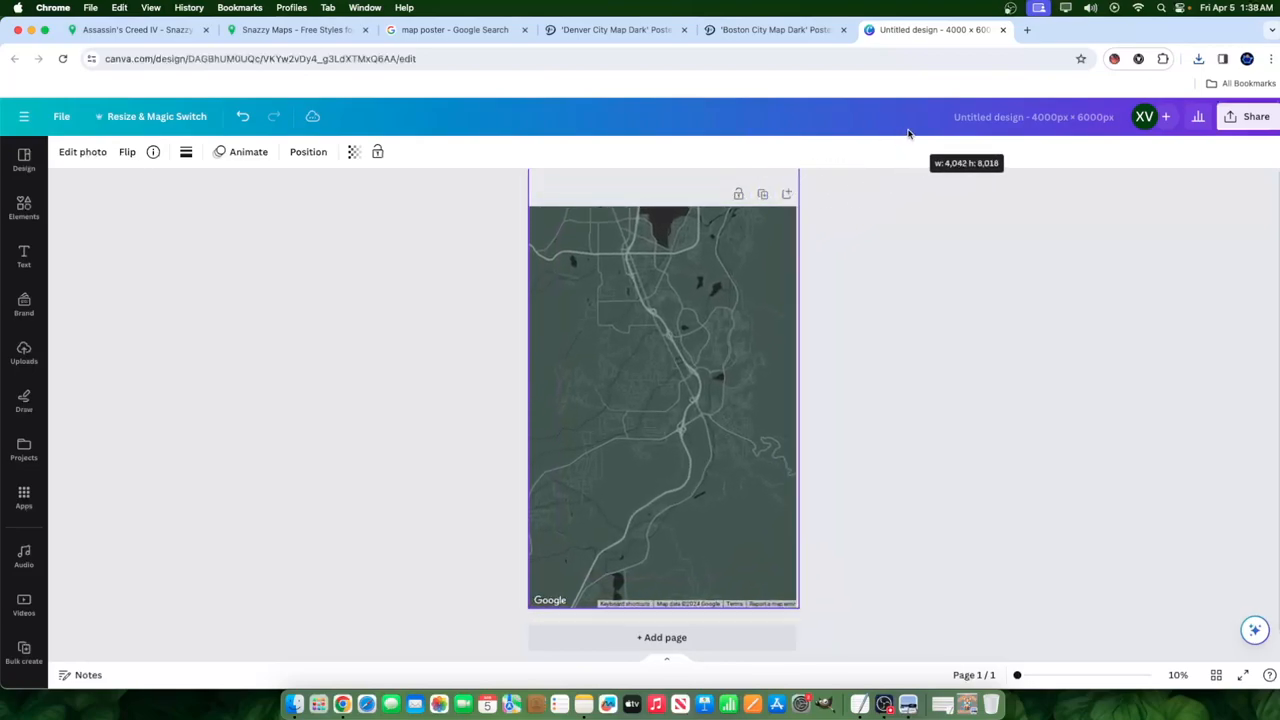
click(662, 400)
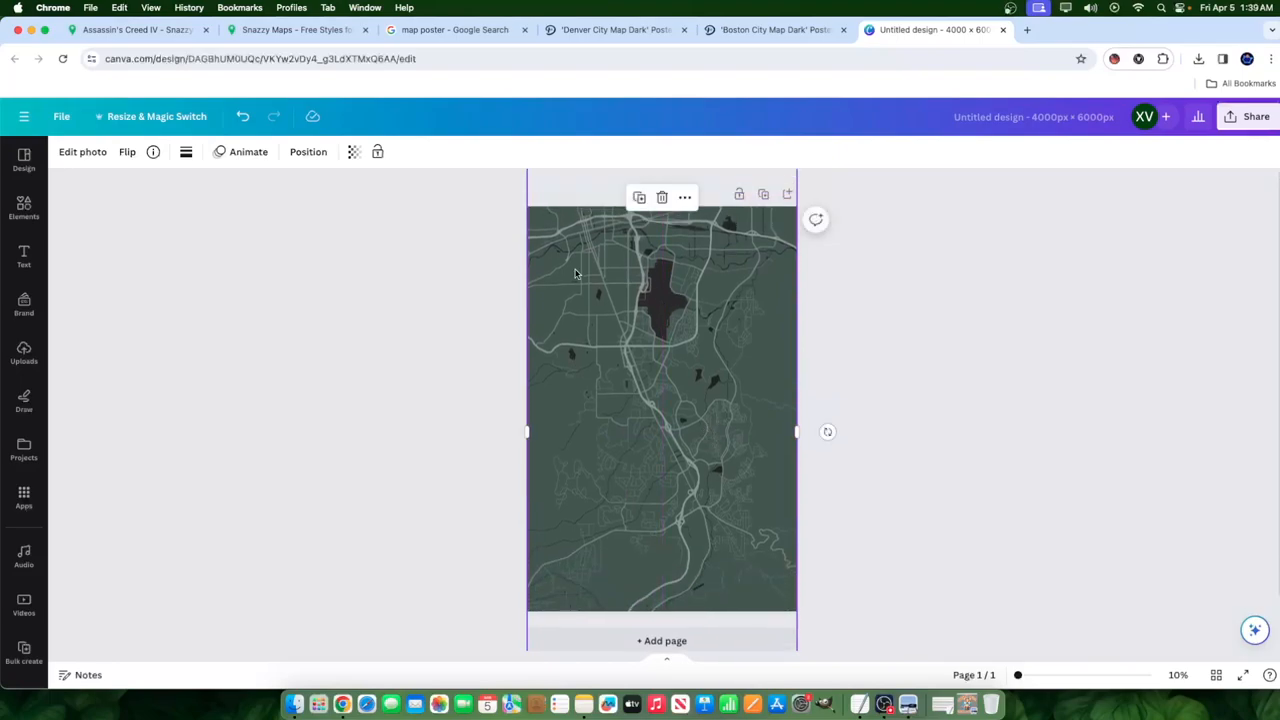
mouse_move(683, 474)
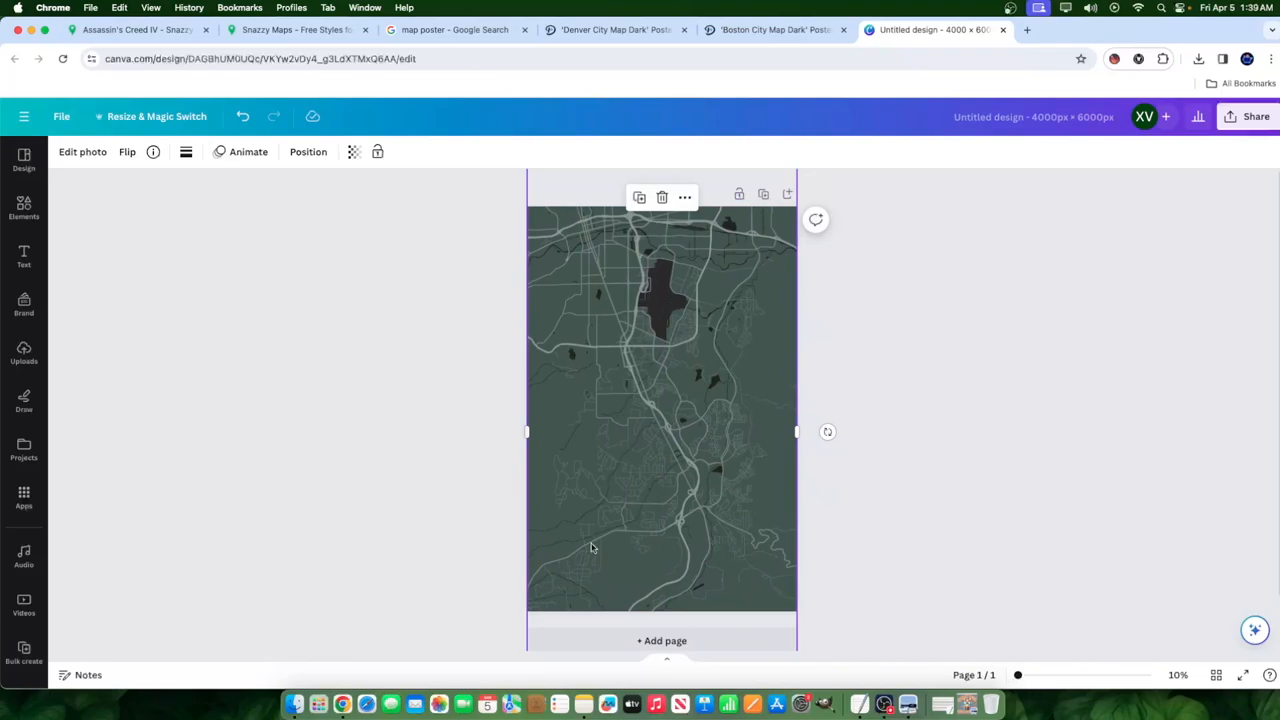
mouse_move(652, 586)
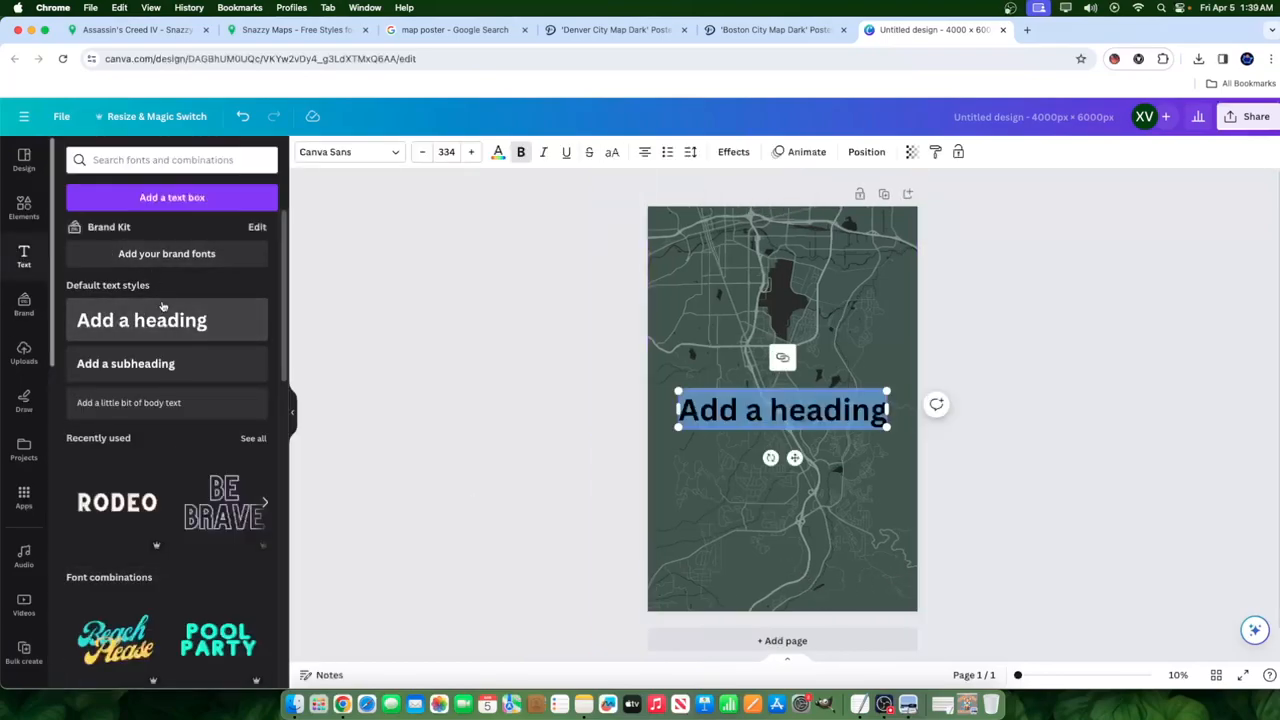
Step: Make the title read 'RENO, NV' in the Hit and Run font and reach its colour choices
text(RENO)
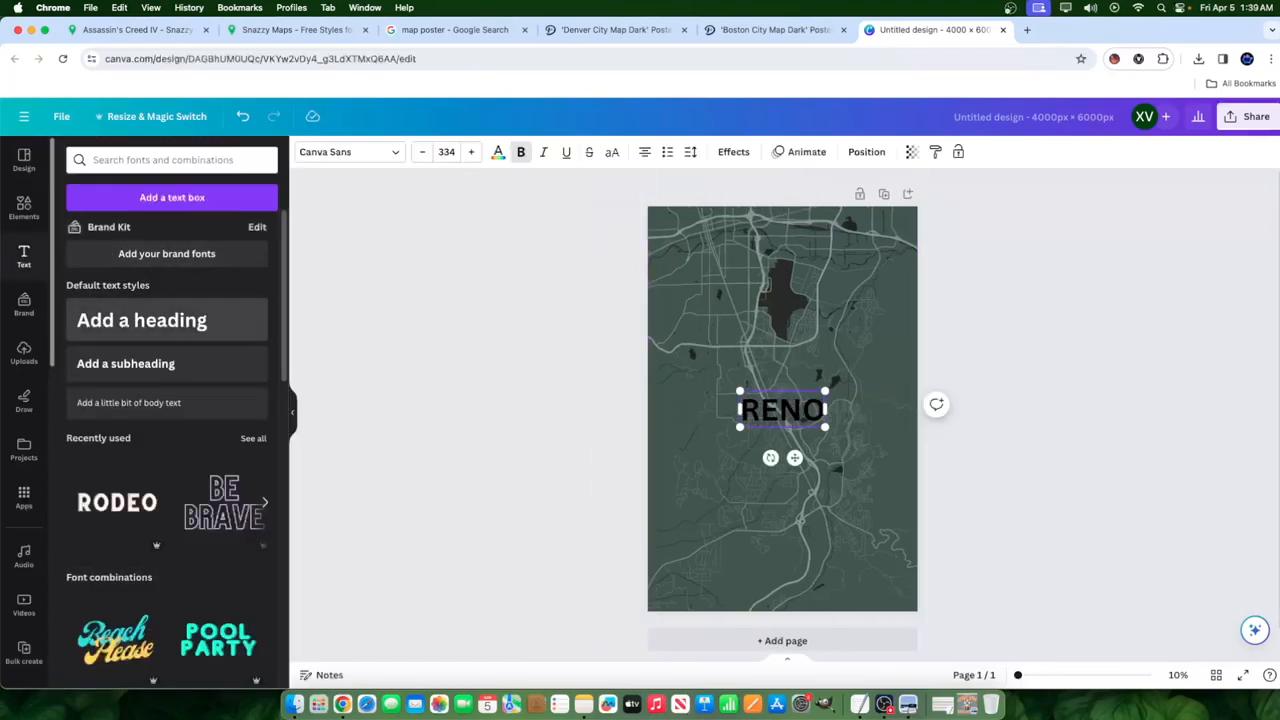
text(, NV)
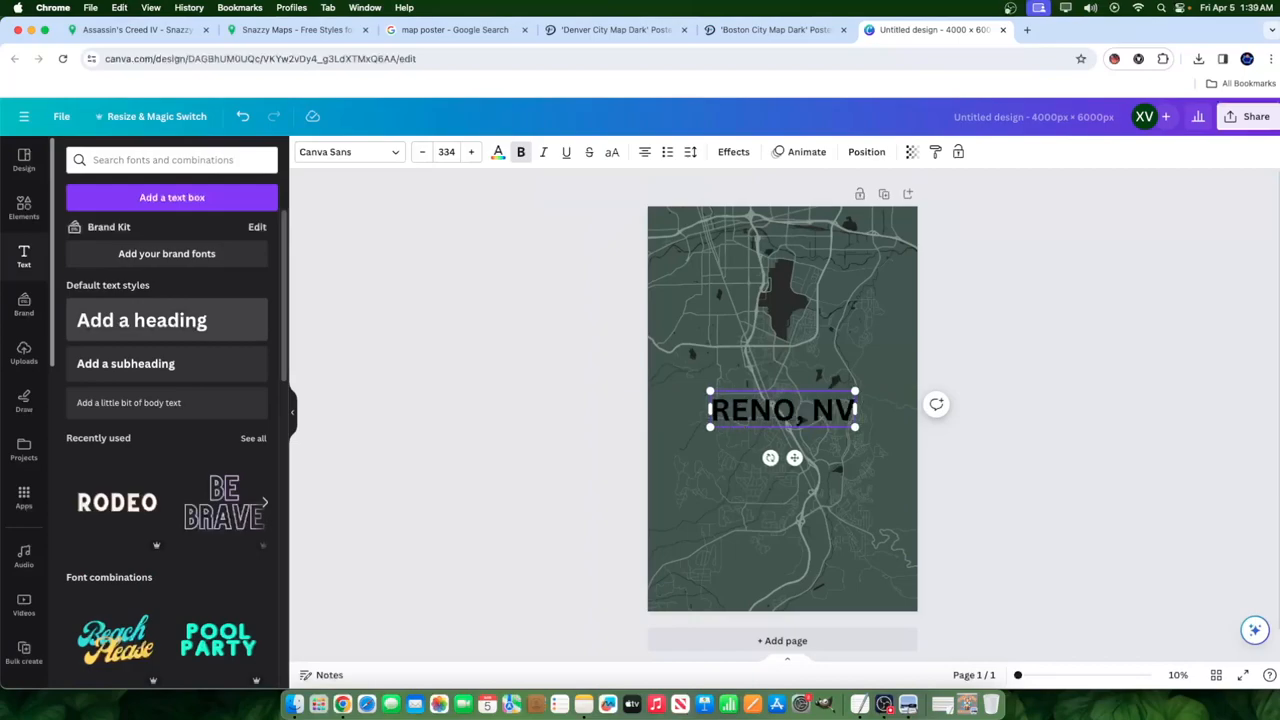
click(345, 151)
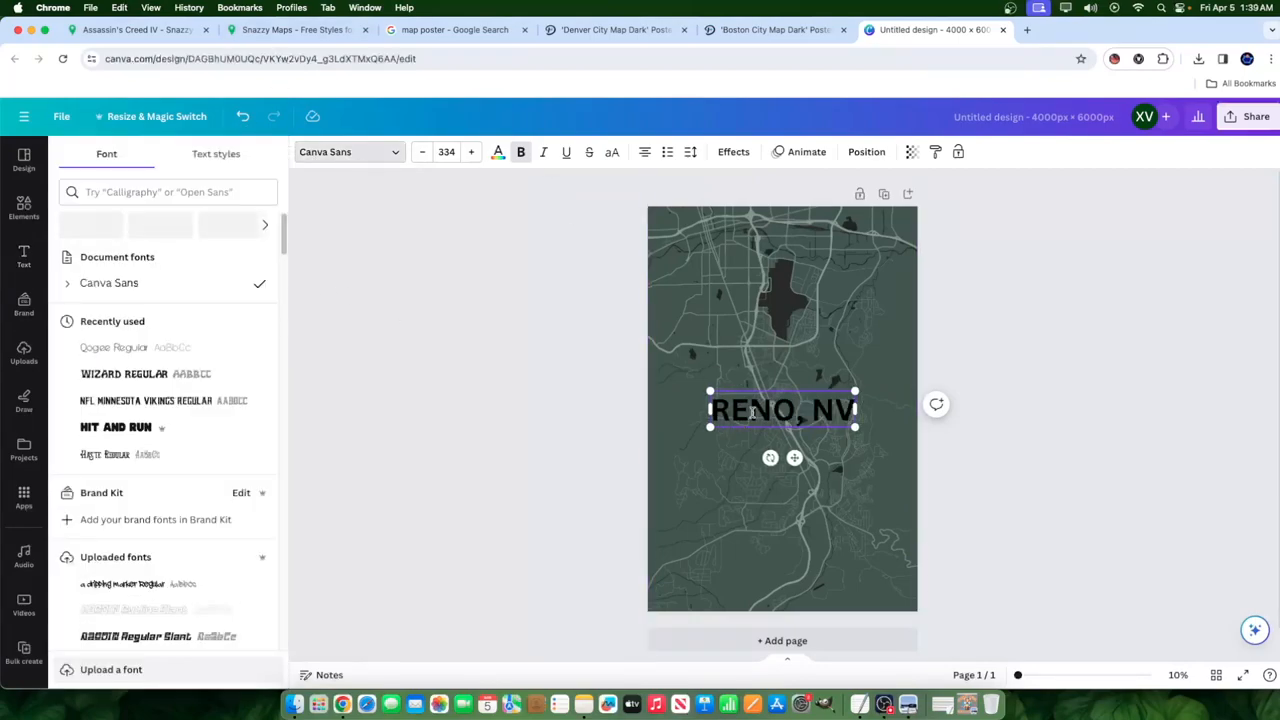
click(115, 427)
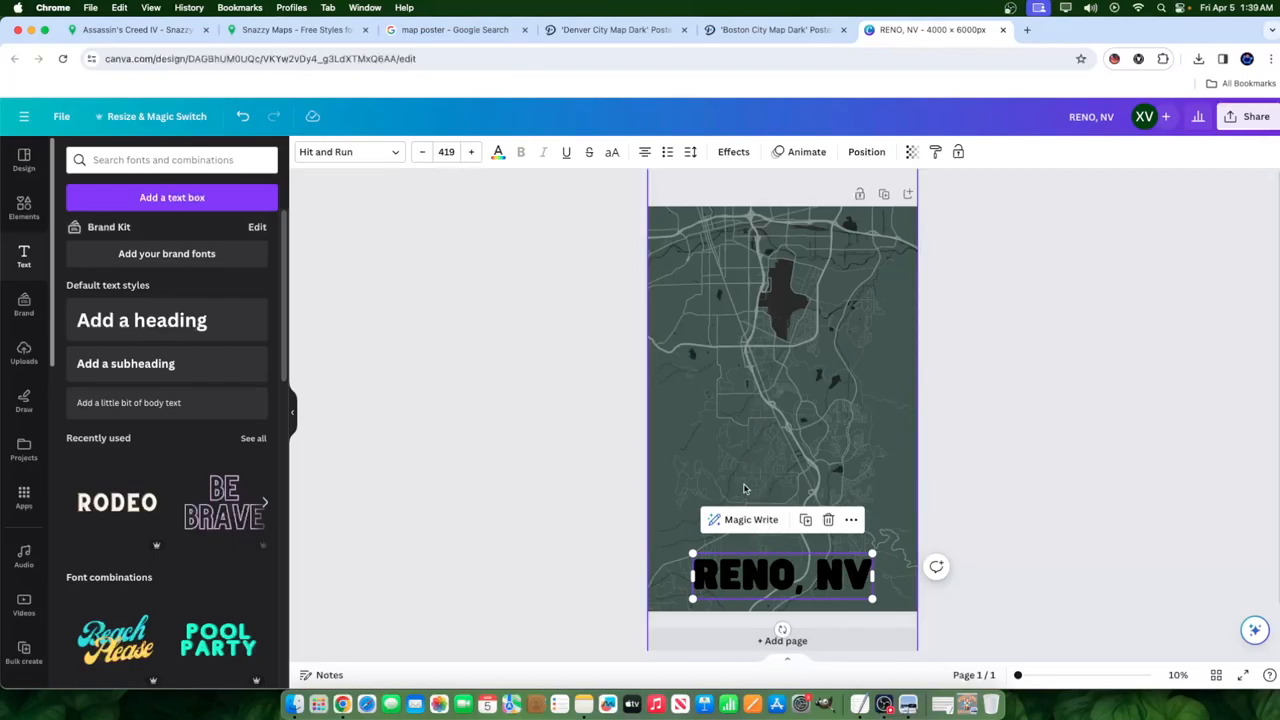
mouse_move(821, 478)
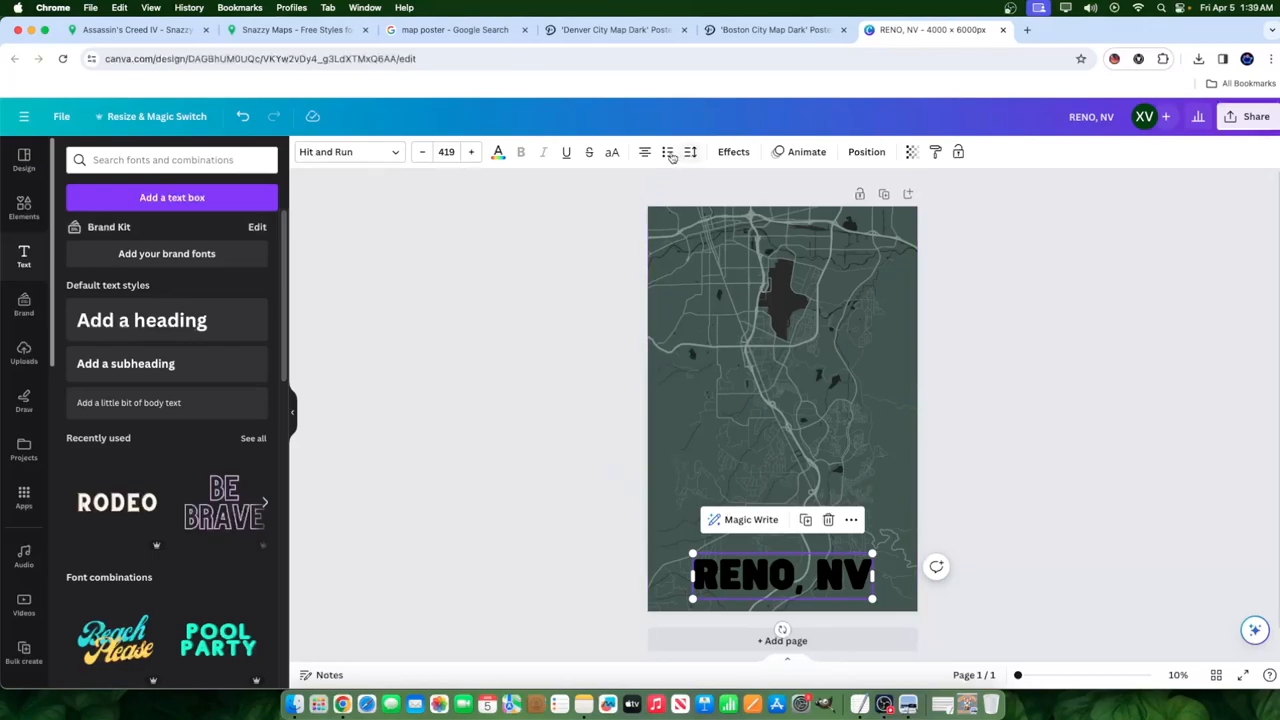
click(498, 152)
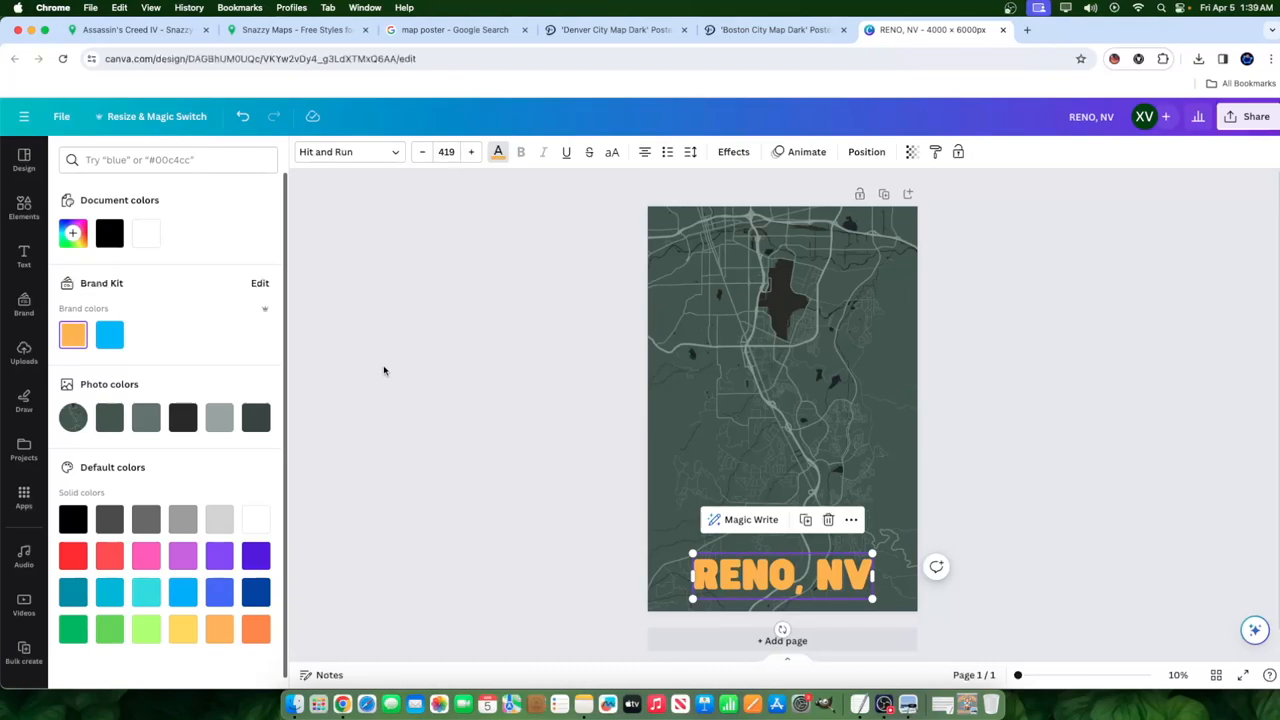
mouse_move(490, 163)
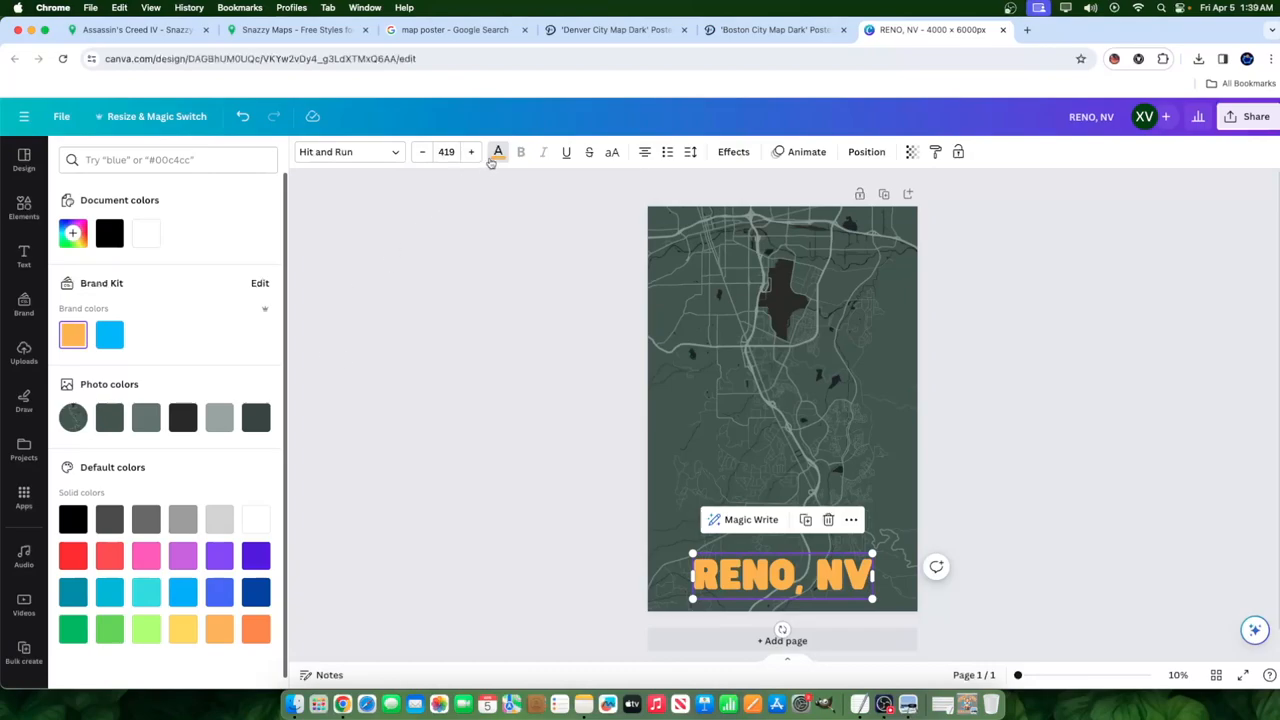
Step: Colour the RENO, NV title light grey from the photo colours and add a Lift shadow at intensity 100
click(218, 417)
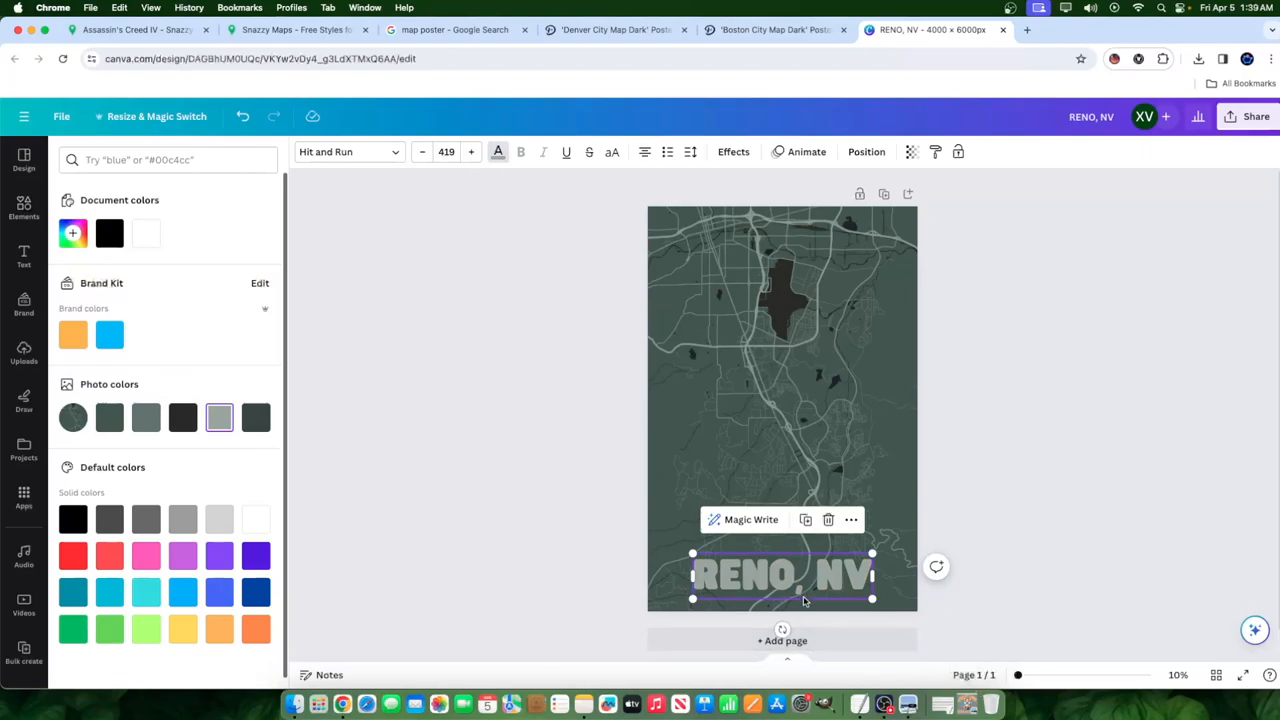
click(733, 151)
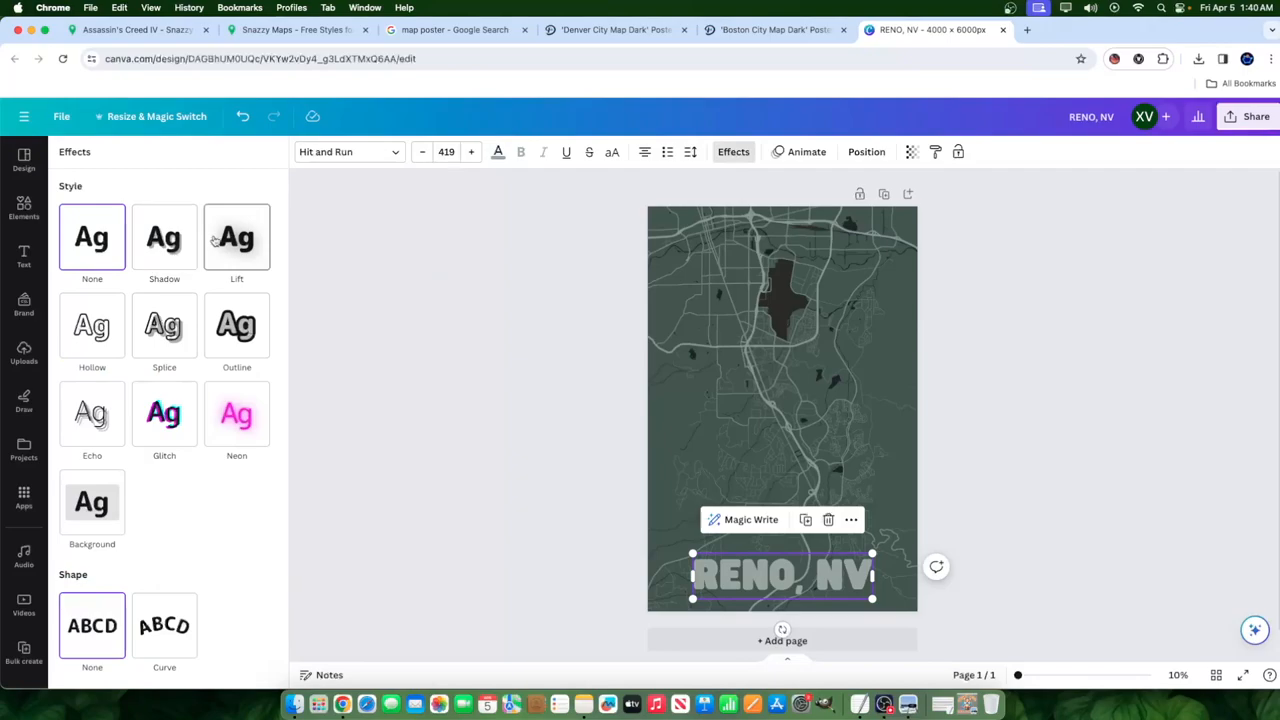
click(237, 237)
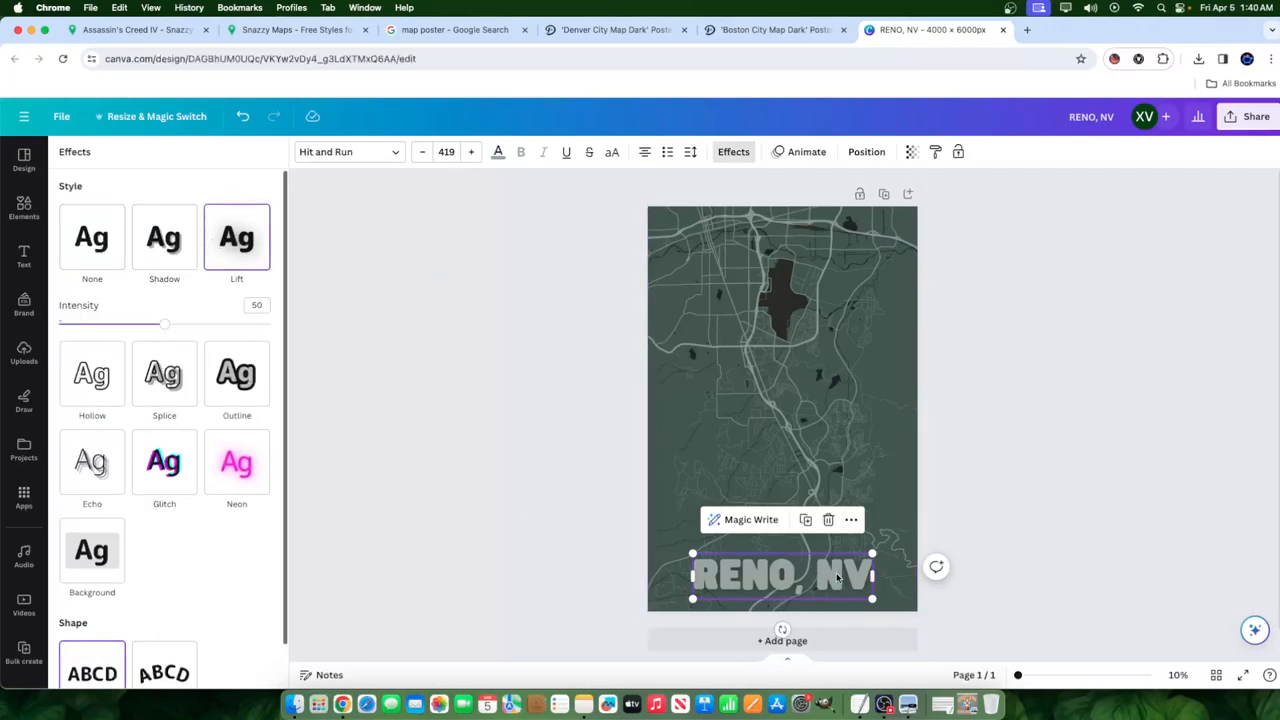
Step: Duplicate the poster onto a second page and review the copied title there
click(23, 256)
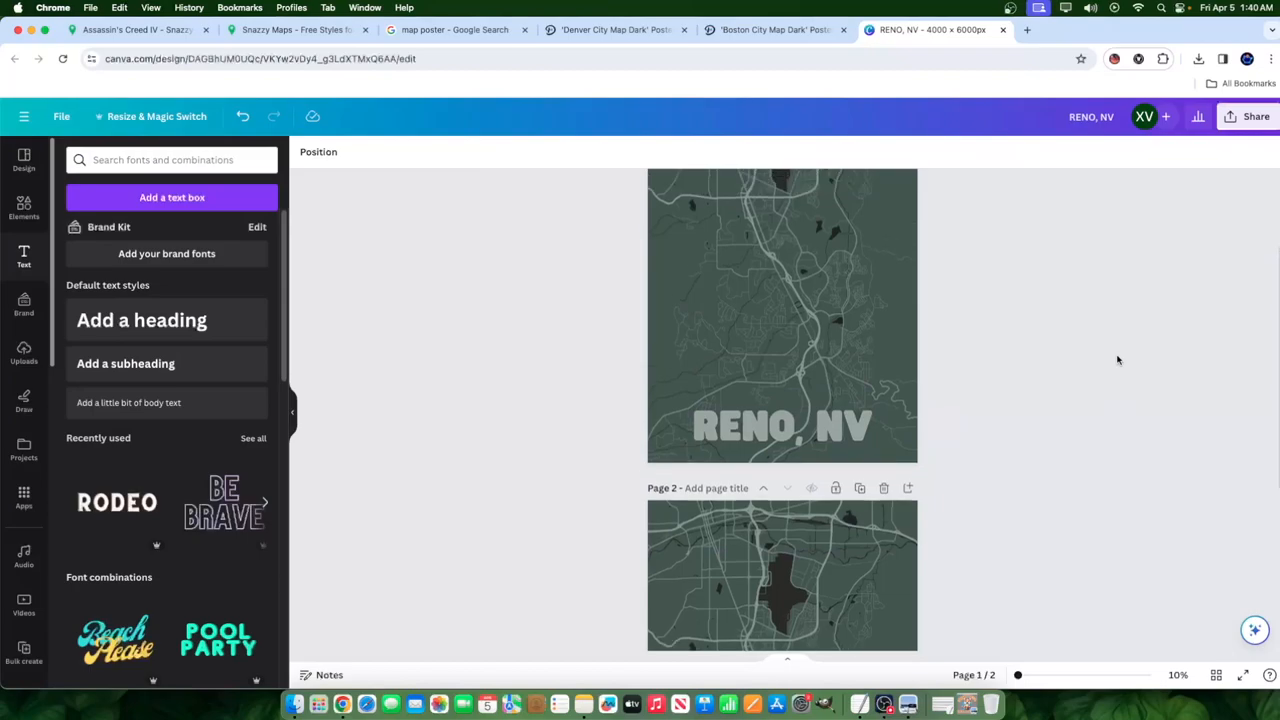
click(782, 557)
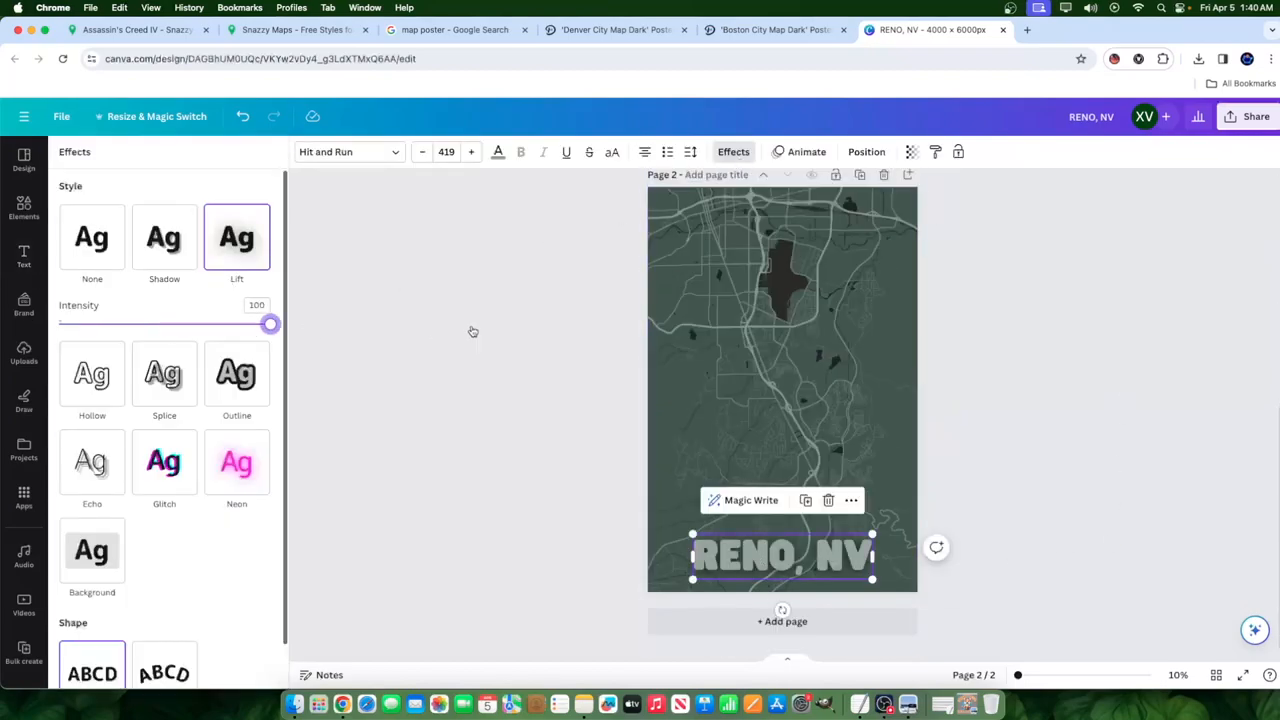
click(23, 257)
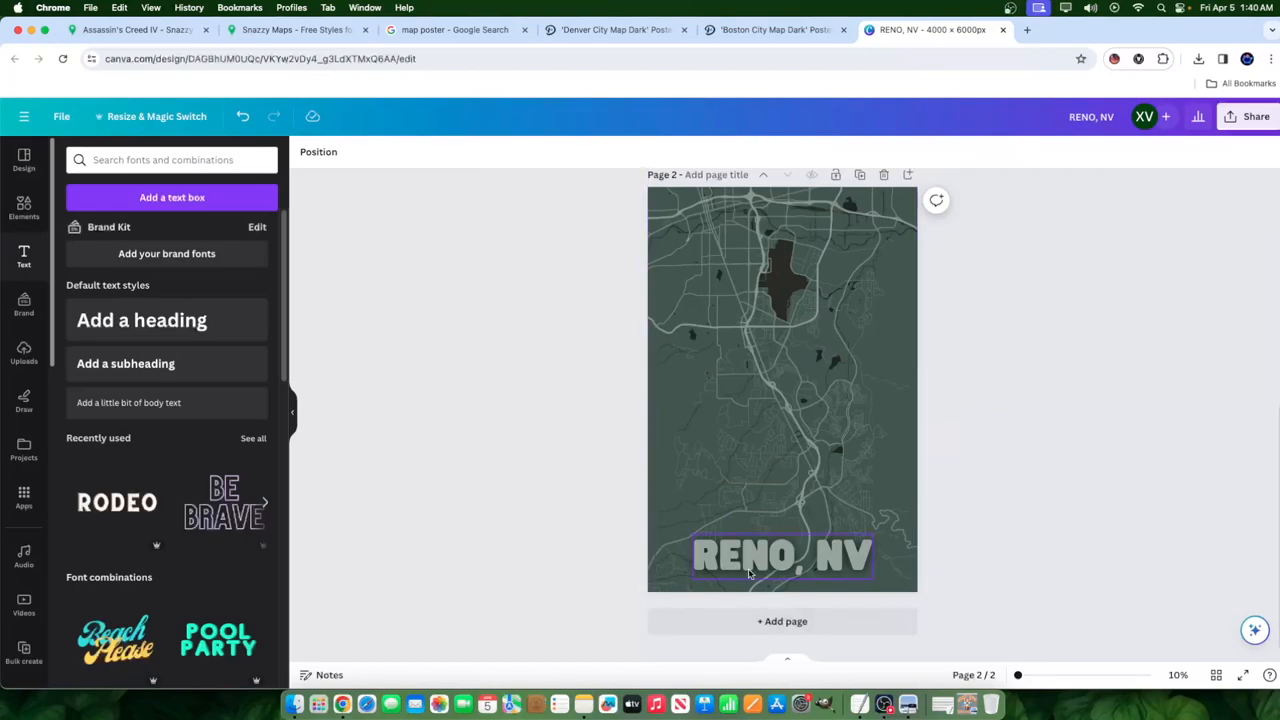
click(1090, 470)
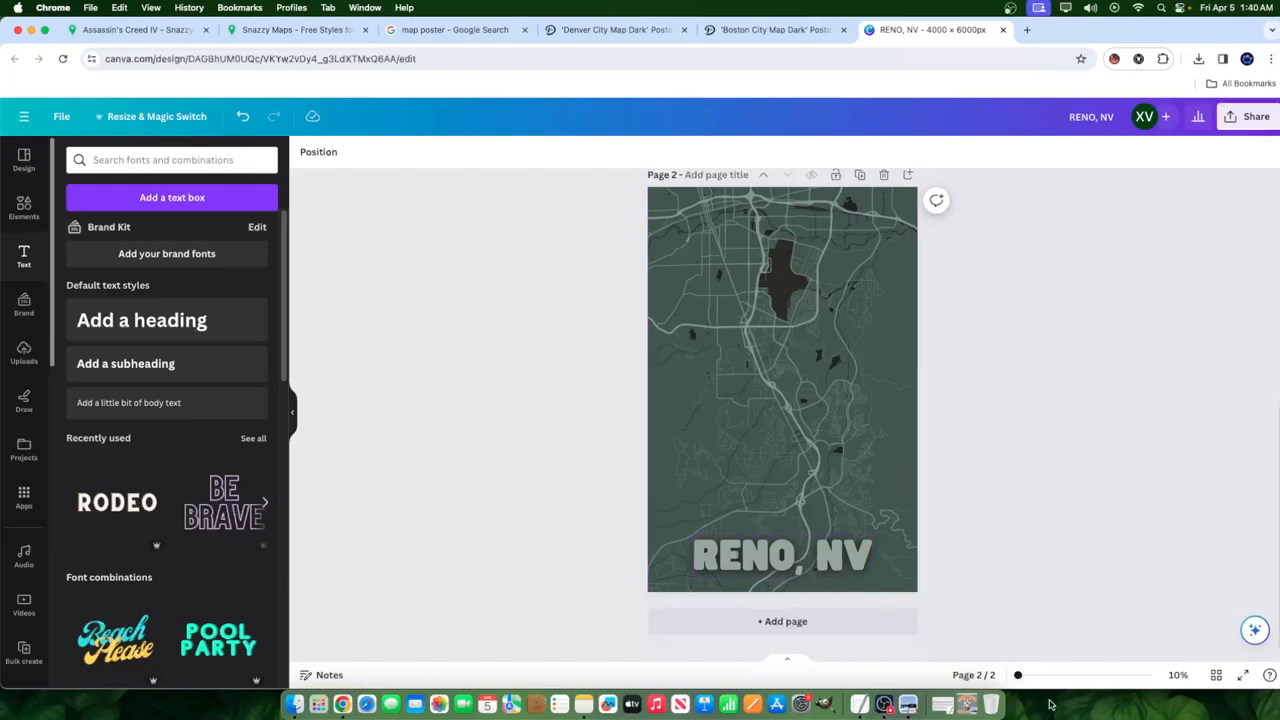
Step: Add a 'gradient' graphic from Elements and stretch it across the bottom of the poster
click(23, 205)
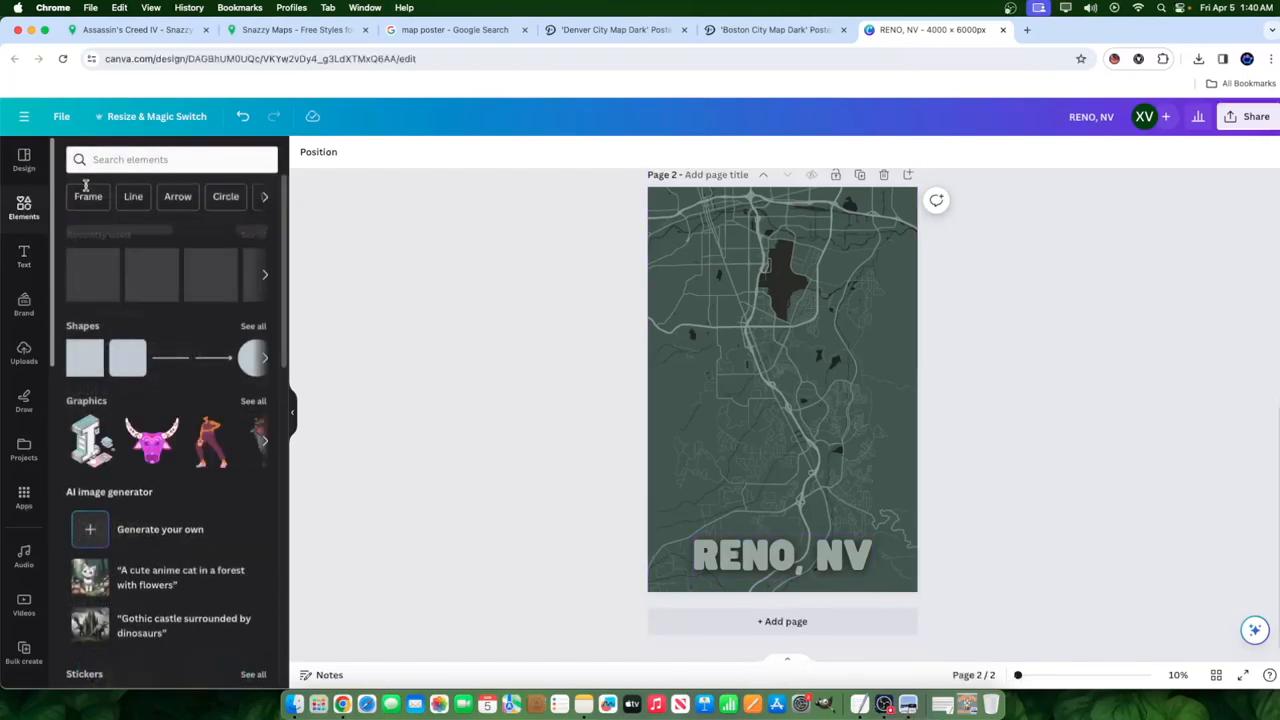
text(gradient)
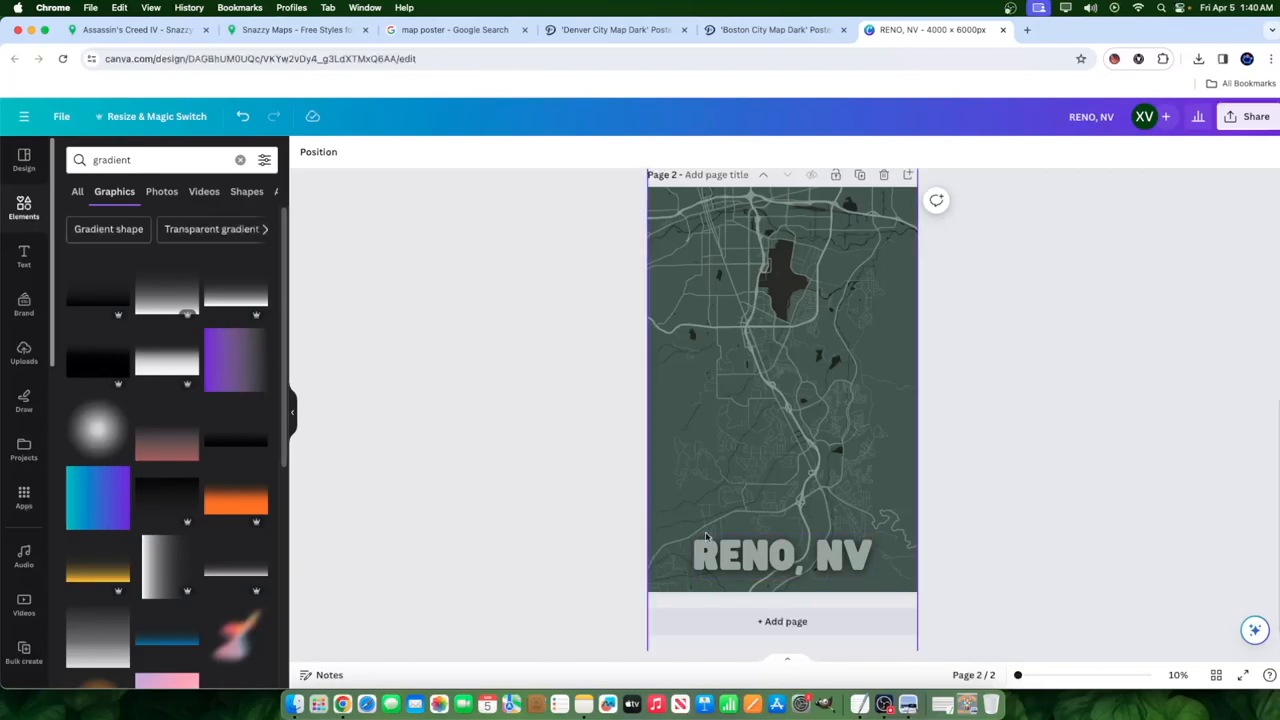
click(167, 293)
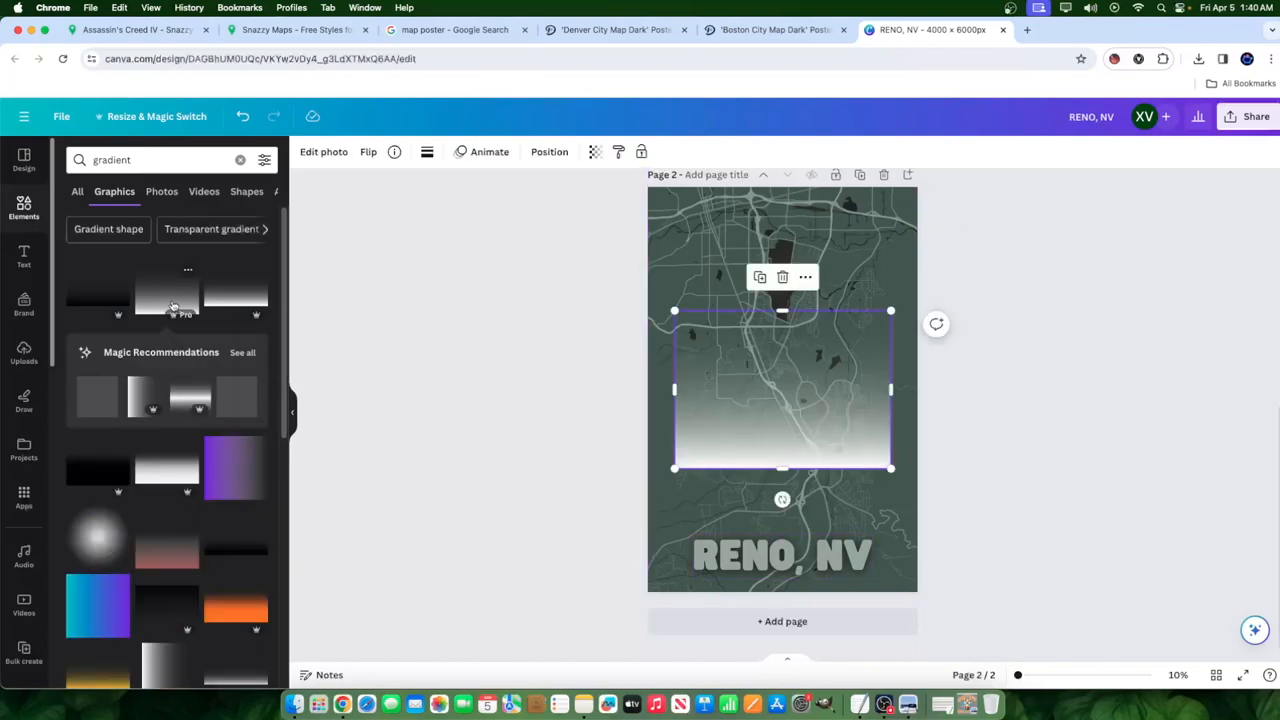
drag(781, 388, 763, 525)
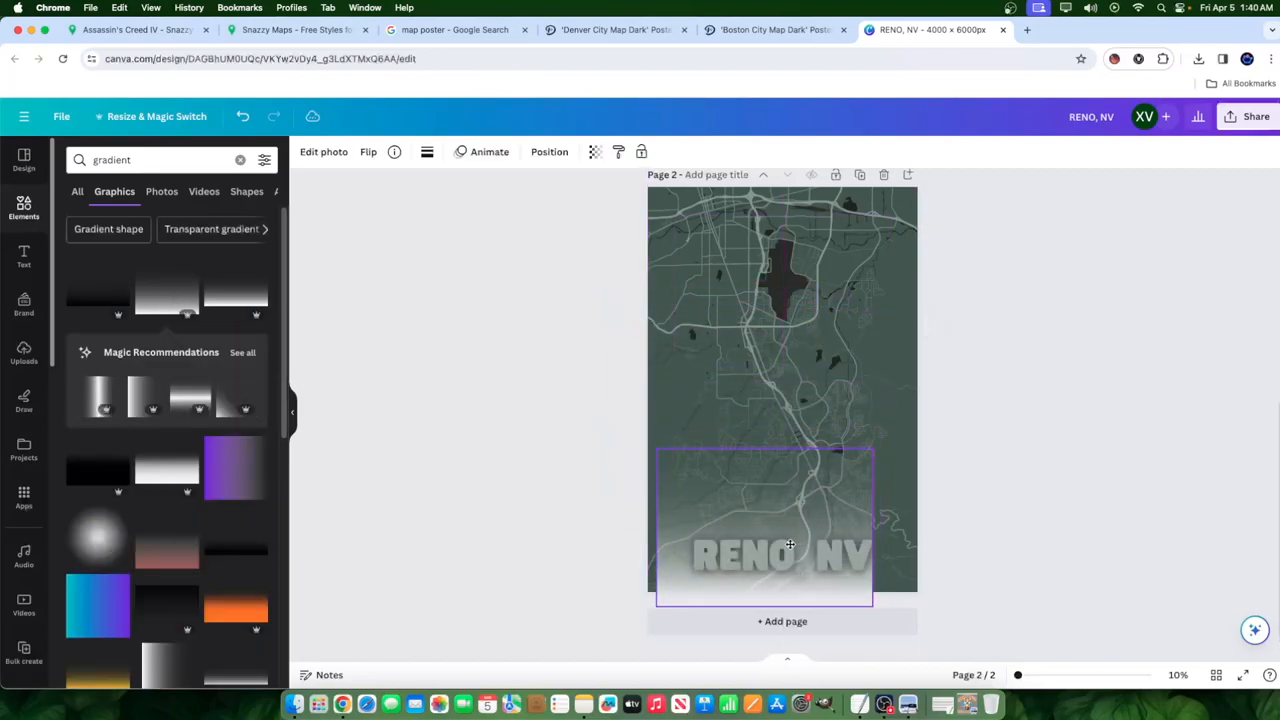
drag(870, 445, 890, 425)
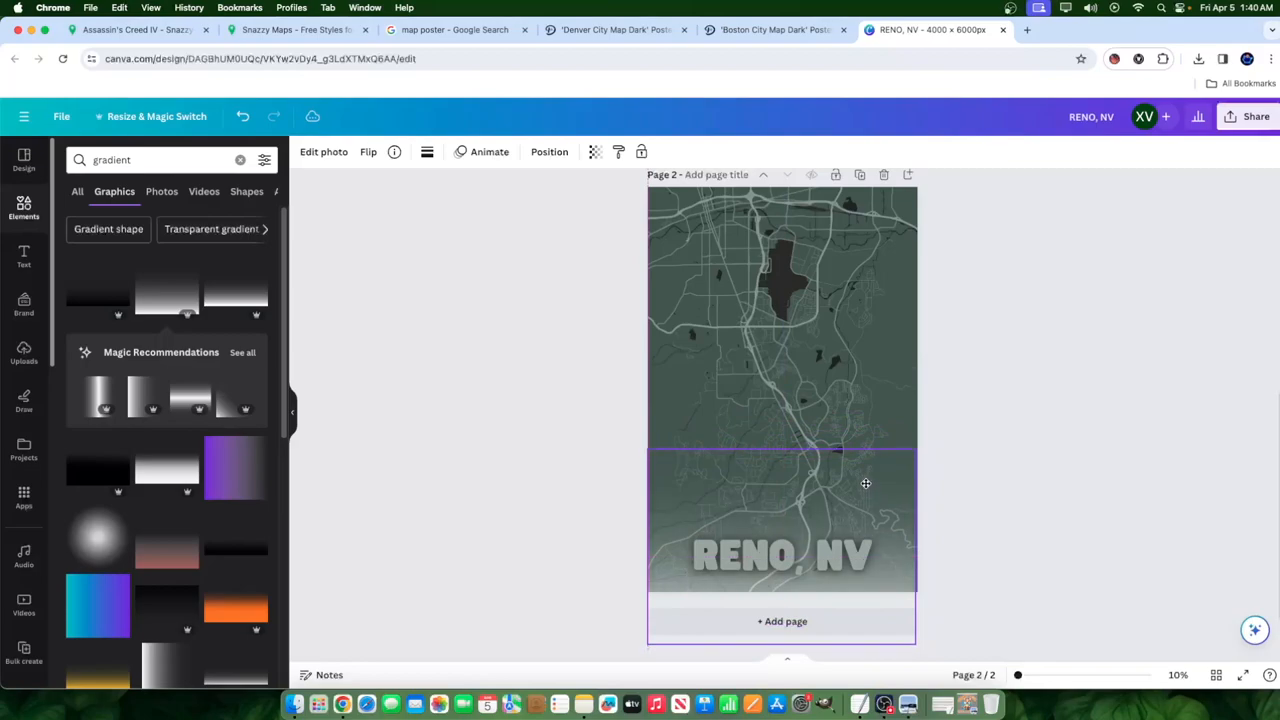
Step: Set the RENO, NV title to white over the gradient on the second page
click(782, 520)
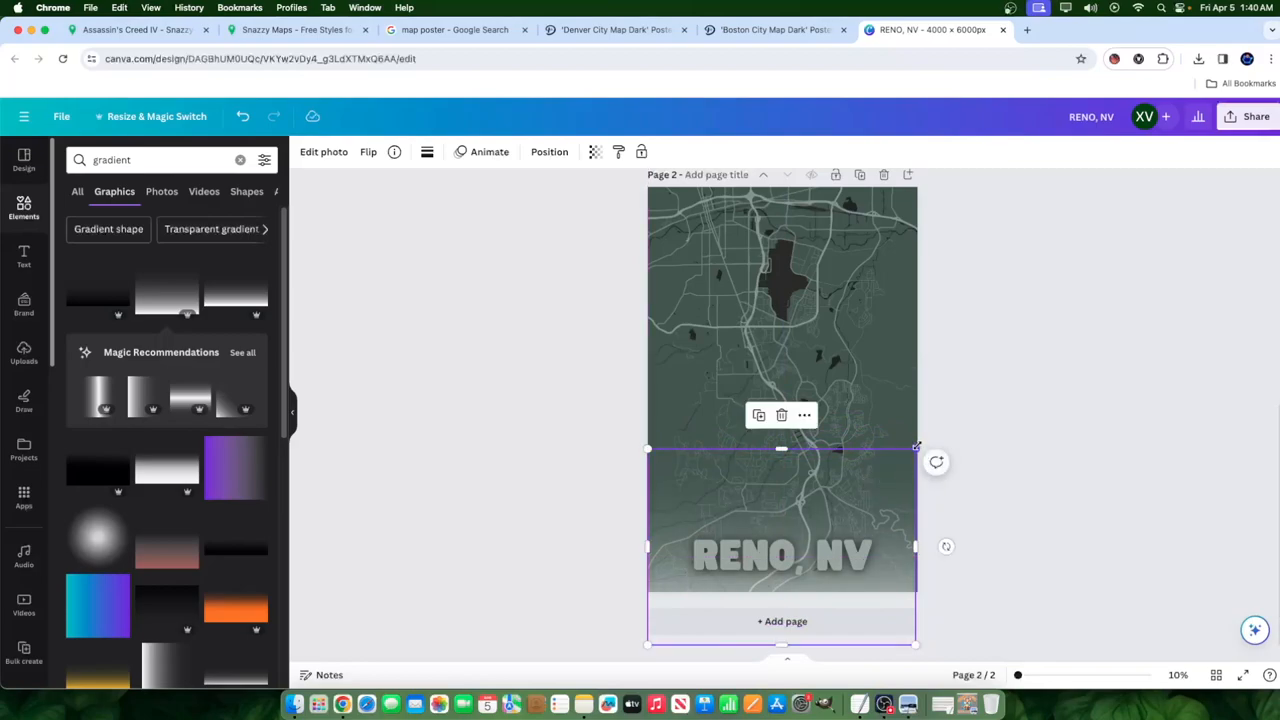
click(782, 550)
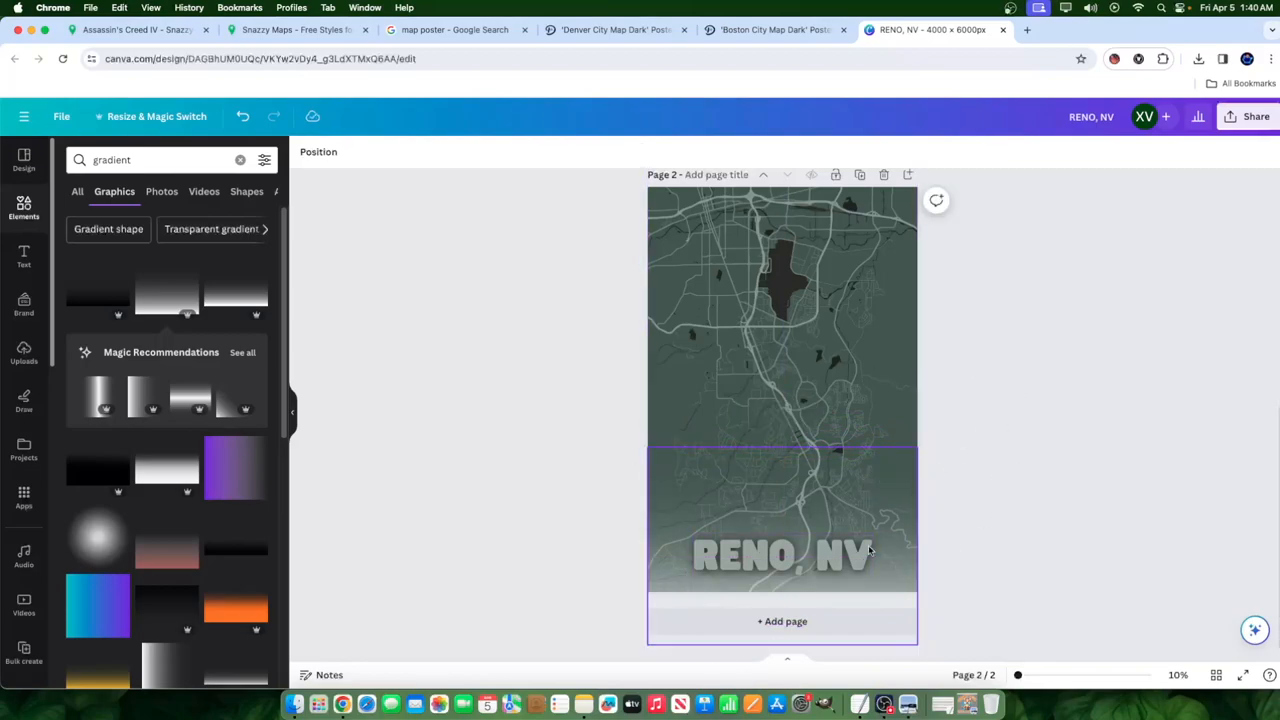
click(782, 555)
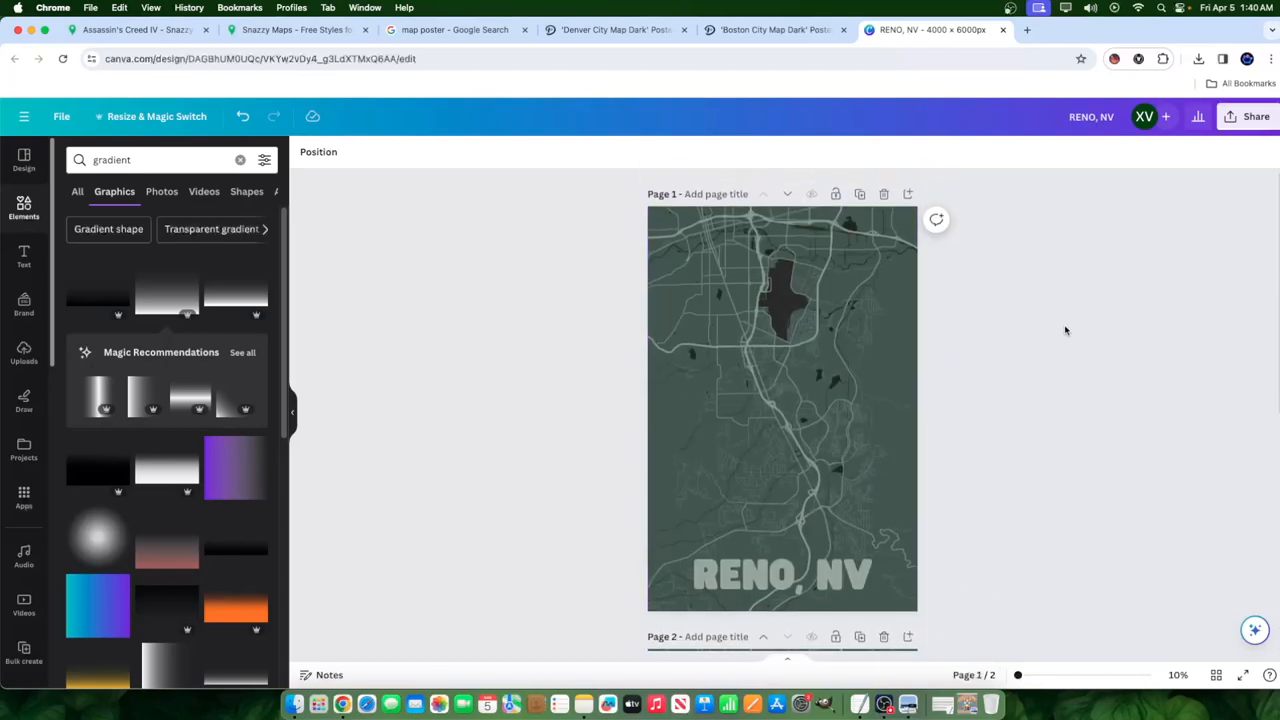
scroll(down, 3)
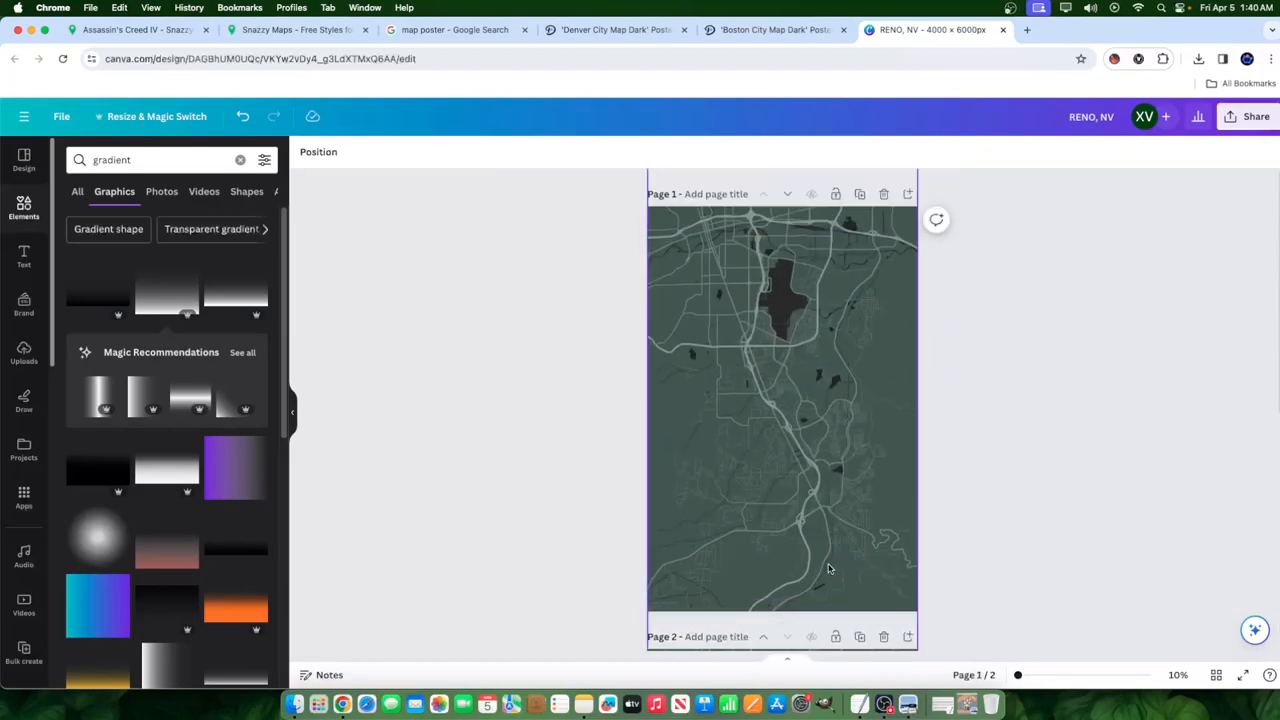
mouse_move(855, 451)
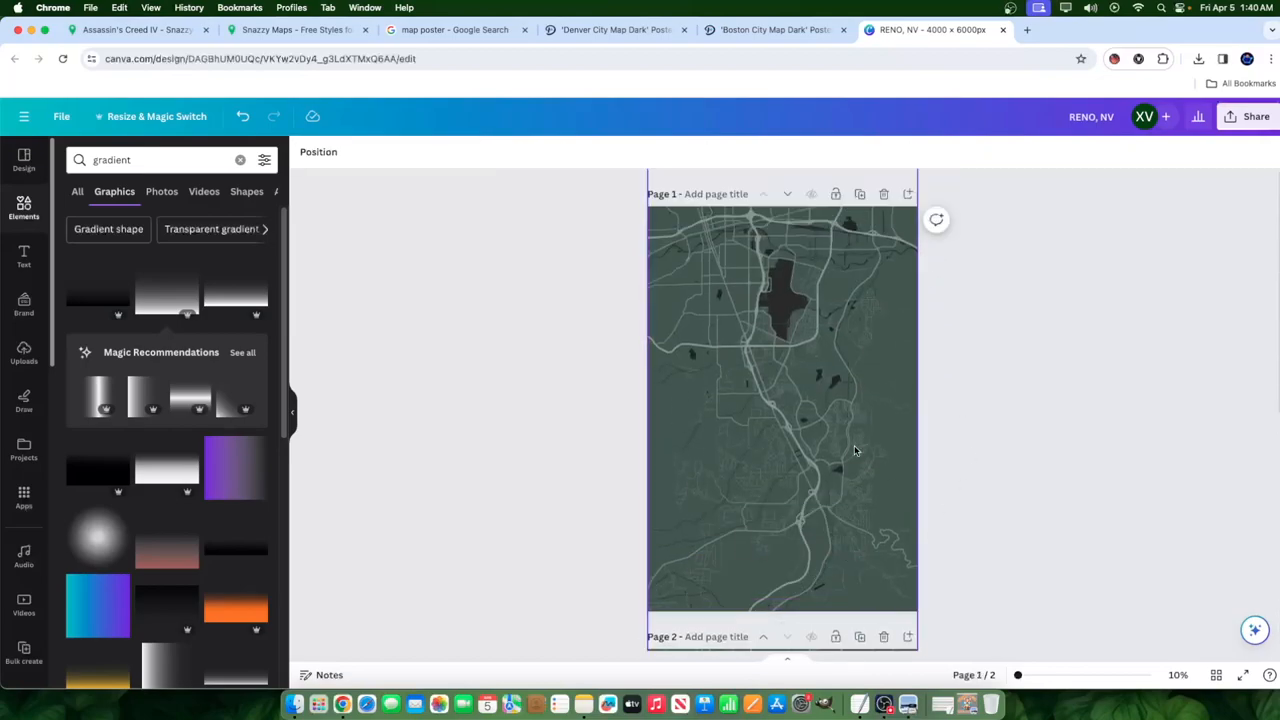
scroll(down, 3)
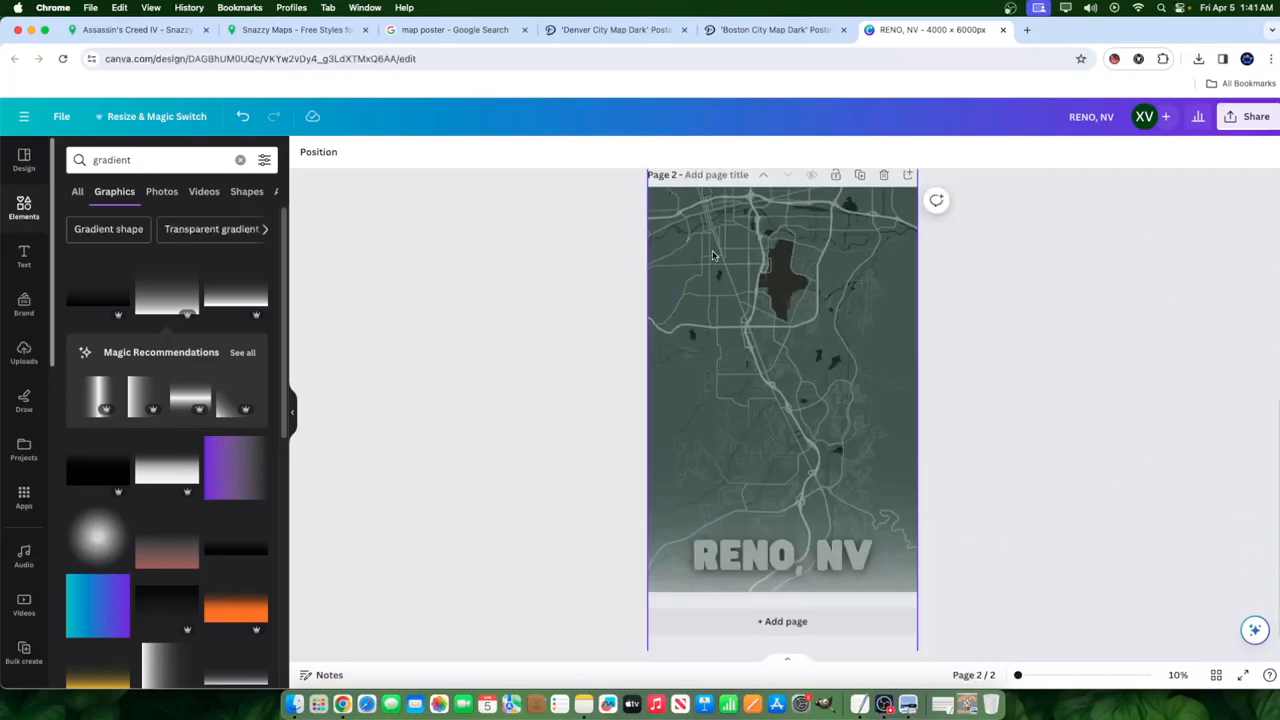
click(782, 555)
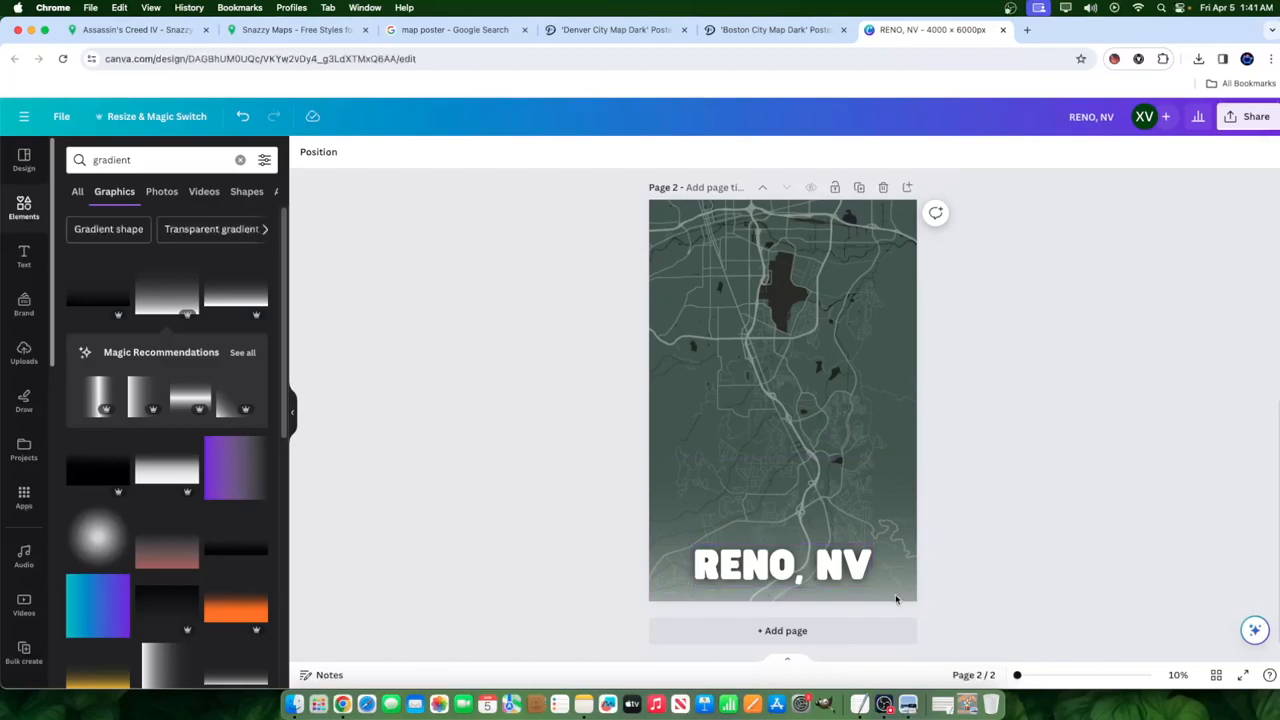
mouse_move(973, 545)
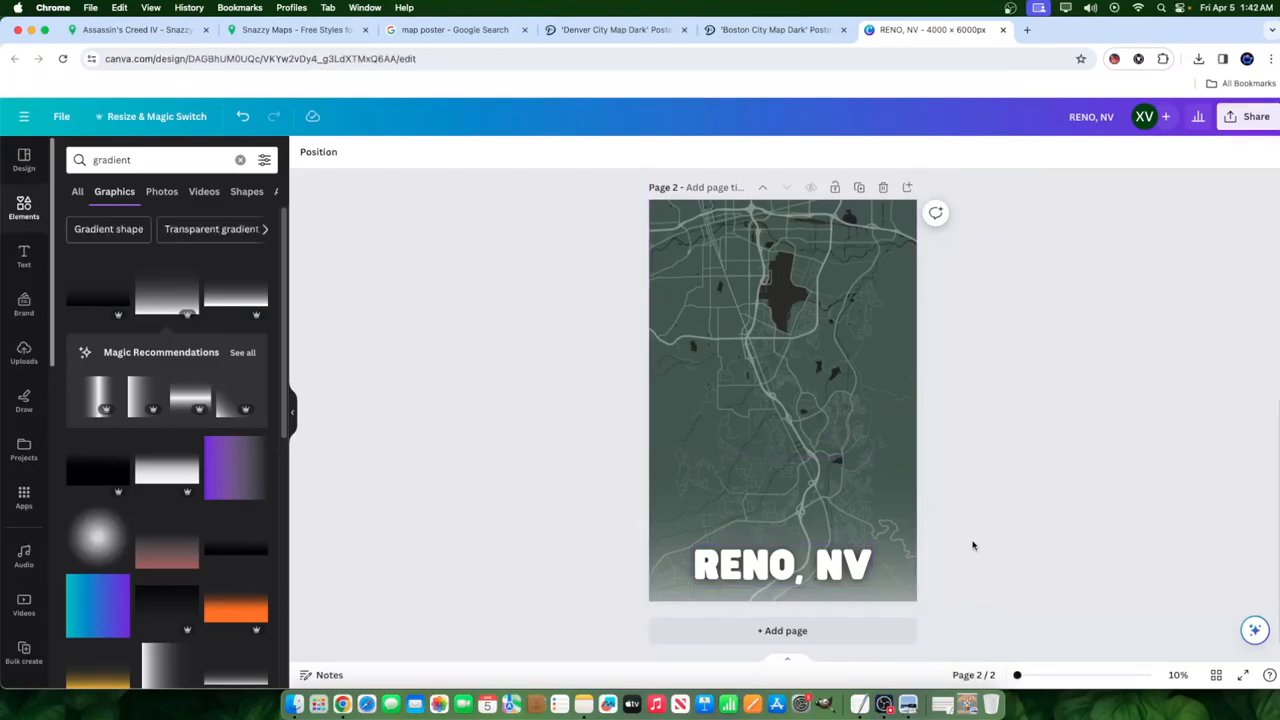
mouse_move(920, 390)
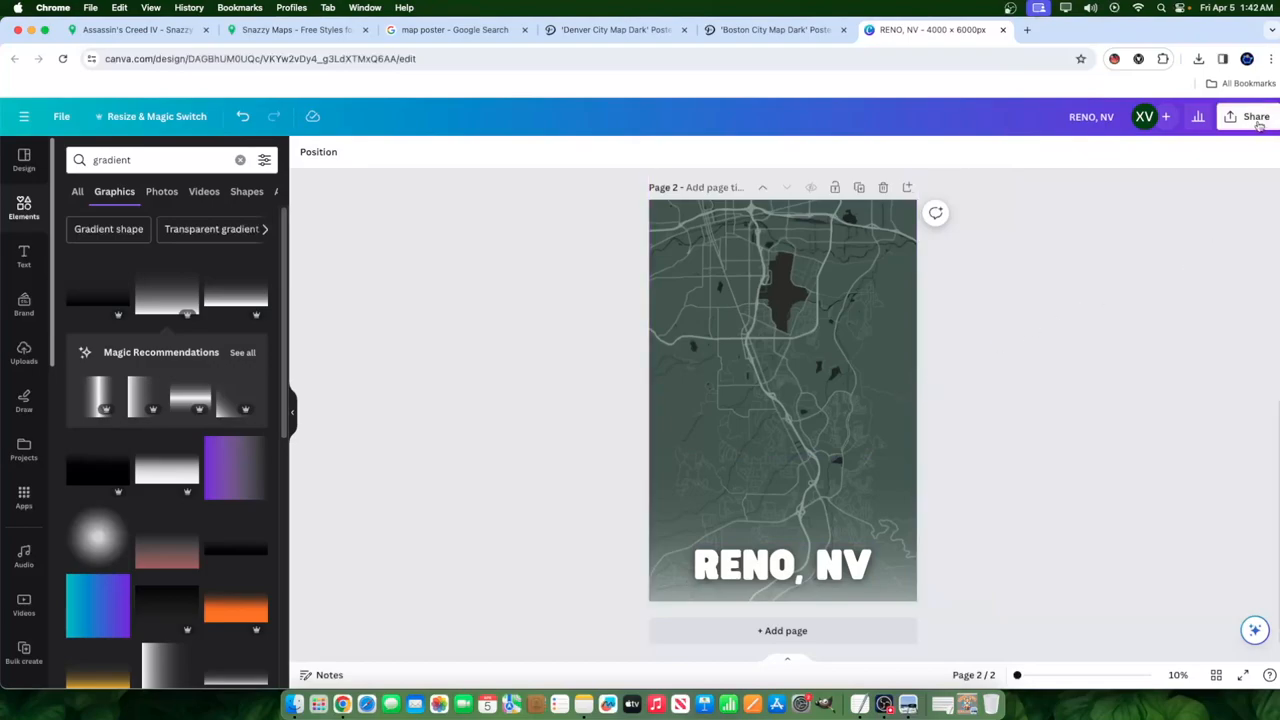
drag(1017, 674, 1080, 674)
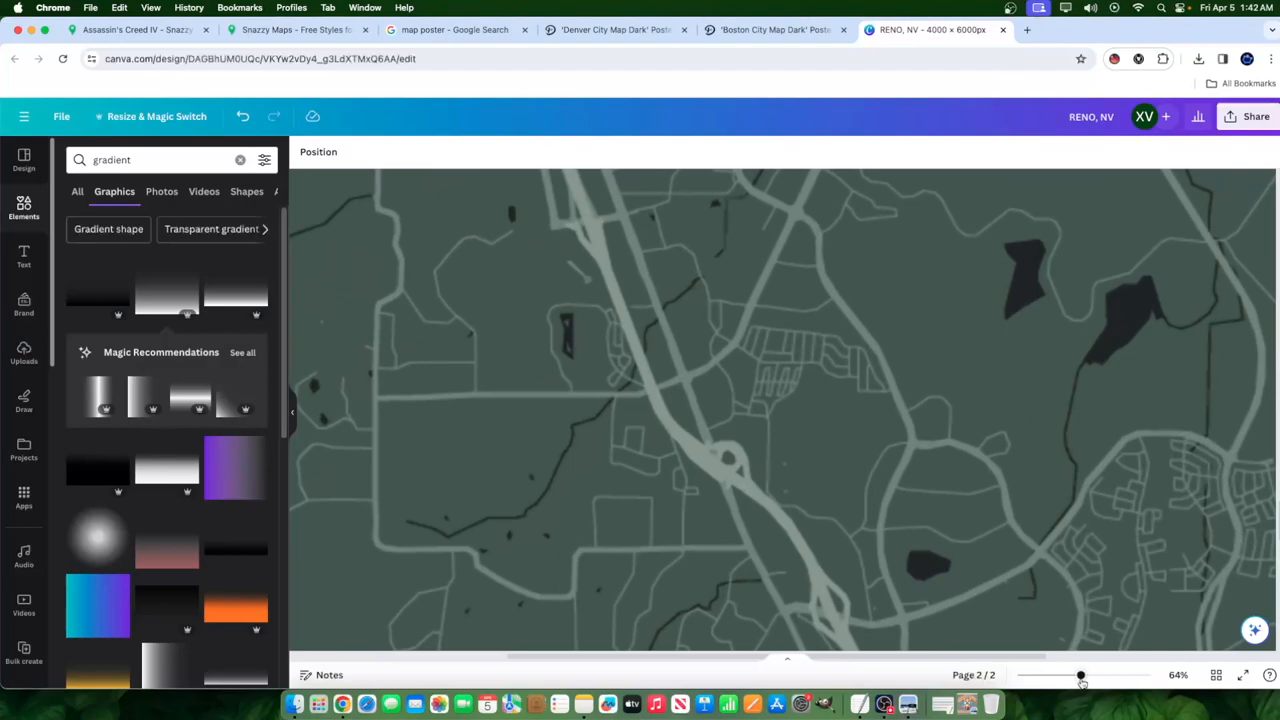
mouse_move(744, 412)
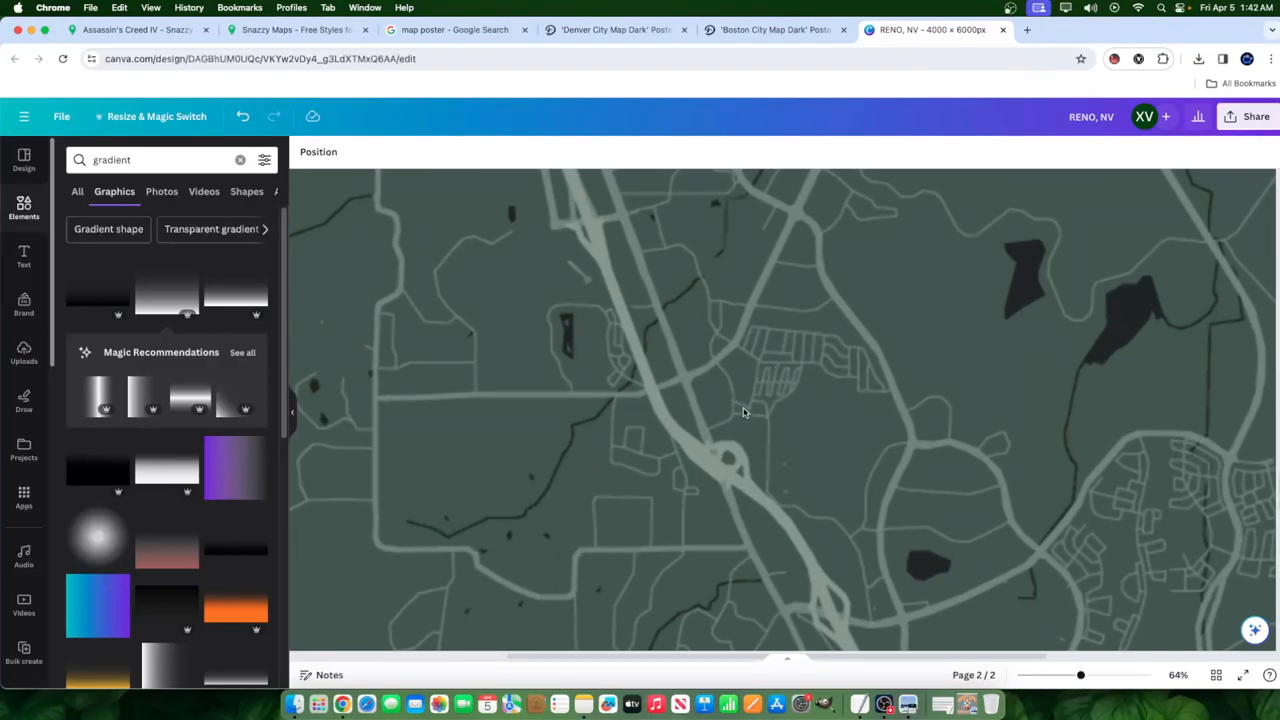
mouse_move(817, 380)
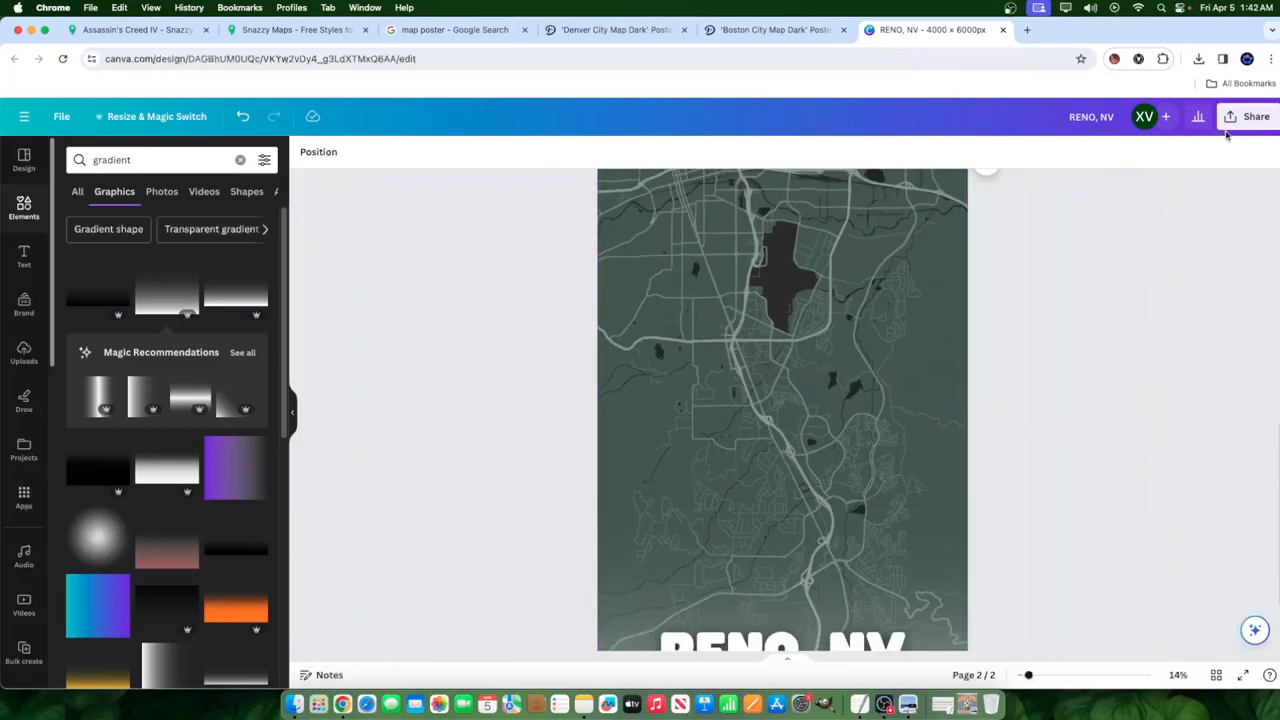
Step: Set the PNG download size to 0.5× for a 2000 × 3000 export
click(1256, 116)
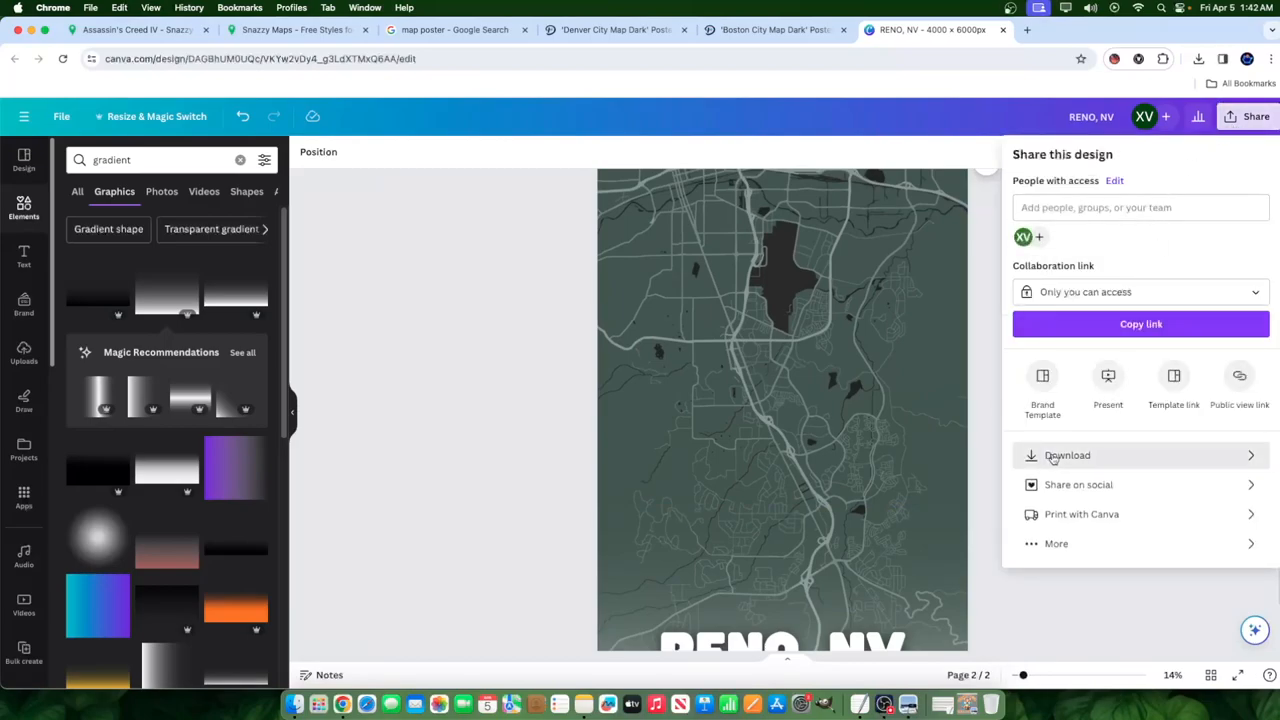
click(1067, 455)
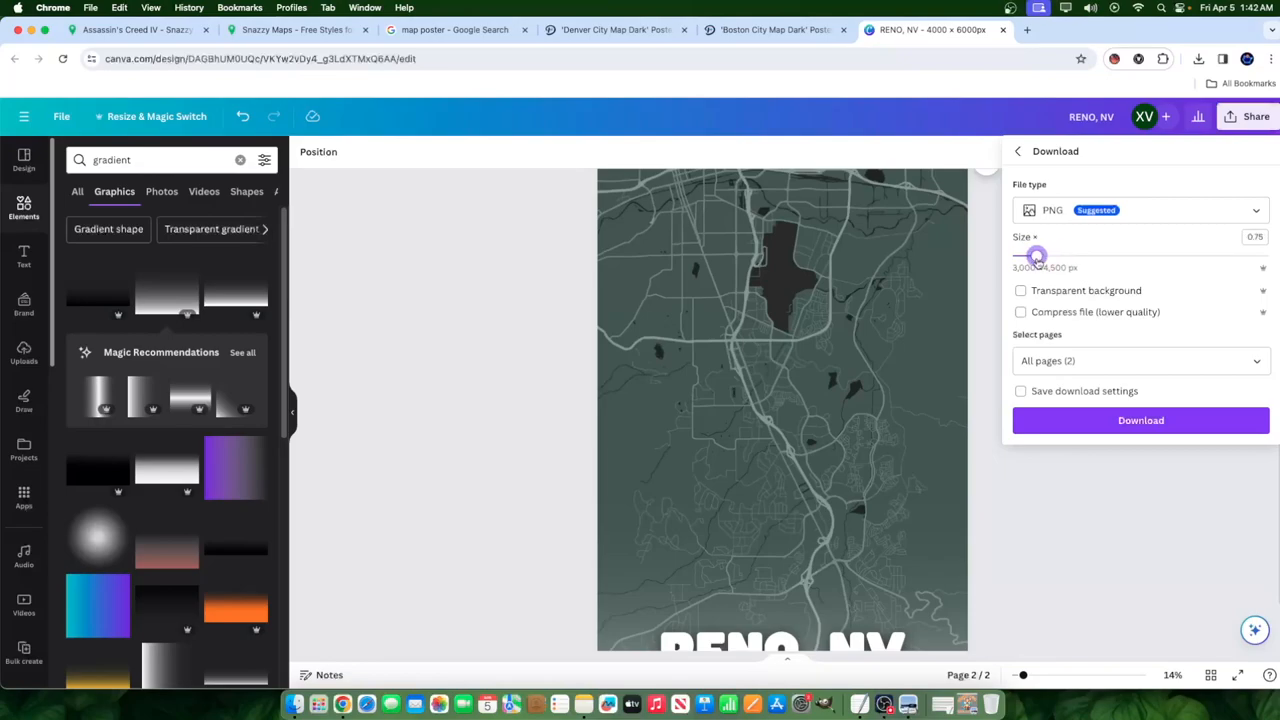
drag(1035, 255, 1023, 255)
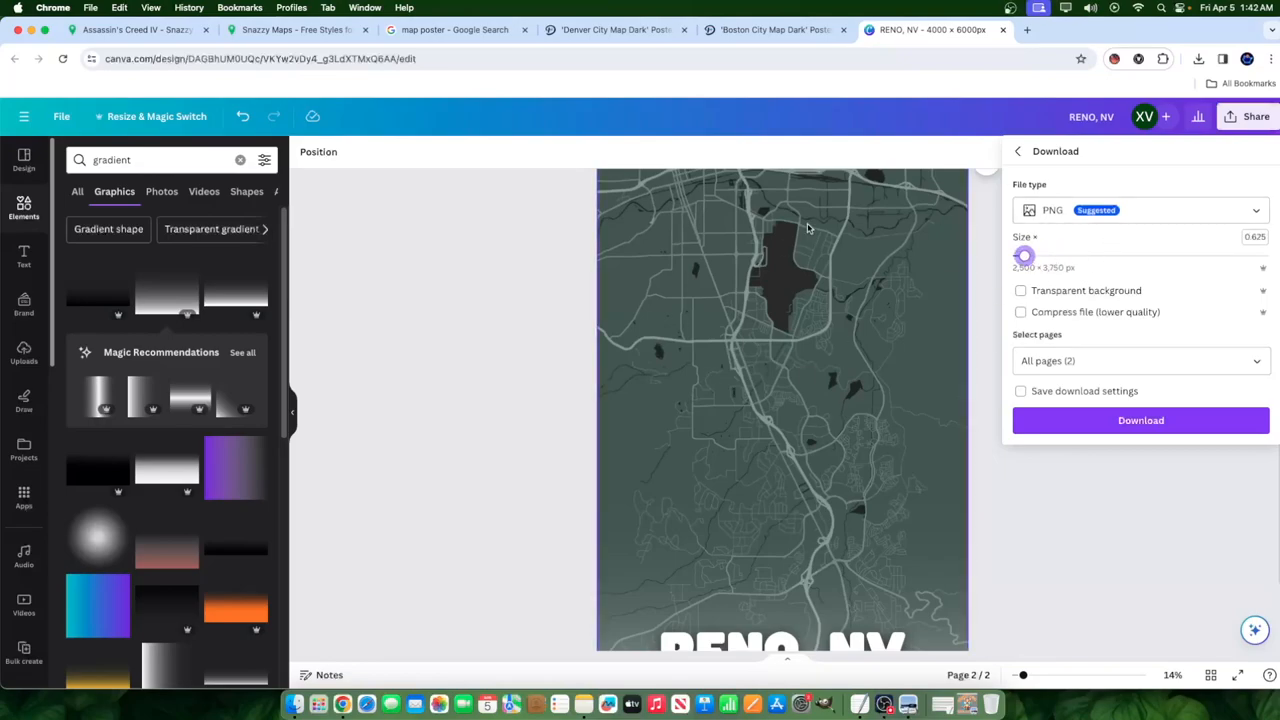
drag(1024, 255, 1012, 255)
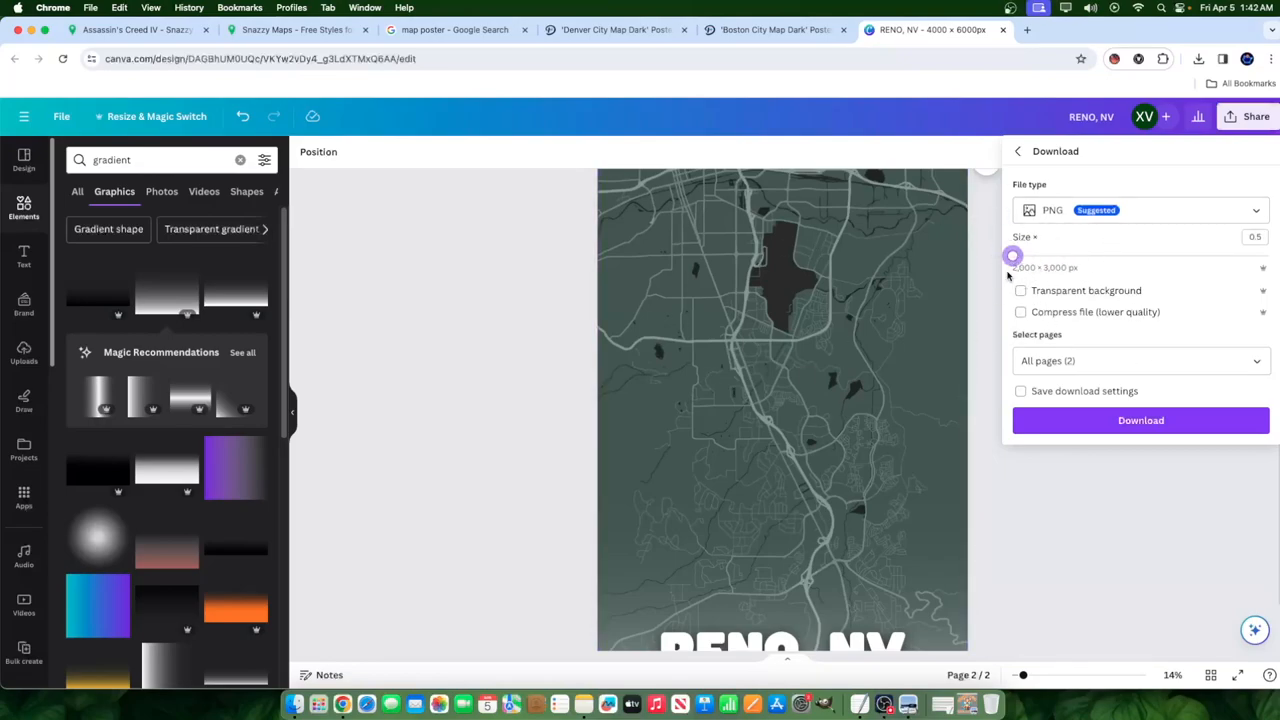
Step: Export only page 2 and download the PNG
click(1140, 360)
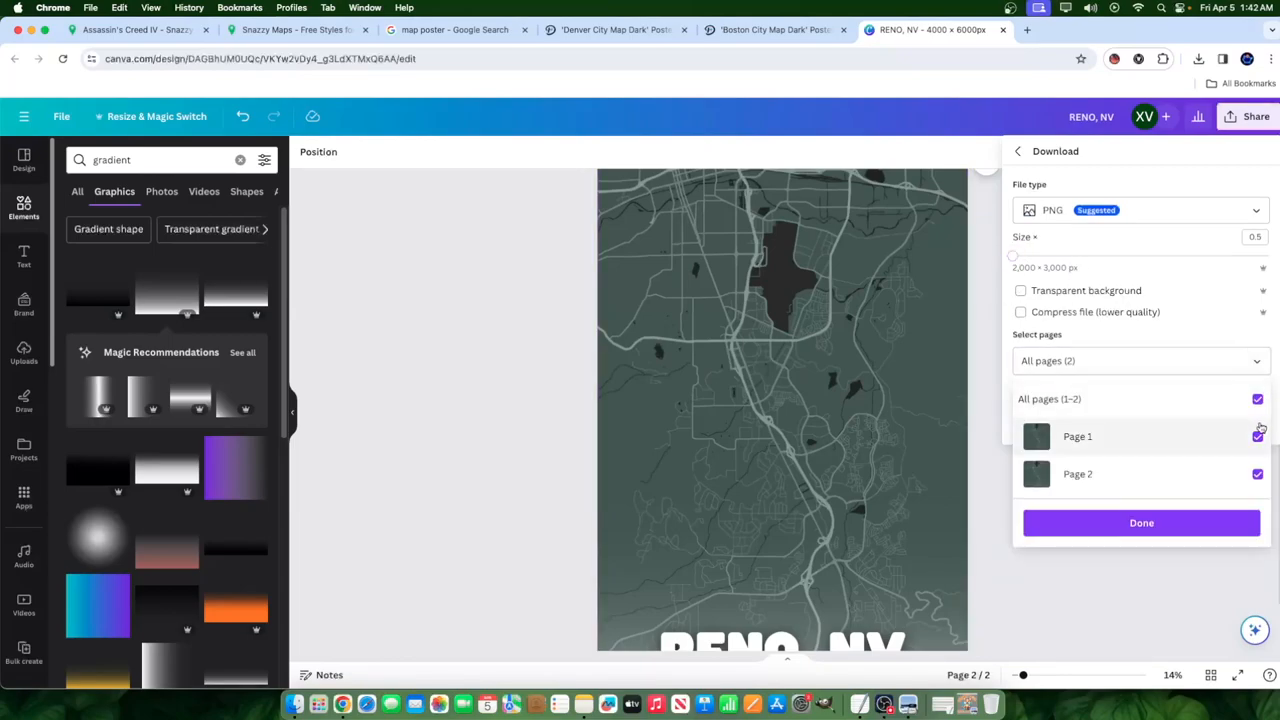
click(1258, 398)
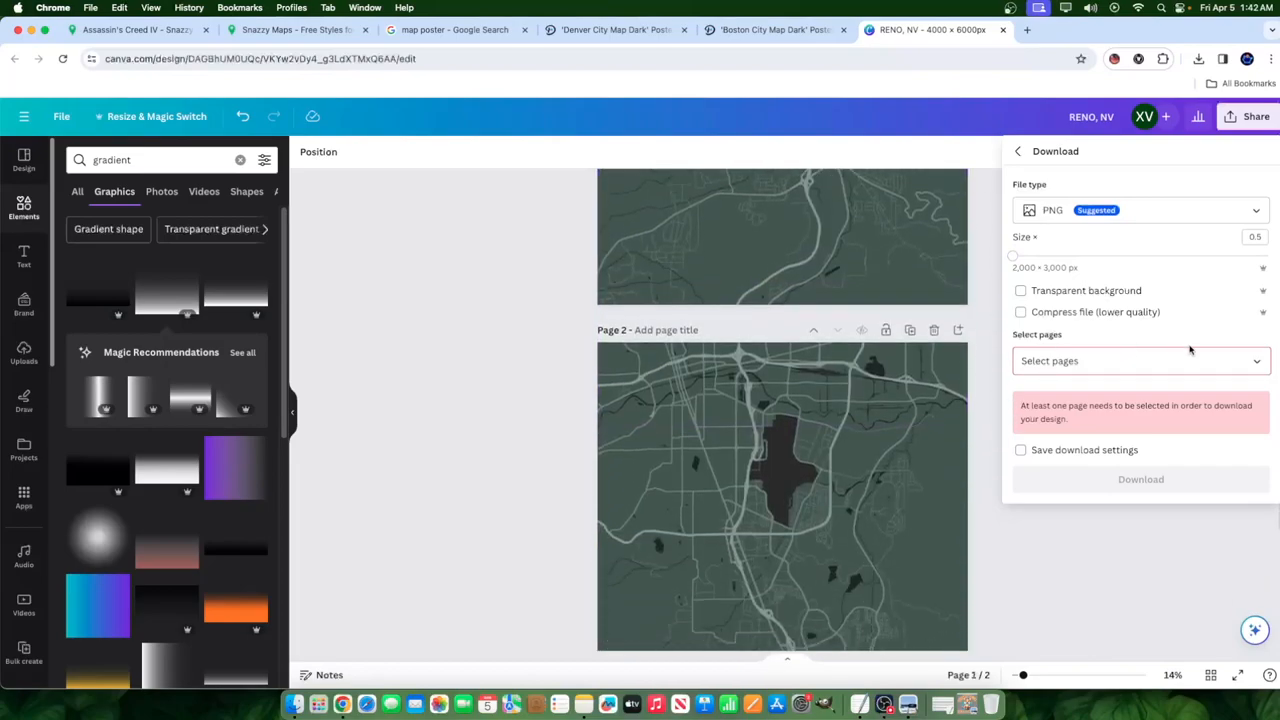
click(1140, 360)
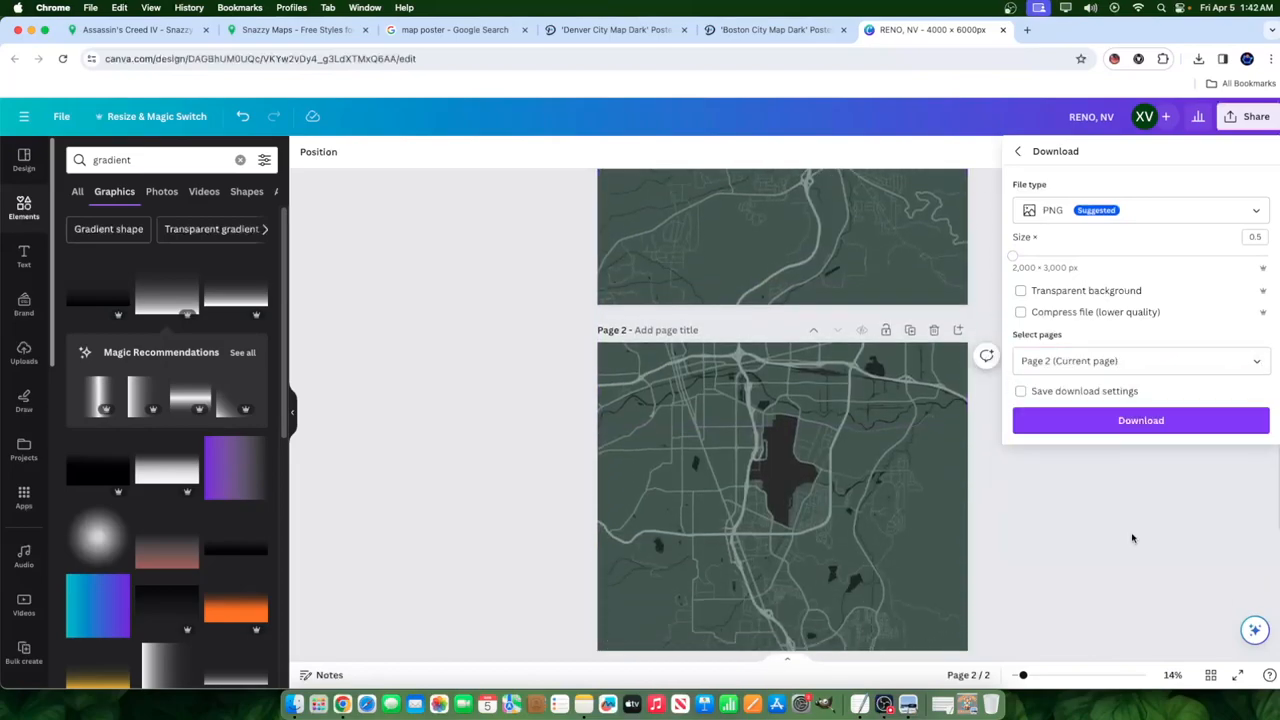
click(1140, 420)
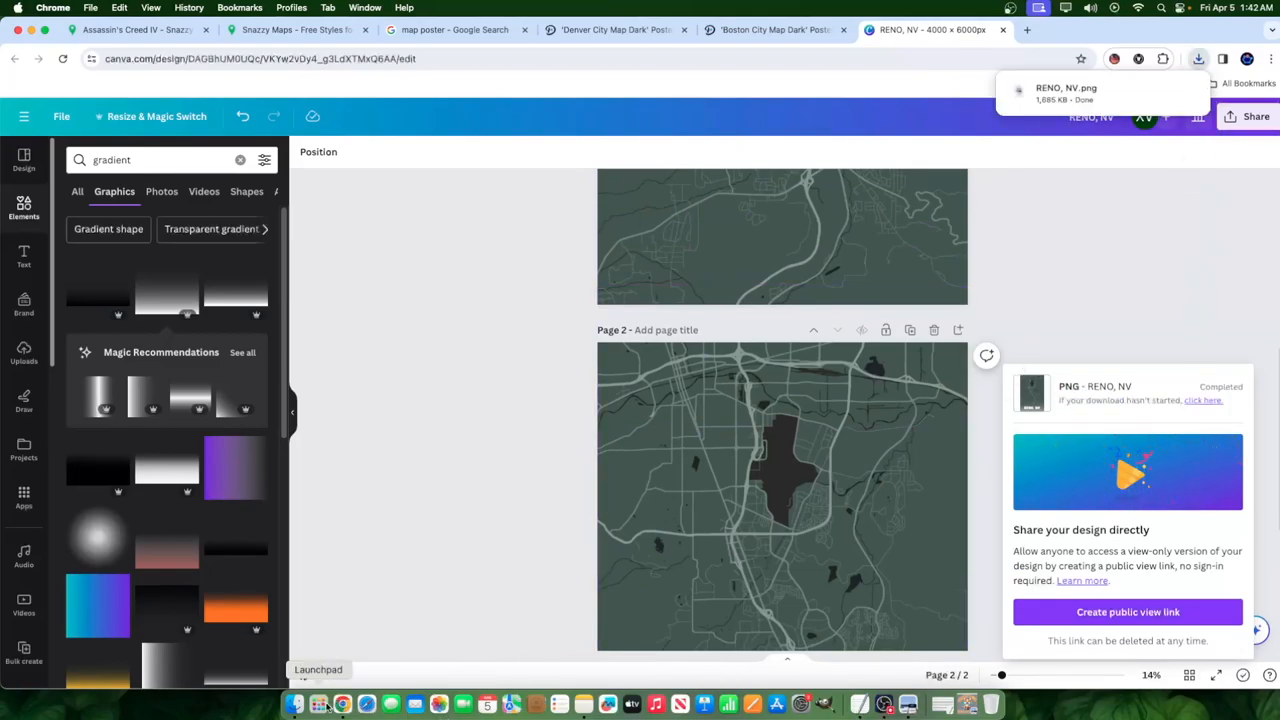
click(294, 704)
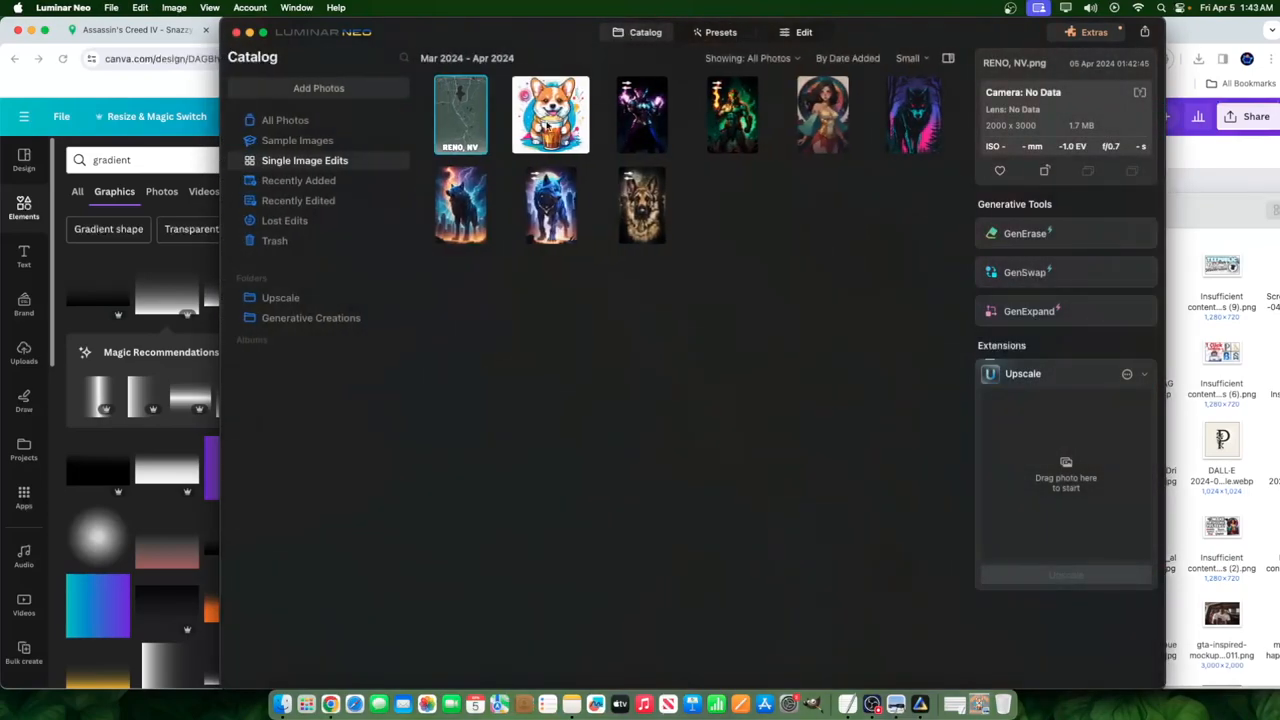
Step: Load RENO, NV.png into the Upscale extension and upscale it 4× to 8000 × 12000
drag(460, 114, 1065, 460)
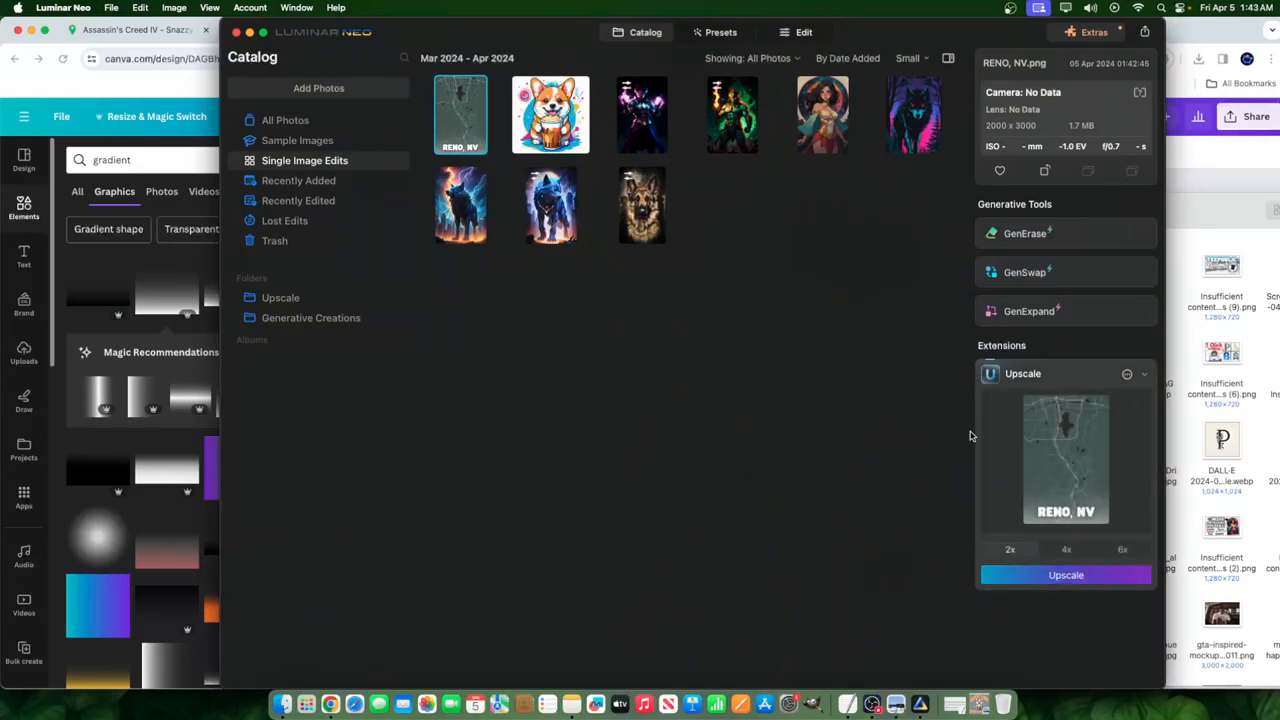
mouse_move(993, 342)
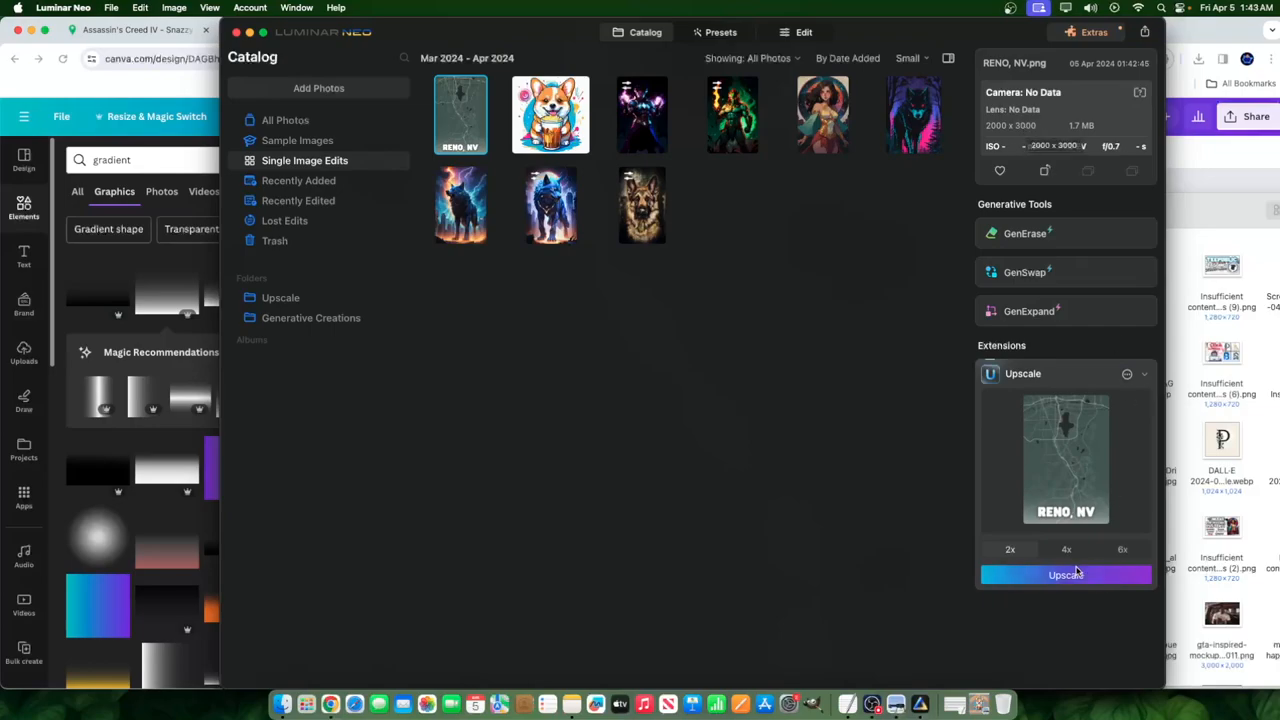
click(1065, 574)
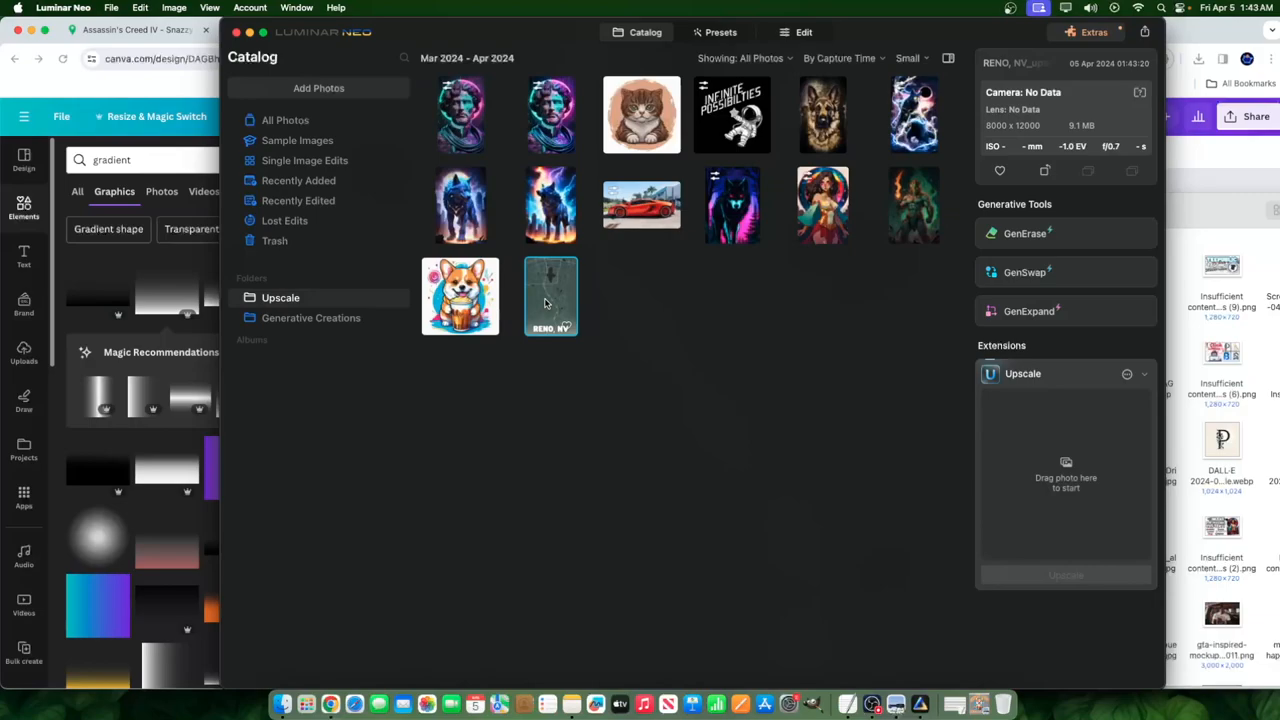
Step: View the upscaled 8000 × 12000 RENO, NV poster full-size in the viewer
double_click(550, 297)
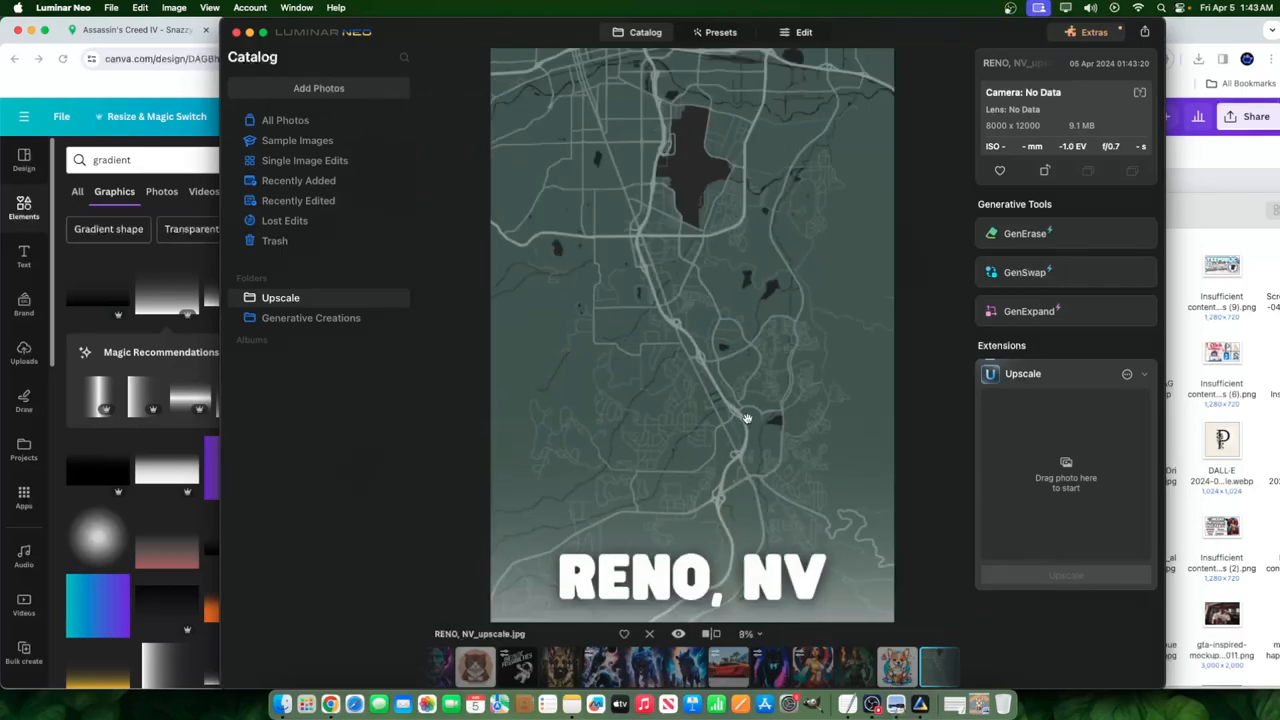
mouse_move(917, 110)
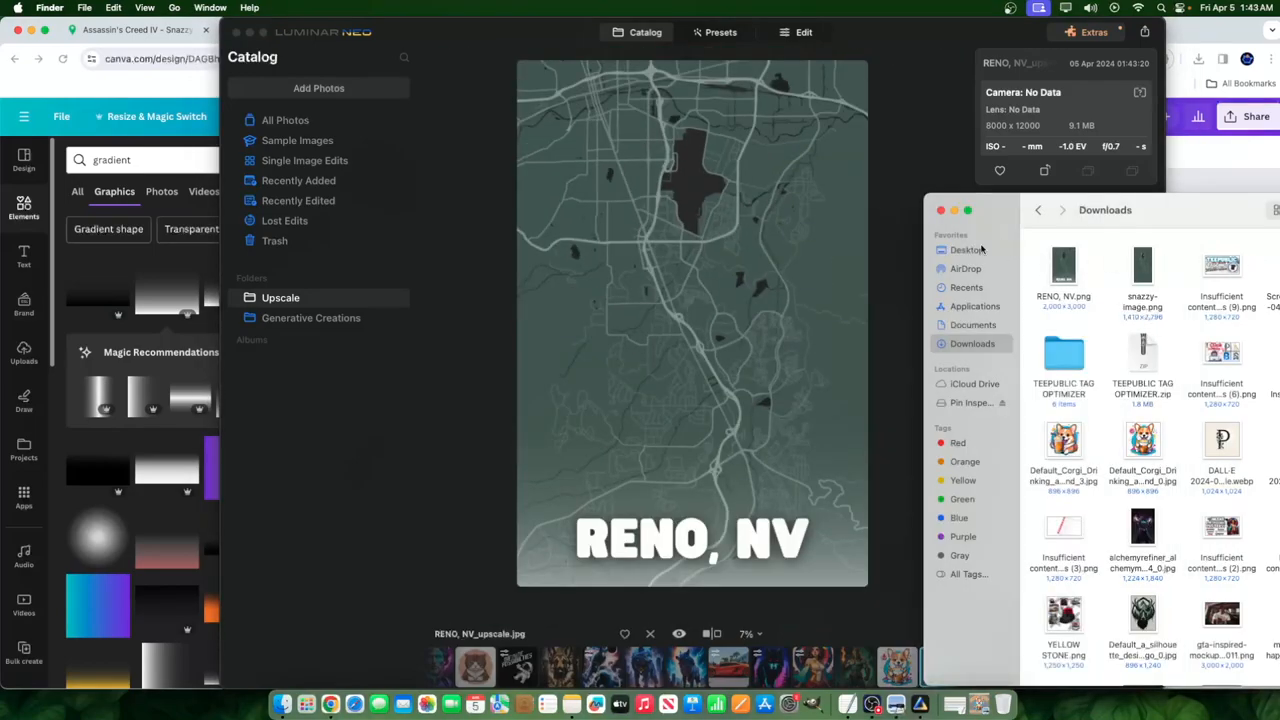
Step: Open RENO, NV.png in Preview and confirm its size is 2000 × 3000 pixels in Adjust Size
click(966, 249)
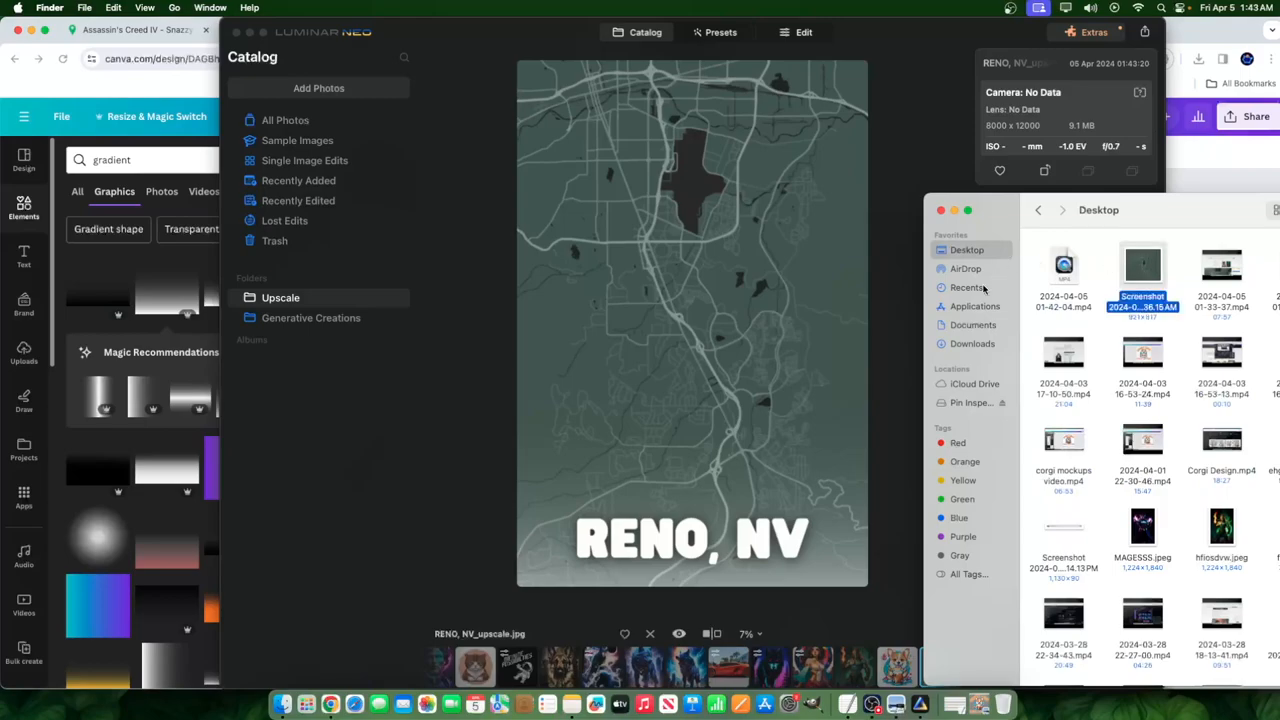
click(972, 343)
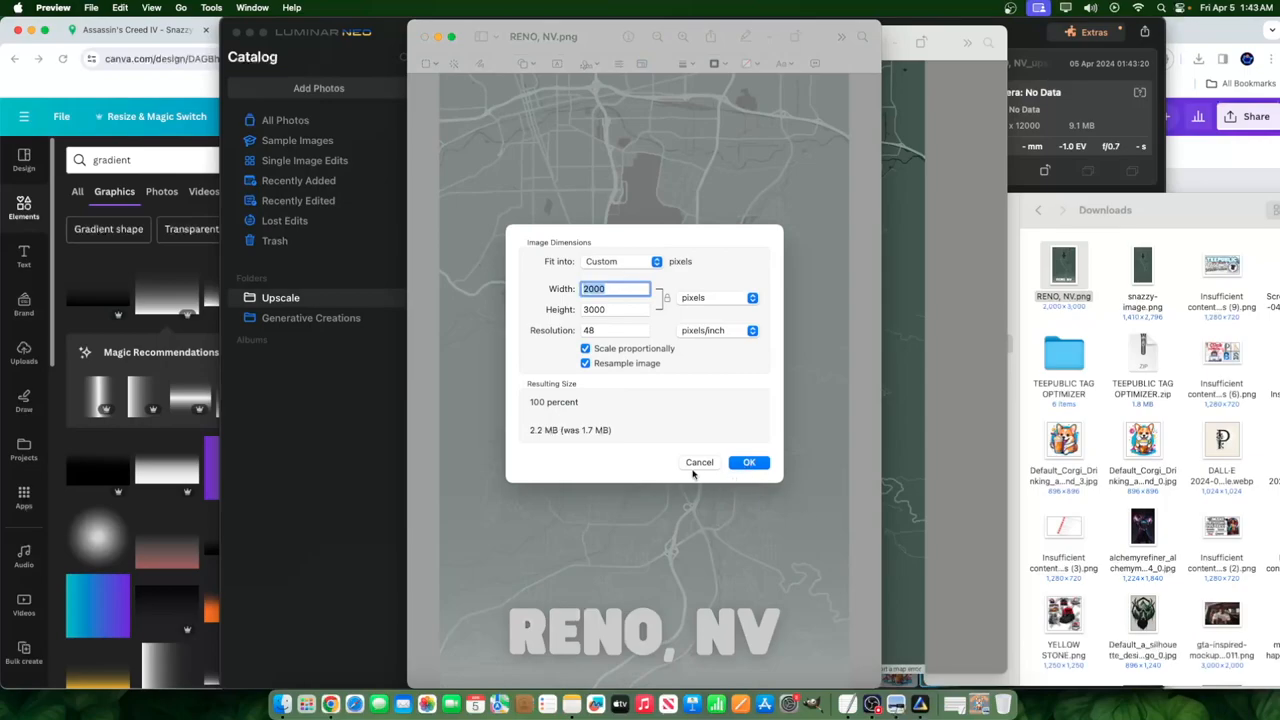
click(615, 309)
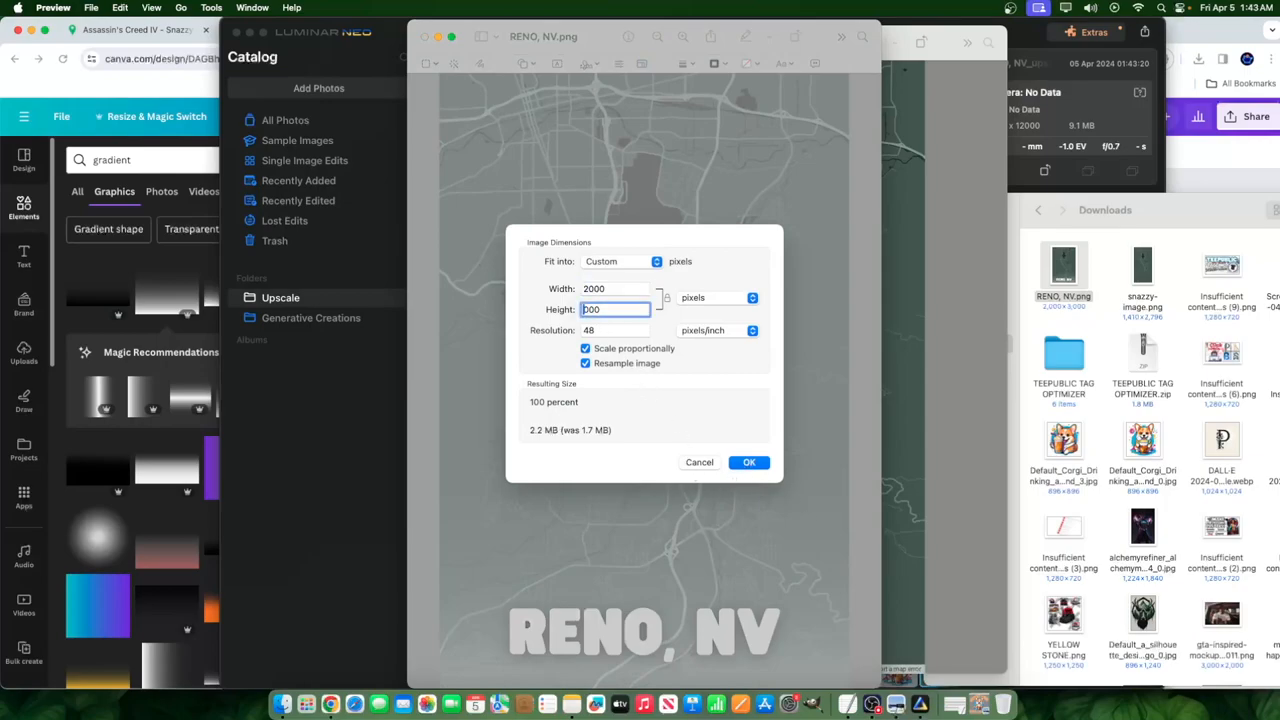
click(749, 462)
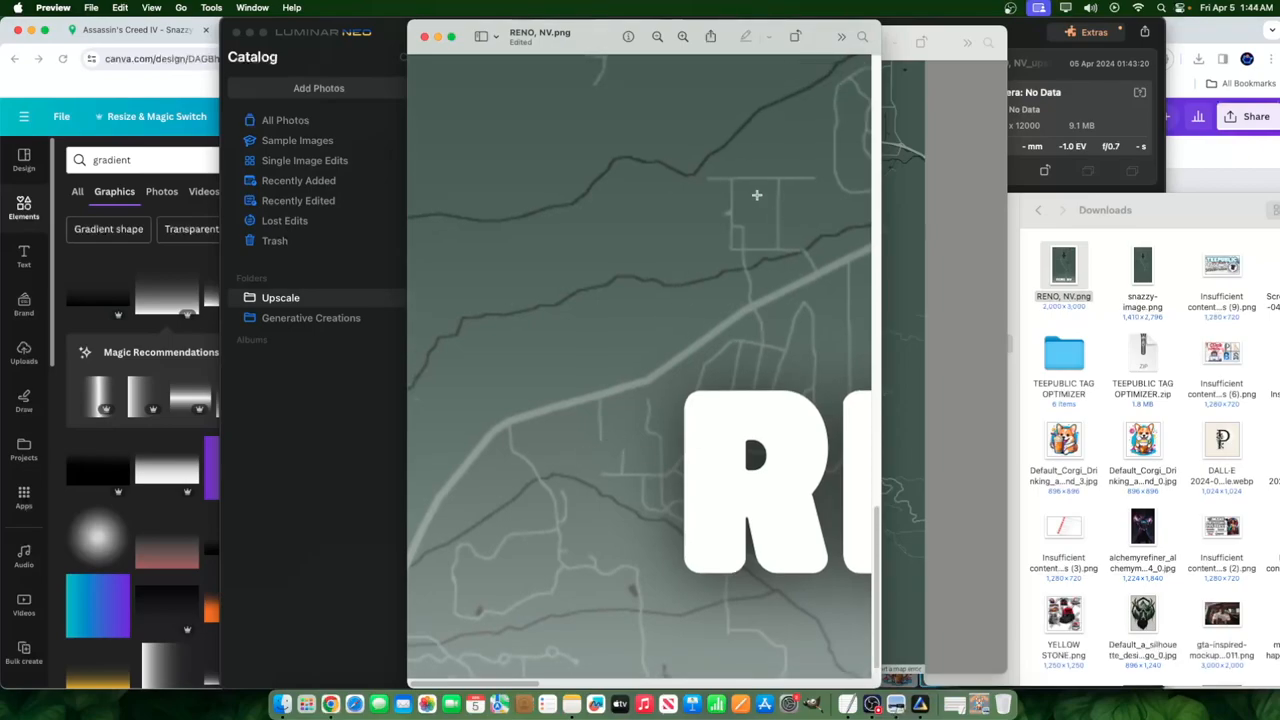
Step: Zoom in twice on the poster to inspect the map detail
click(683, 36)
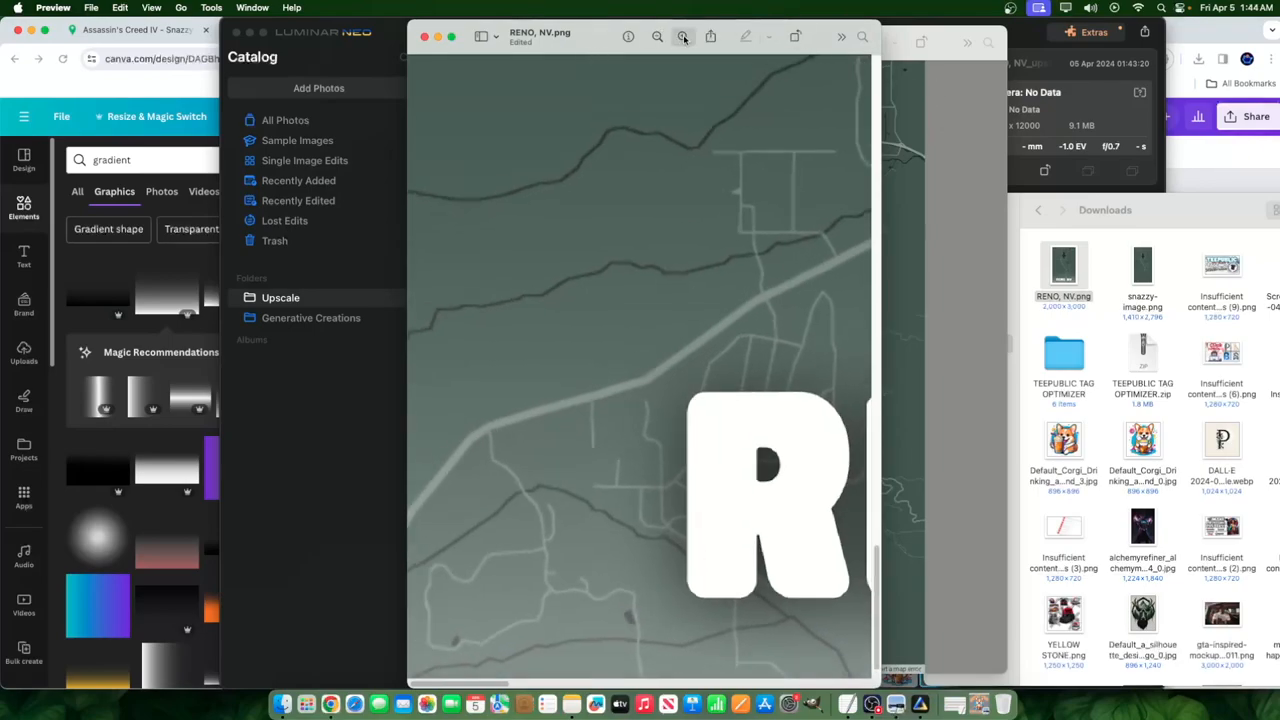
click(683, 36)
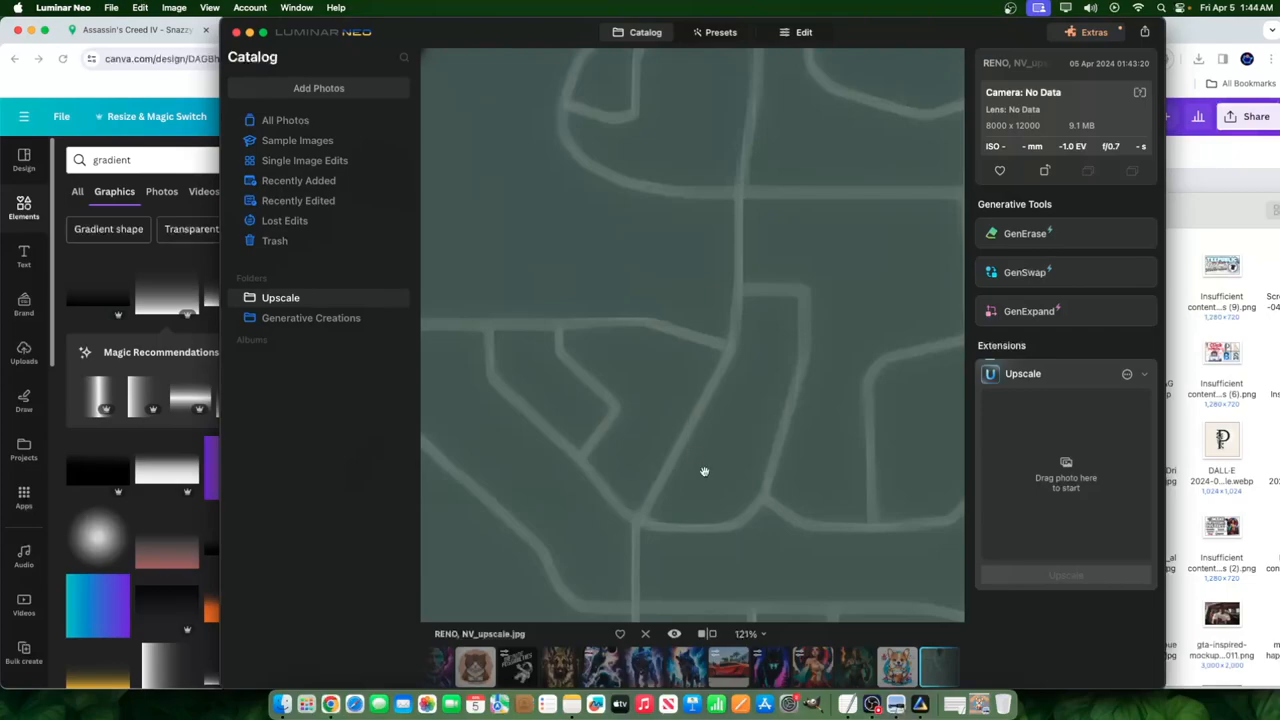
mouse_move(456, 375)
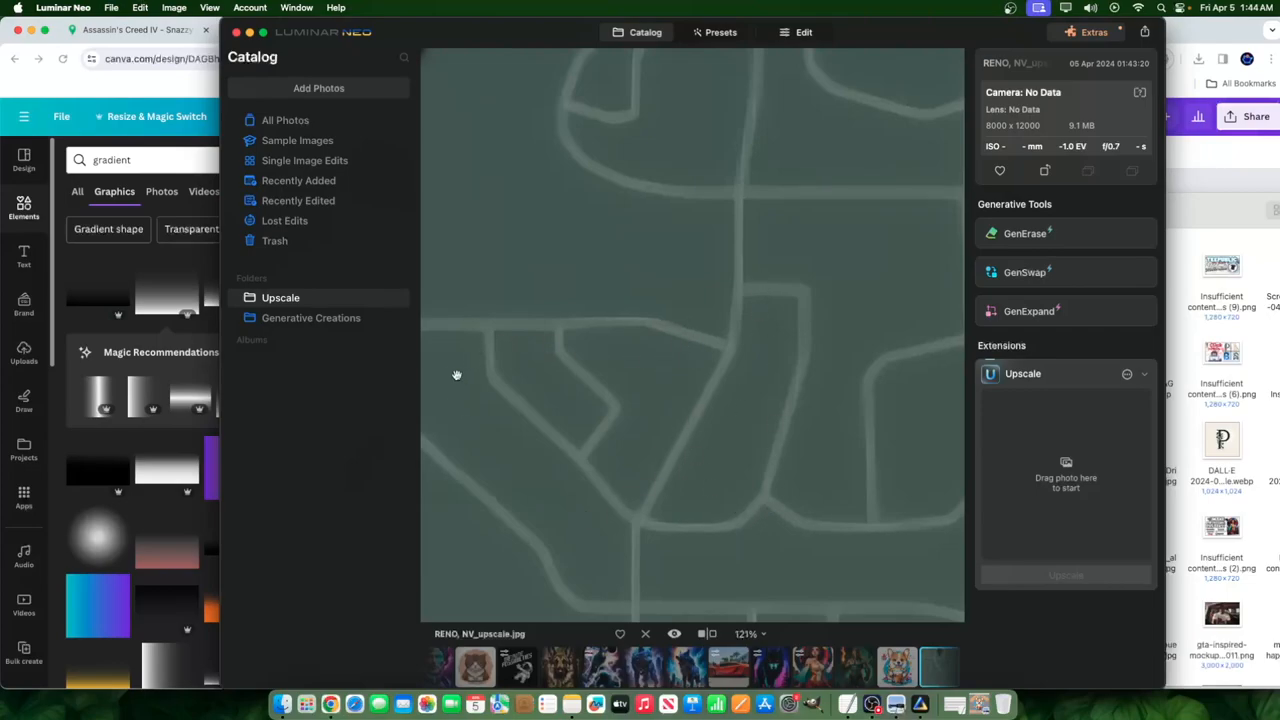
mouse_move(746, 417)
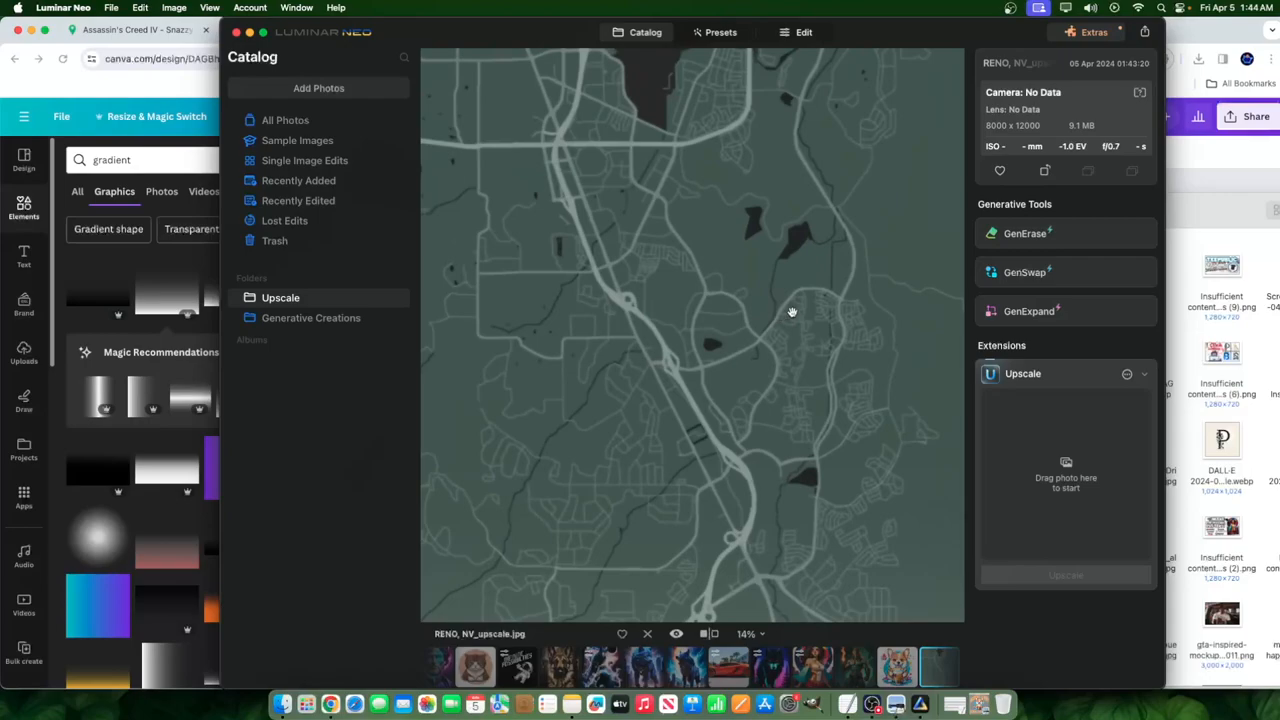
mouse_move(864, 512)
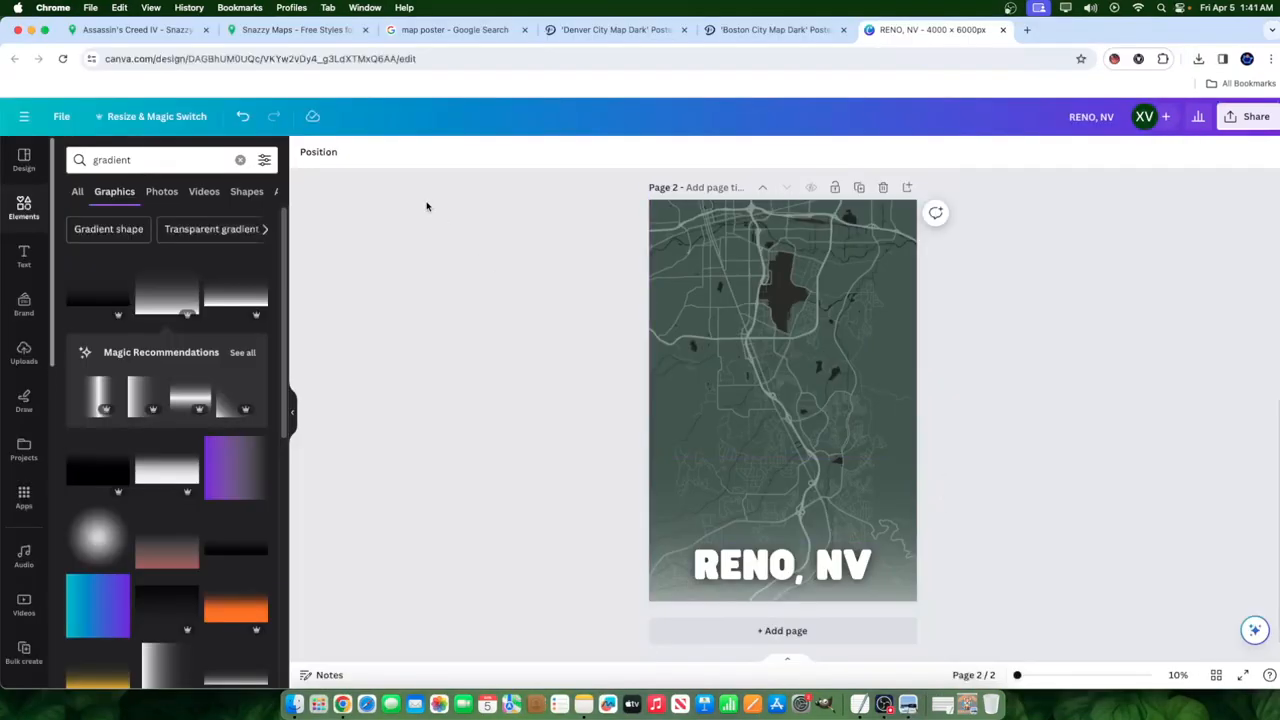
Step: Scroll the Snazzy Maps gallery to the dark Assassin's Creed IV style card
click(295, 29)
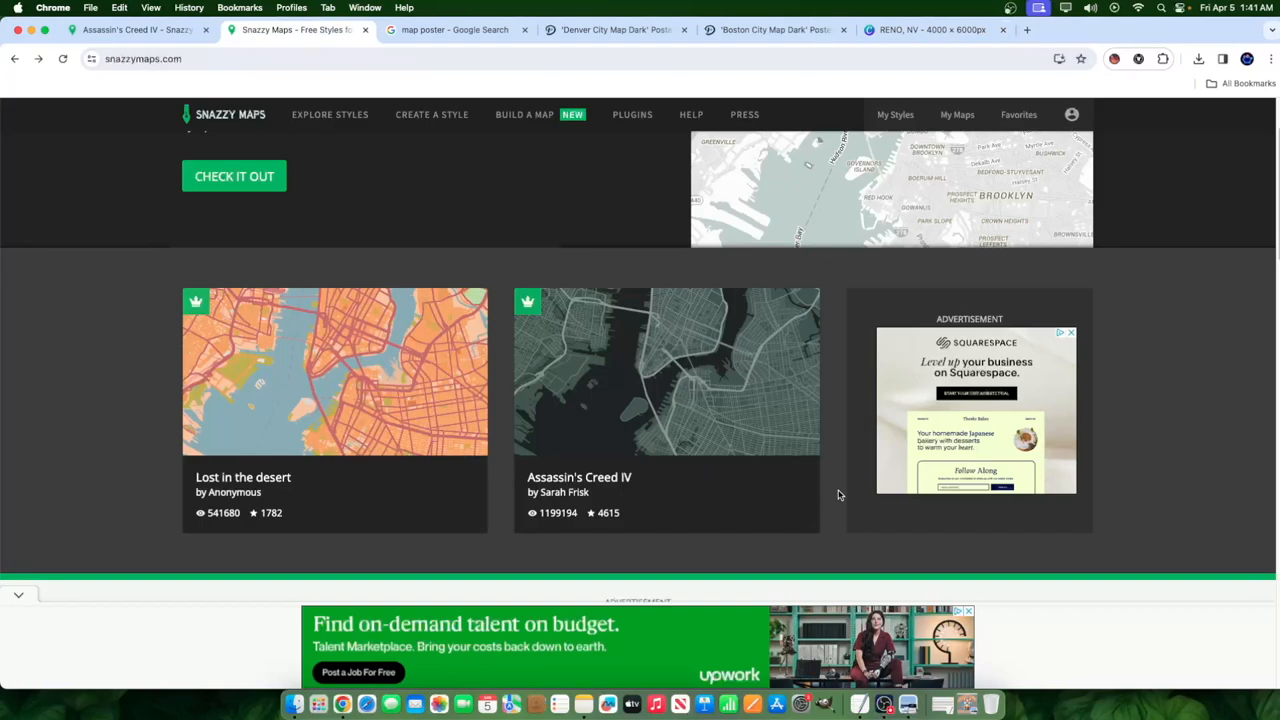
scroll(down, 3)
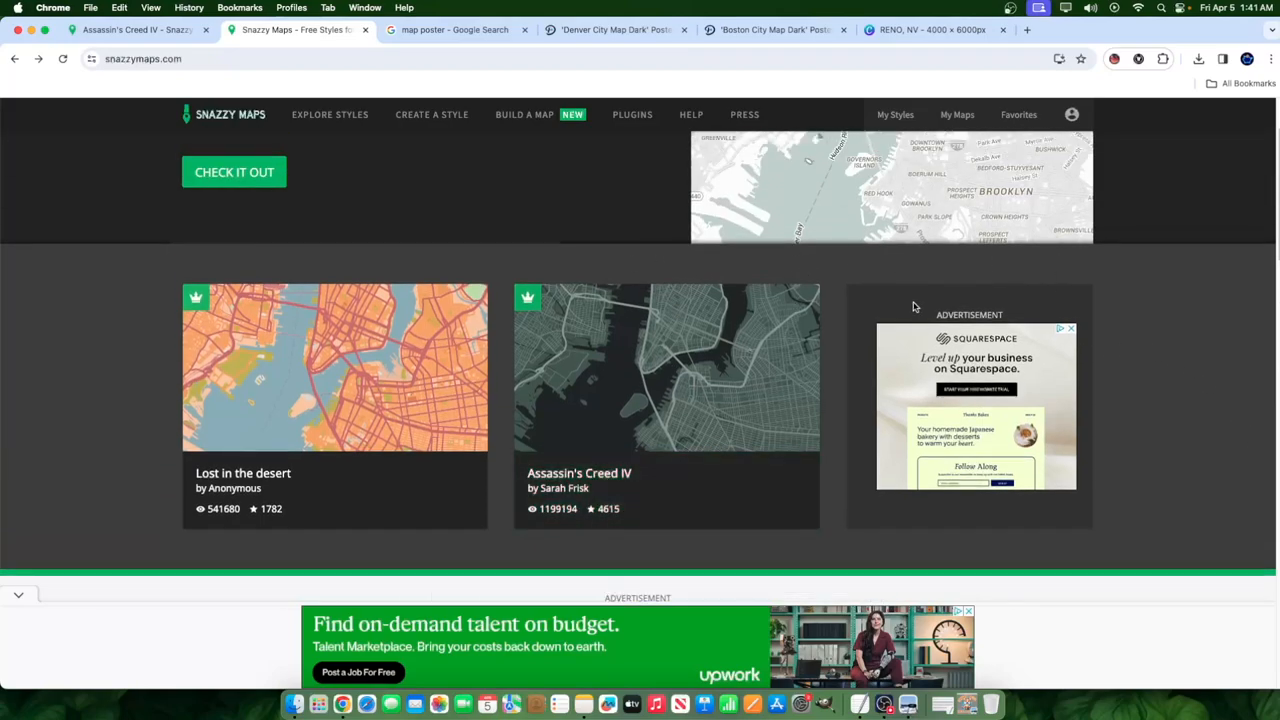
mouse_move(658, 361)
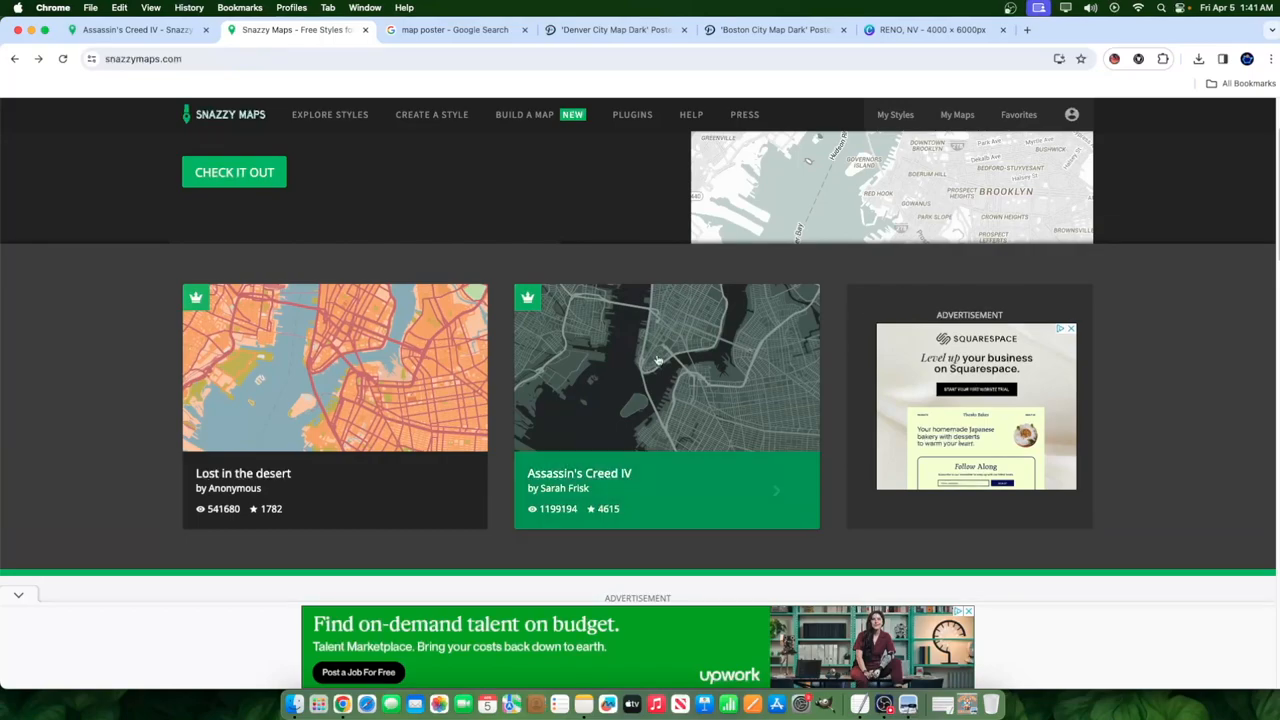
mouse_move(562, 268)
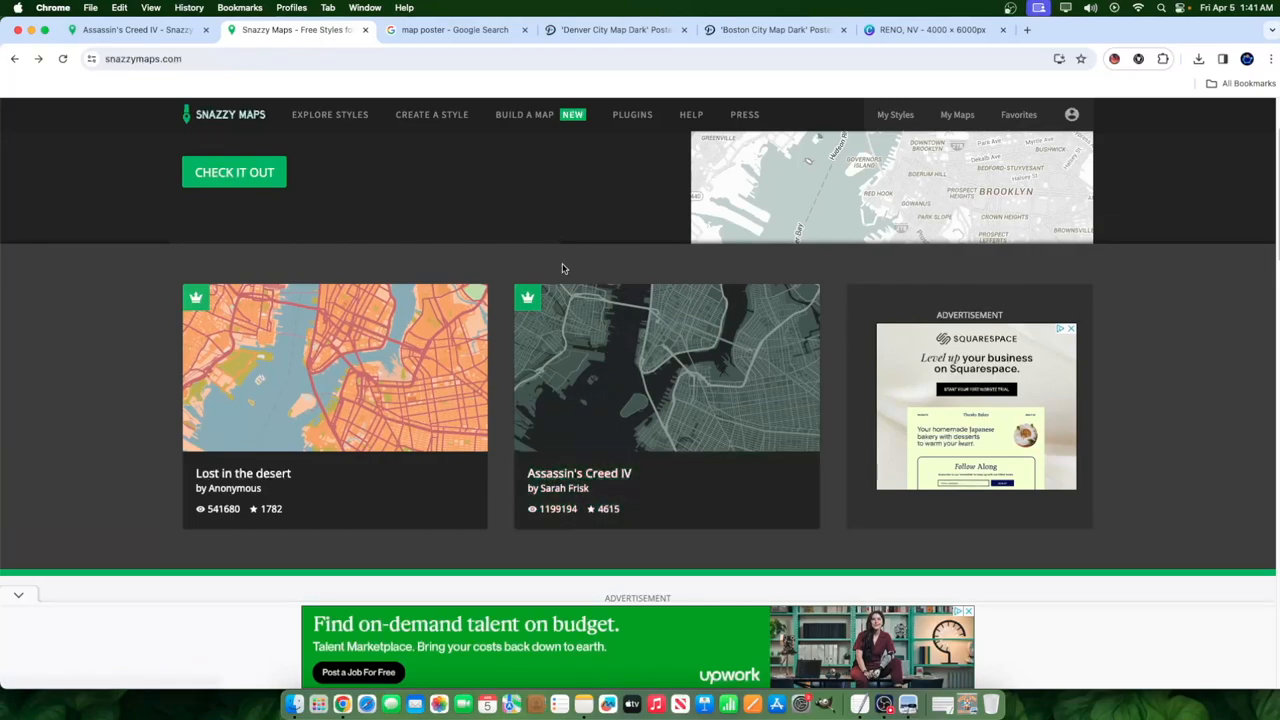
click(930, 29)
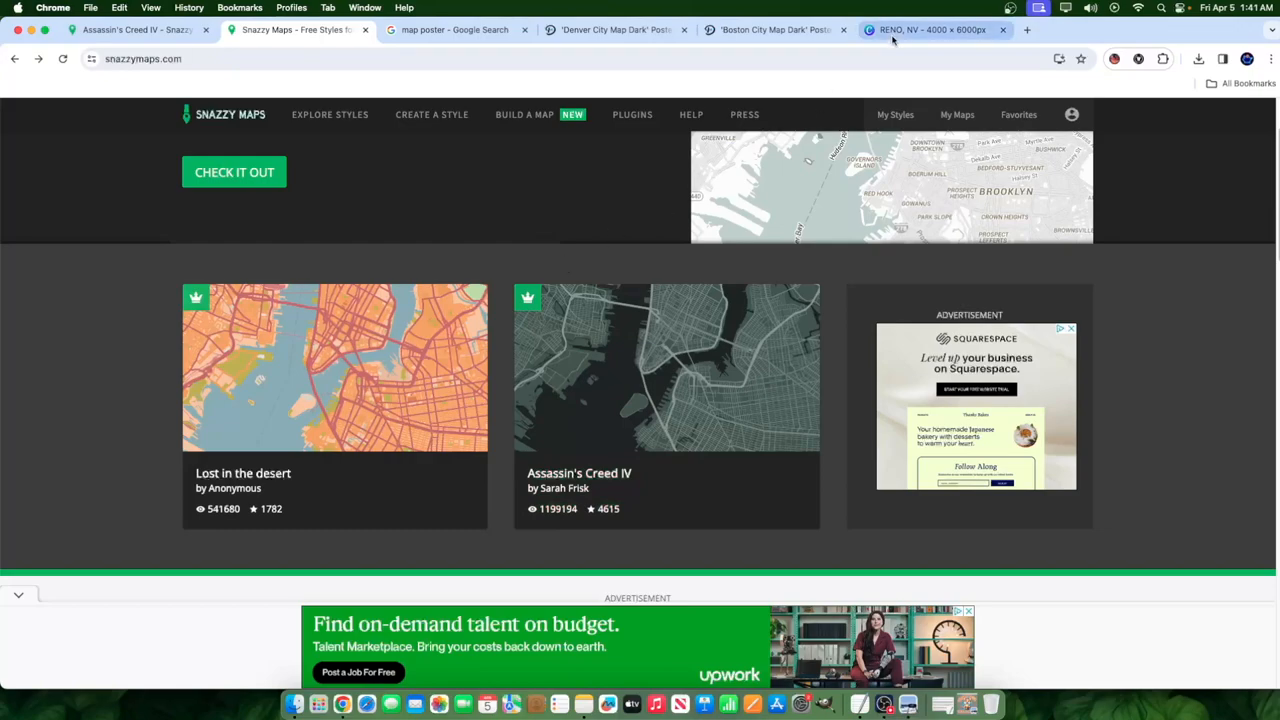
Step: Switch back to the RENO, NV design tab in Chrome
click(930, 29)
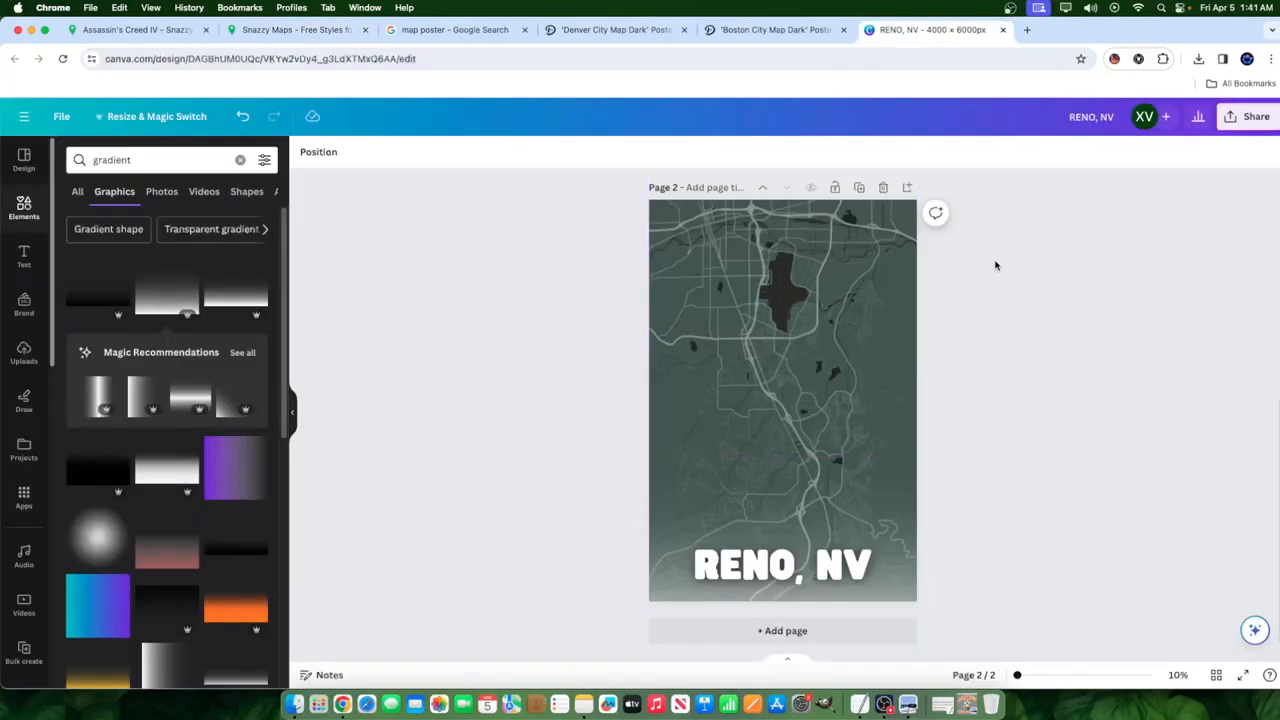
mouse_move(1042, 601)
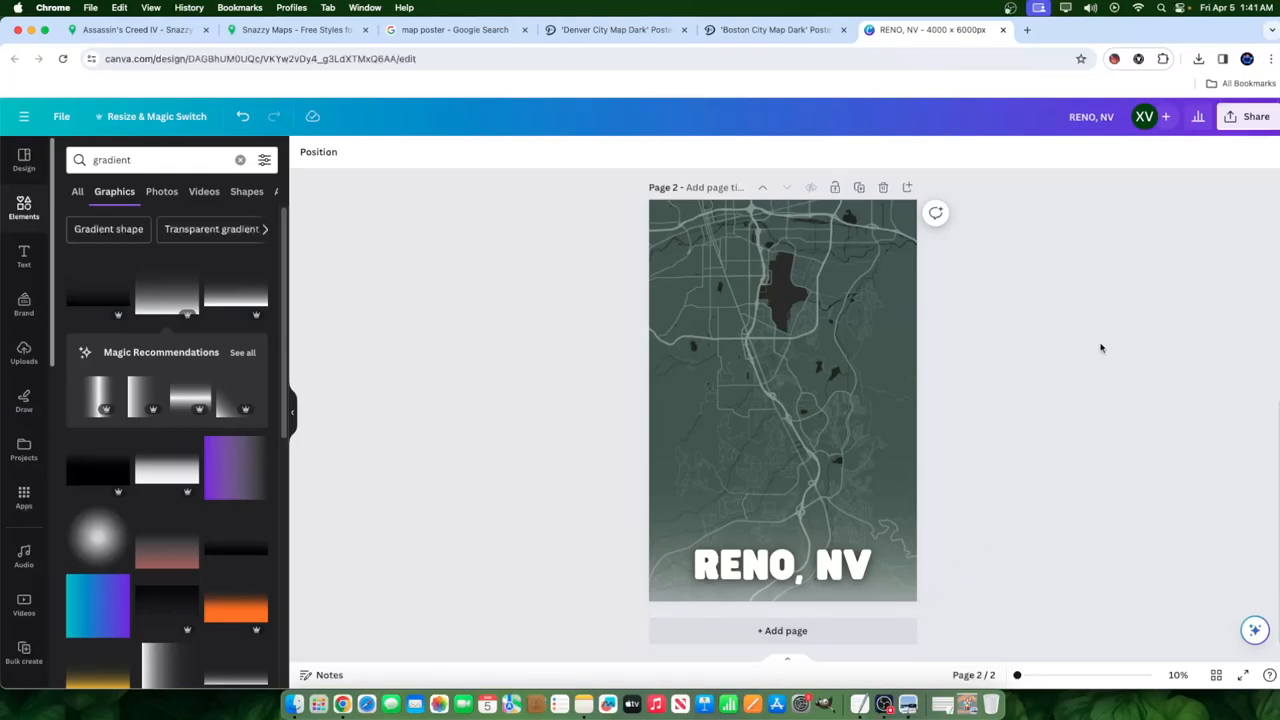
mouse_move(1120, 376)
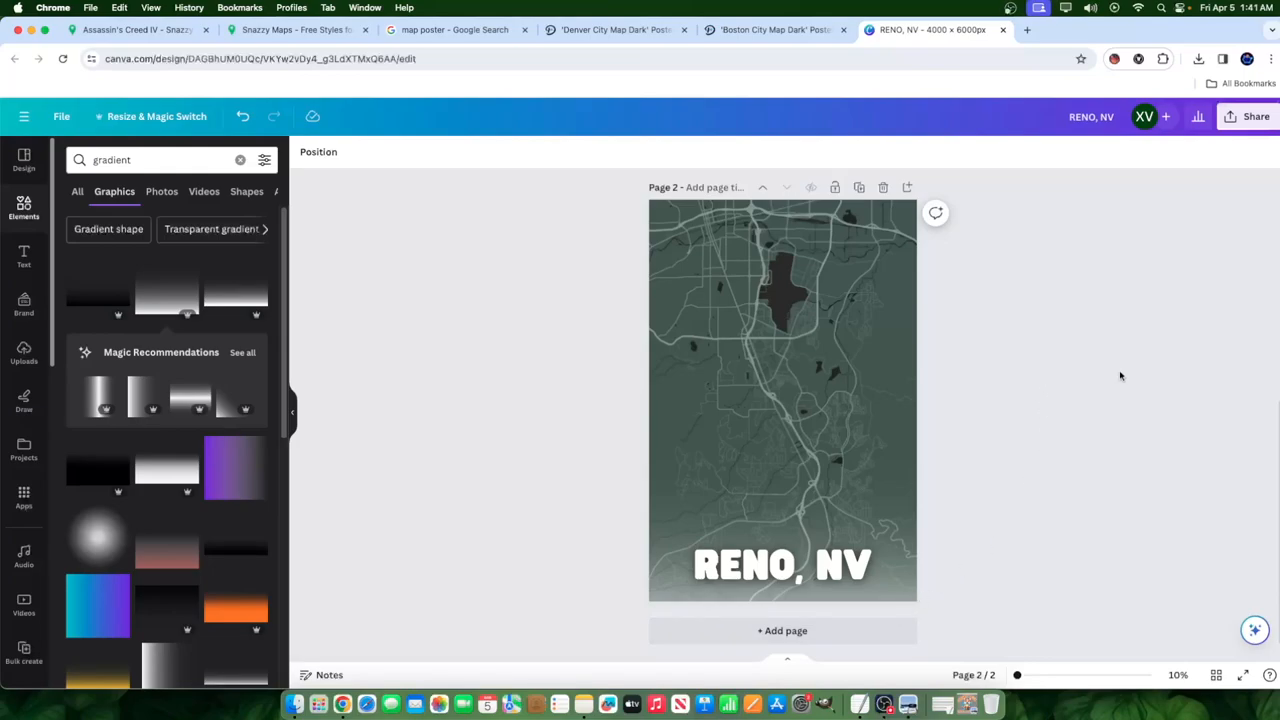